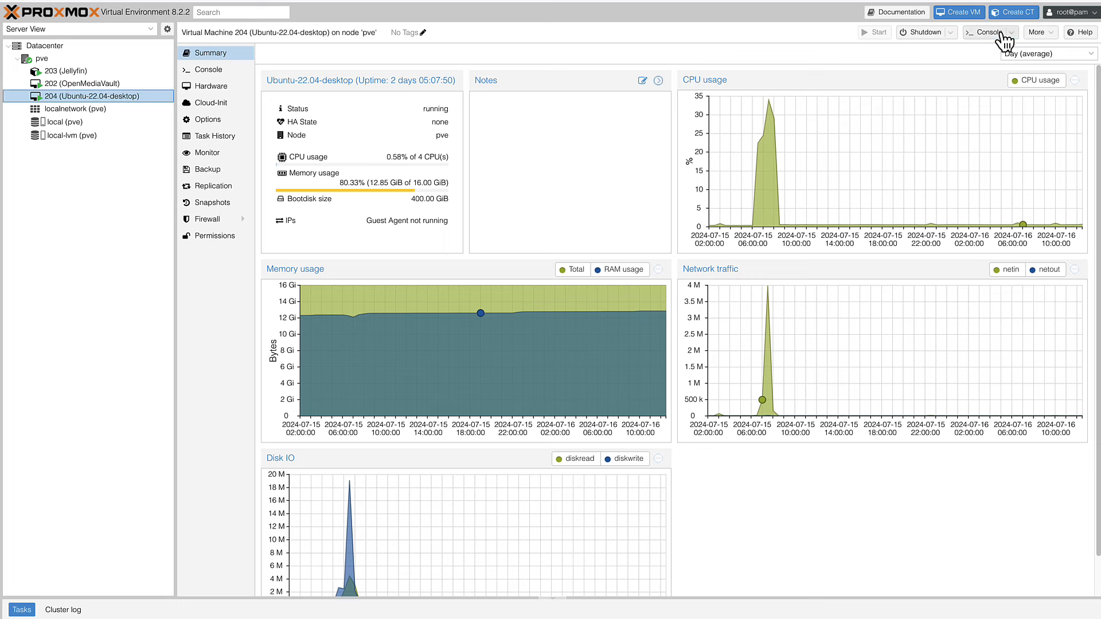
Open the noVNC console for VM 204 to show the Ubuntu 22.04 desktop
left_click(985, 32)
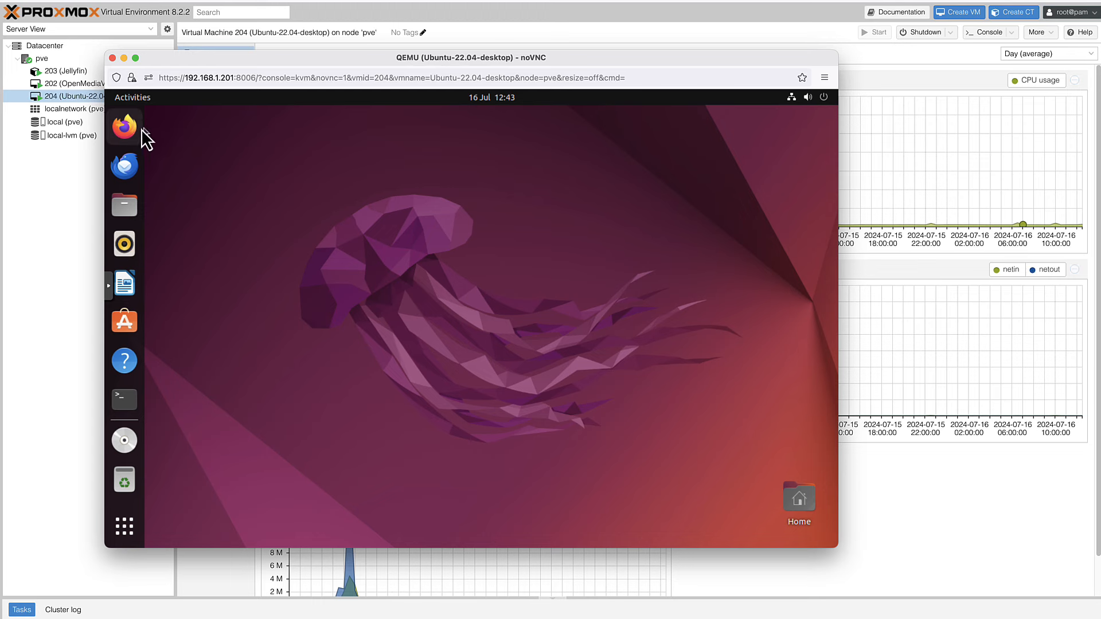
In the VM's Firefox, search Google for 'dockur windows', accept cookies, and open the GitHub result
left_click(124, 126)
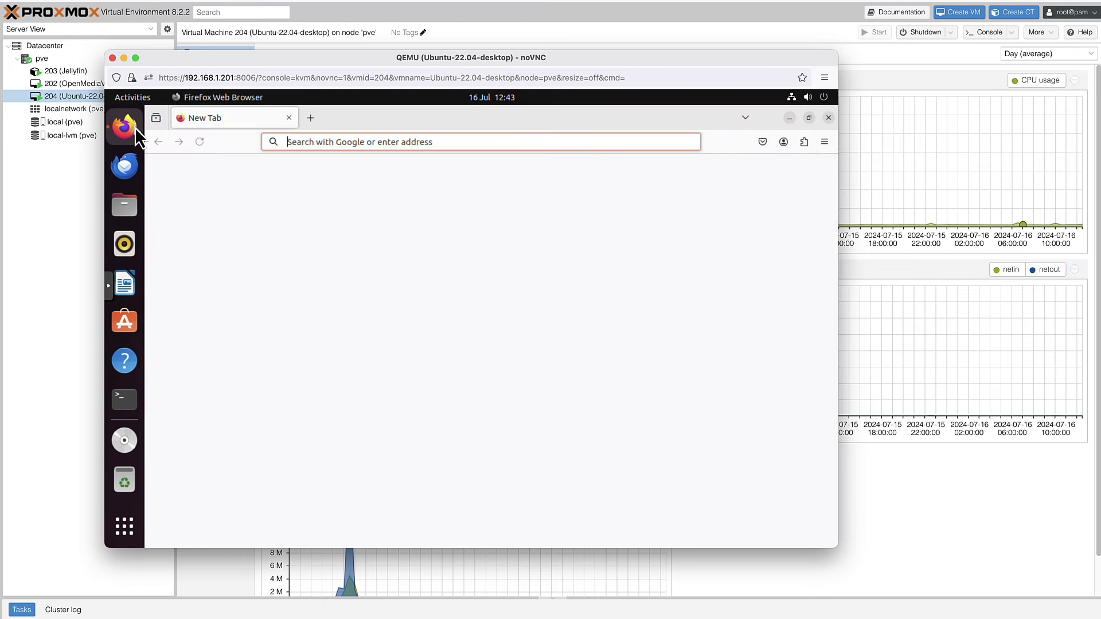
type("do")
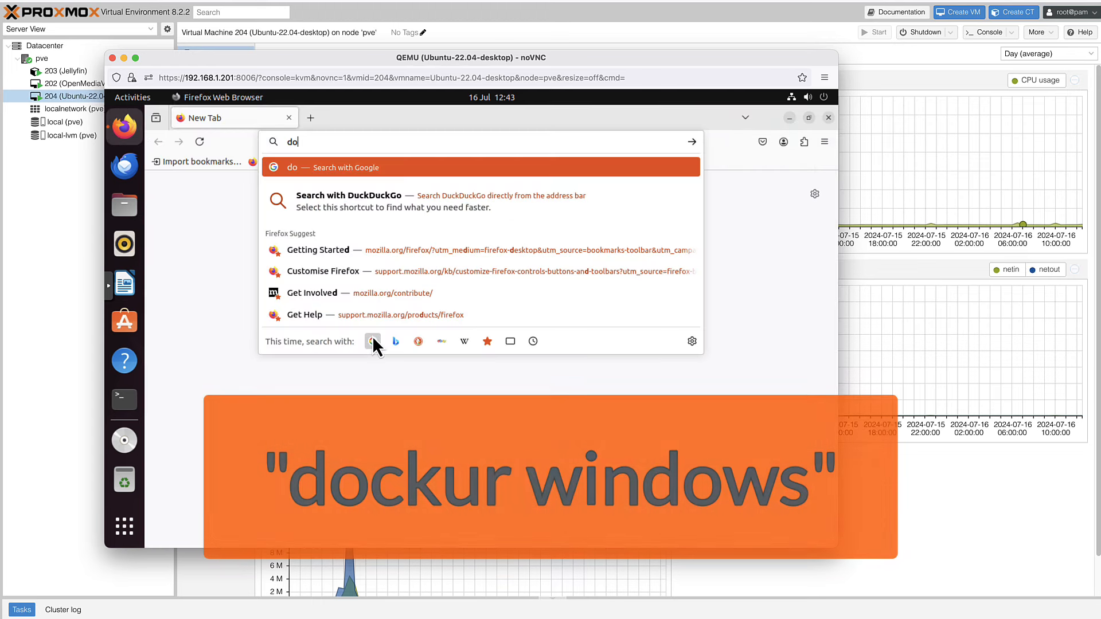
type("ckur windows")
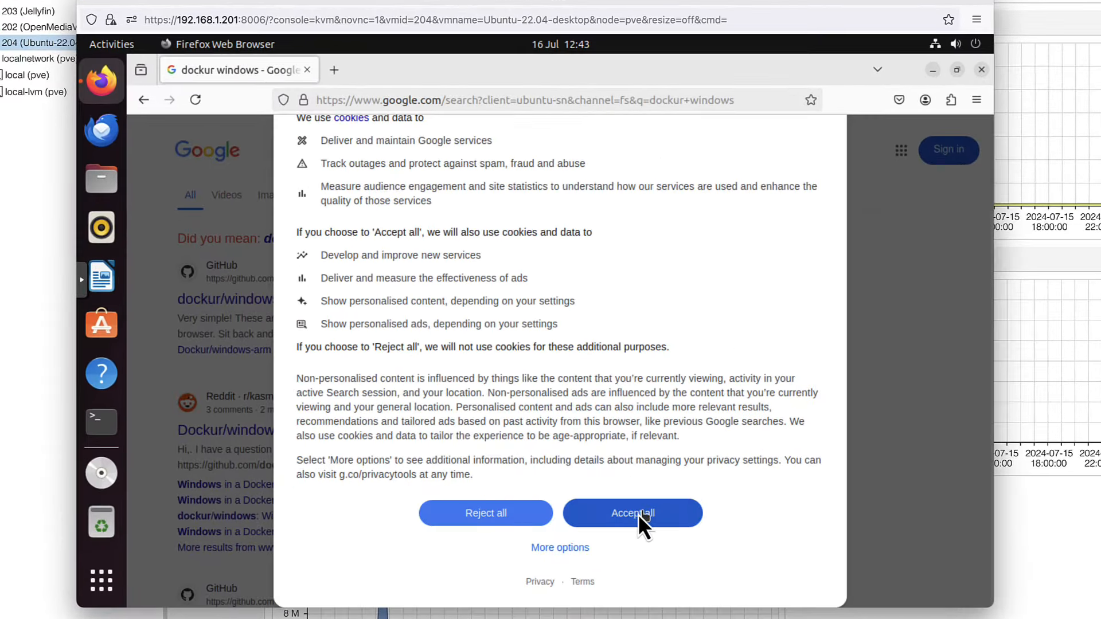
left_click(632, 514)
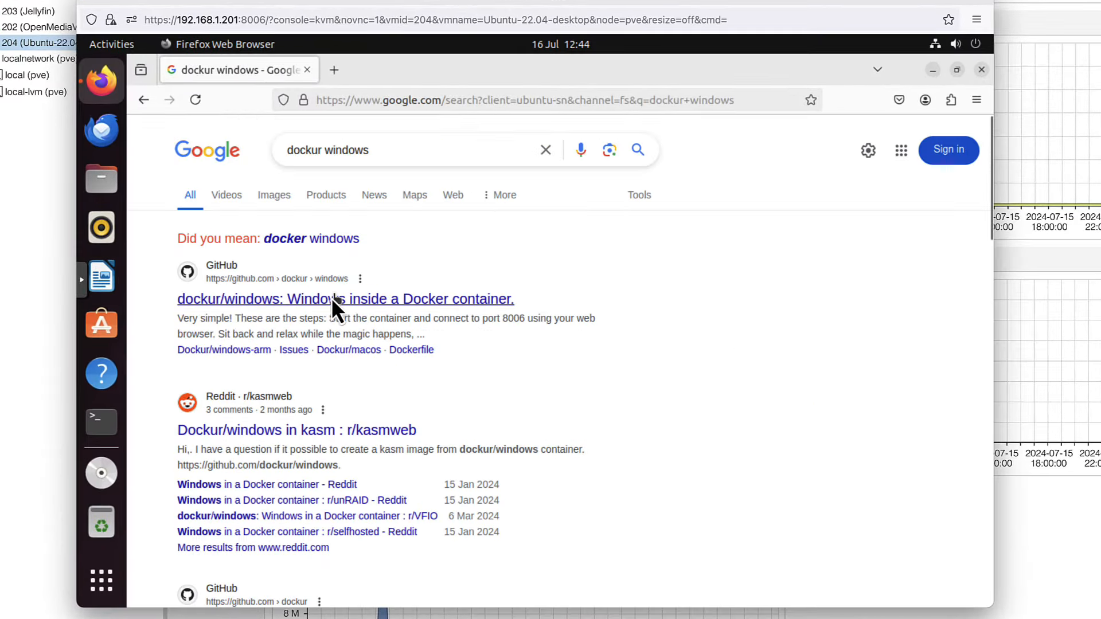
left_click(327, 299)
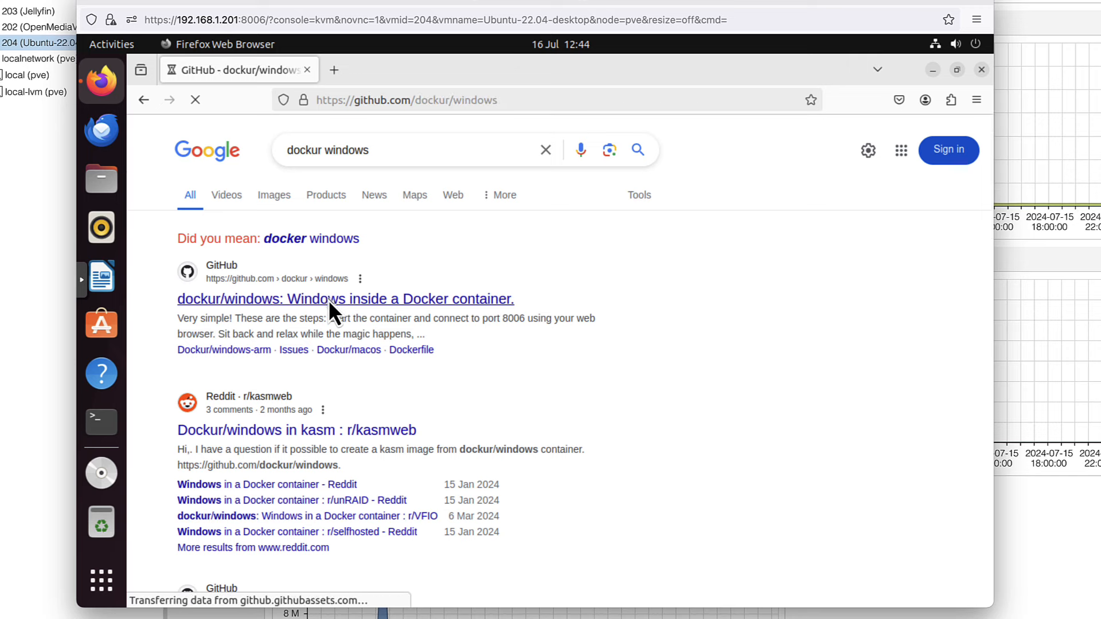
Read through the README's usage, FAQ and version table, then select the Docker Compose example
left_click(328, 299)
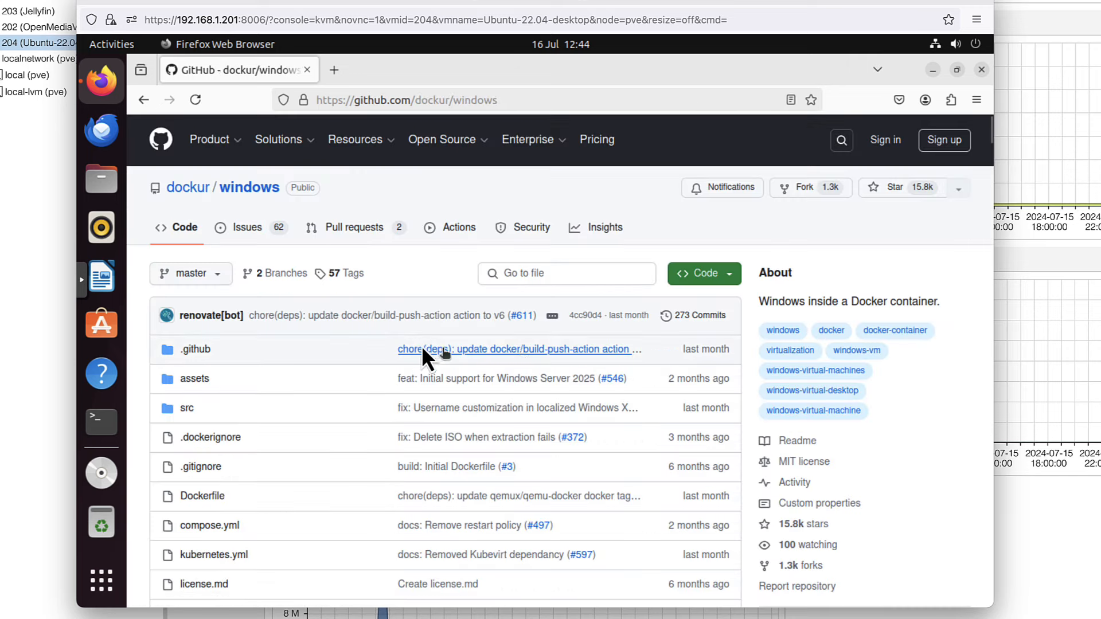
scroll("down", 3)
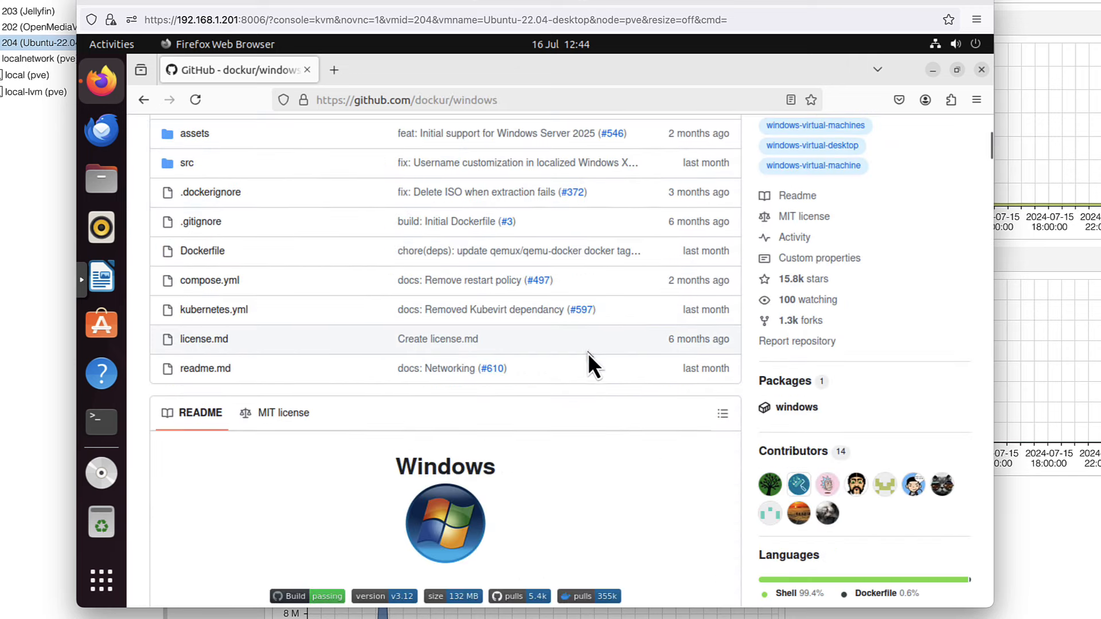
scroll("down", 3)
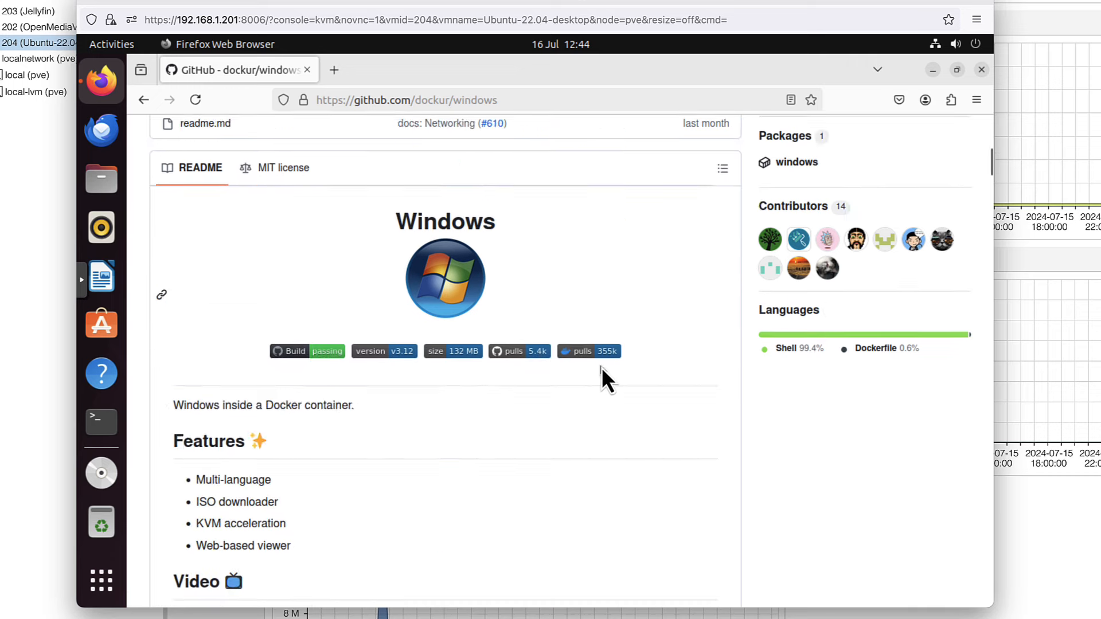
scroll("down", 3)
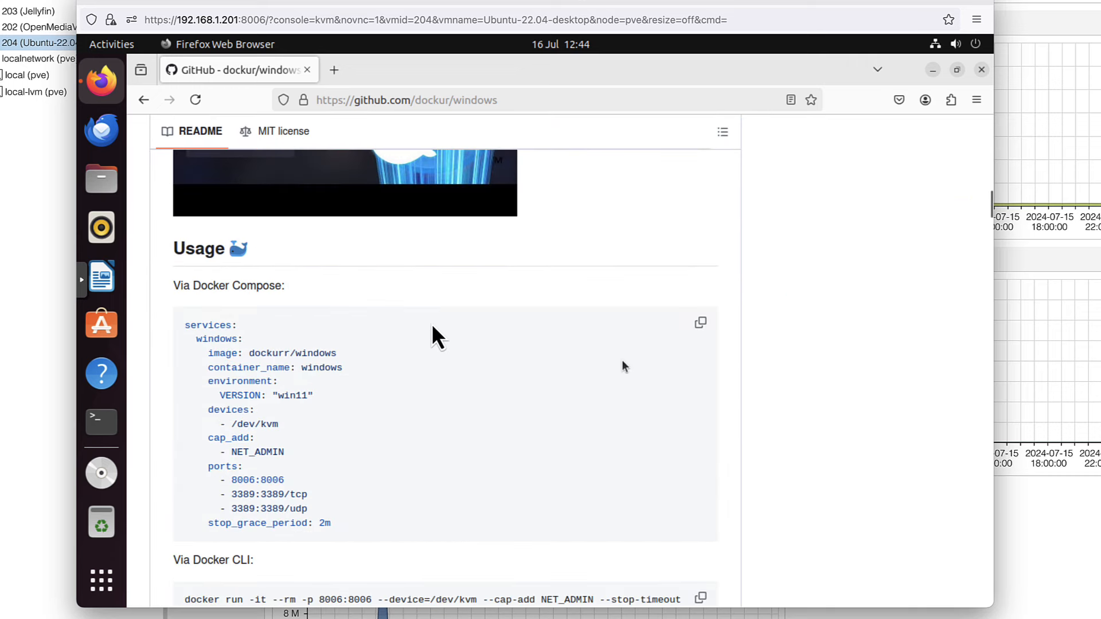
mouse_move(319, 309)
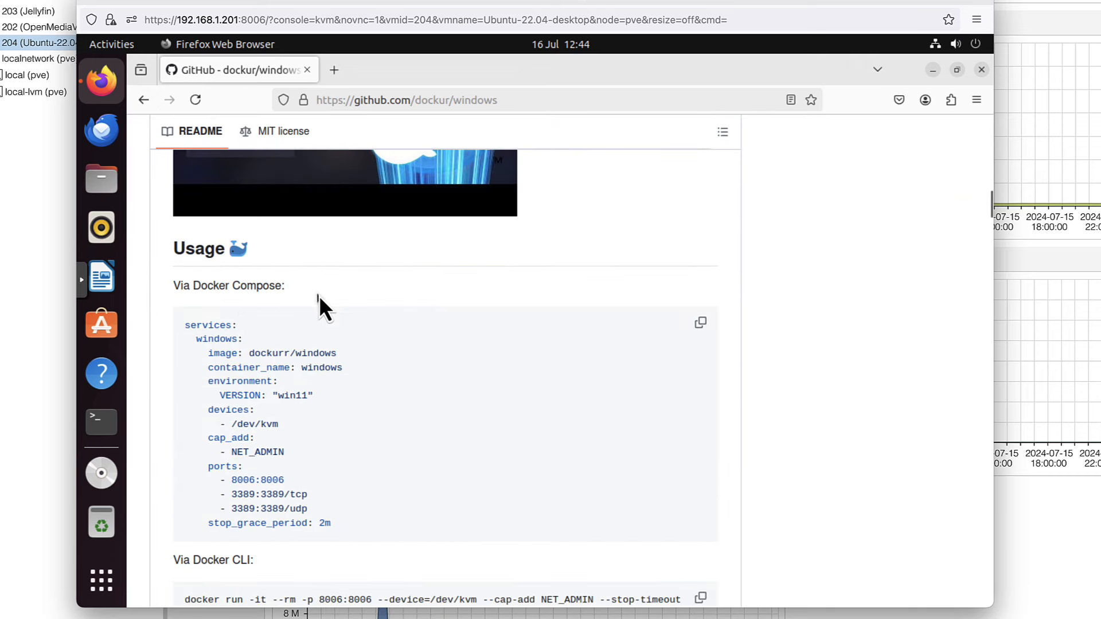
scroll("down", 3)
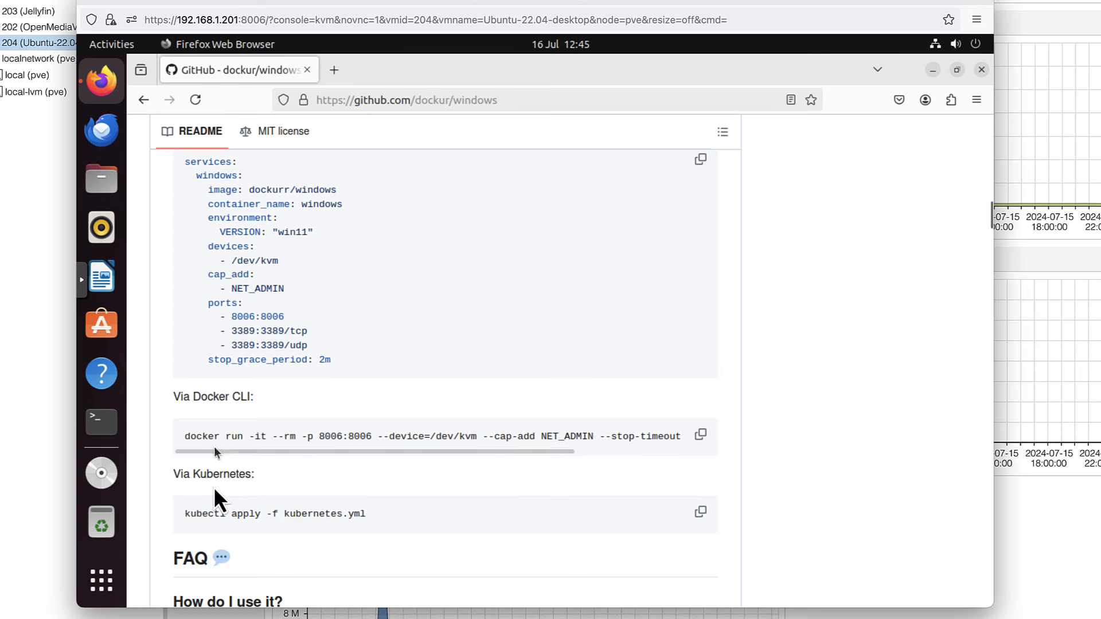
scroll("down", 3)
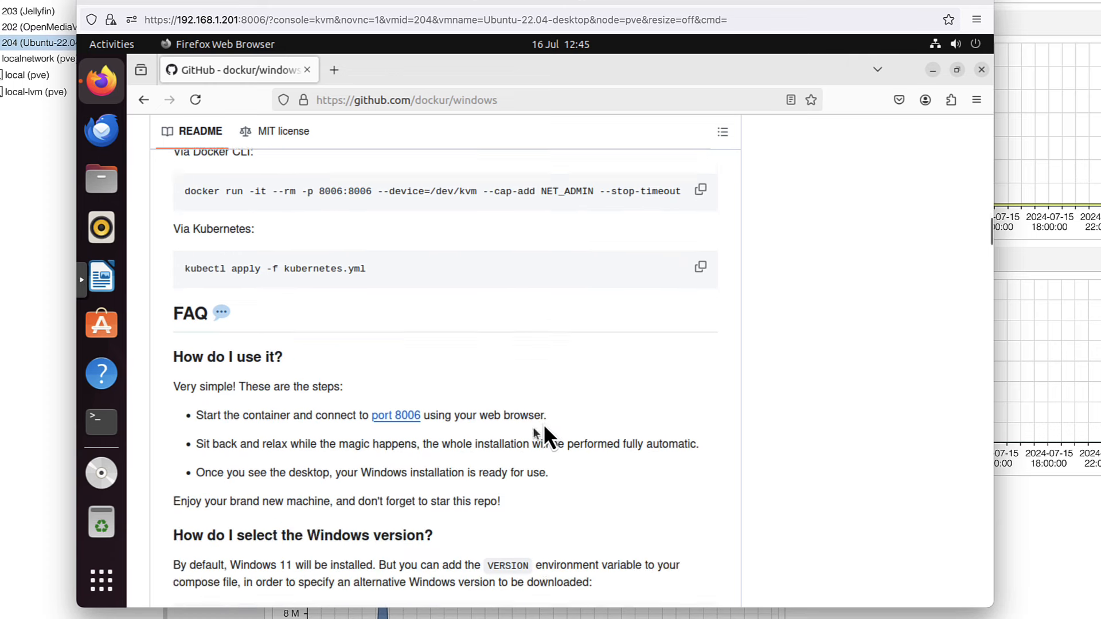
scroll("down", 3)
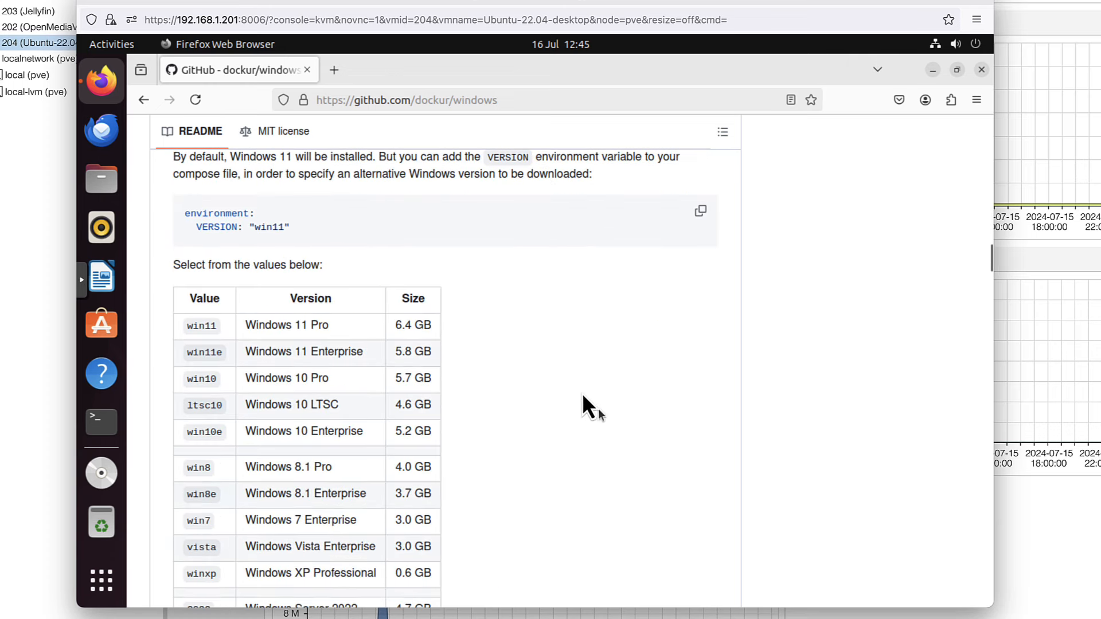
mouse_move(444, 392)
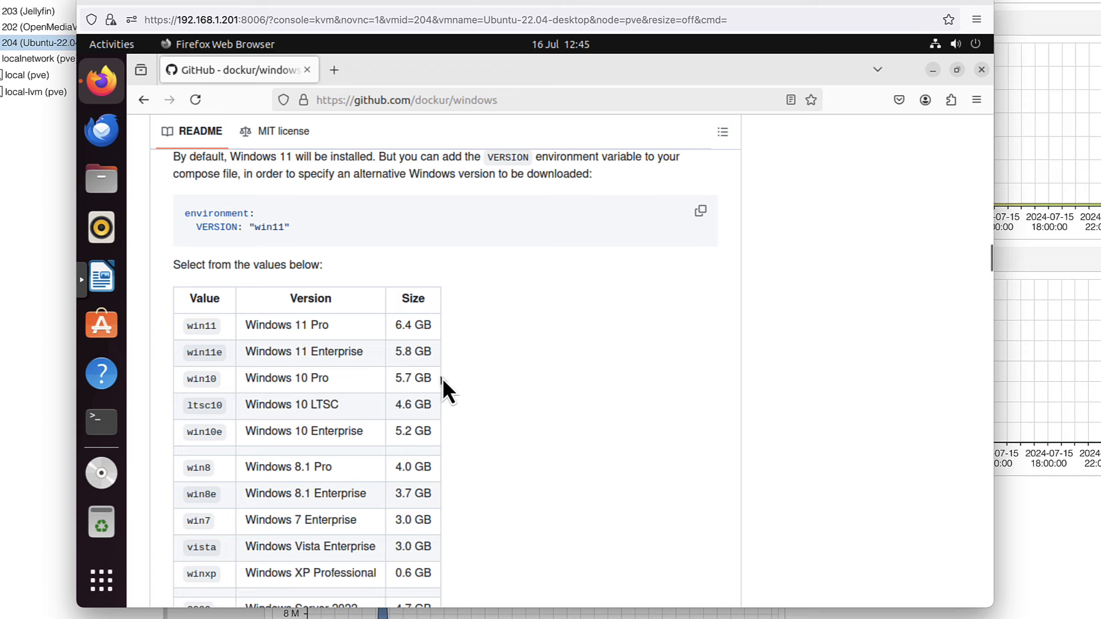
scroll("down", 3)
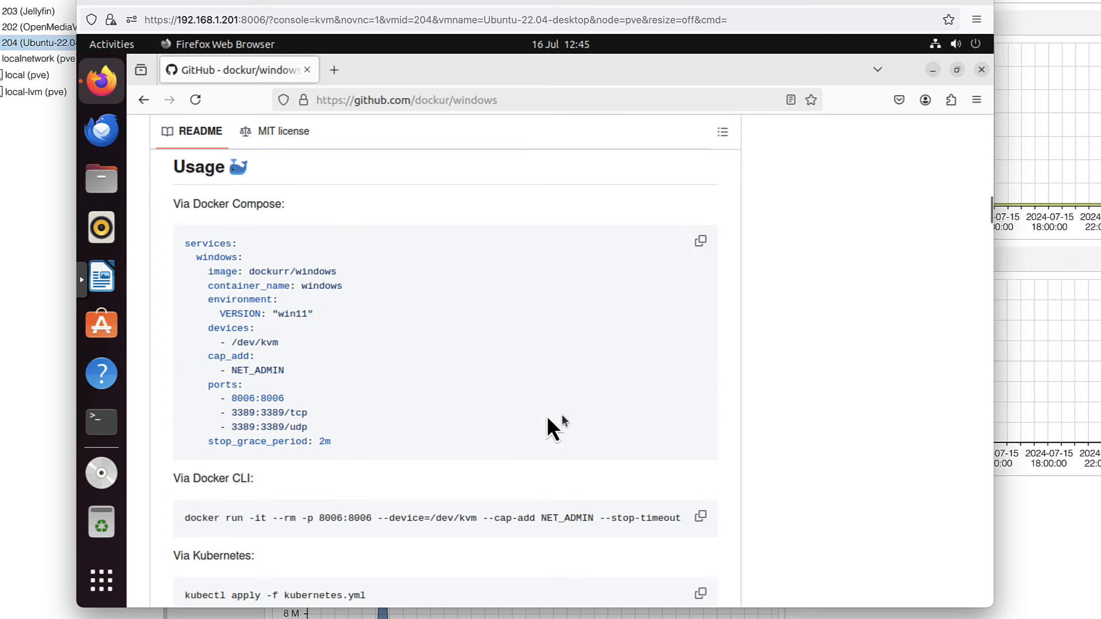
mouse_move(247, 284)
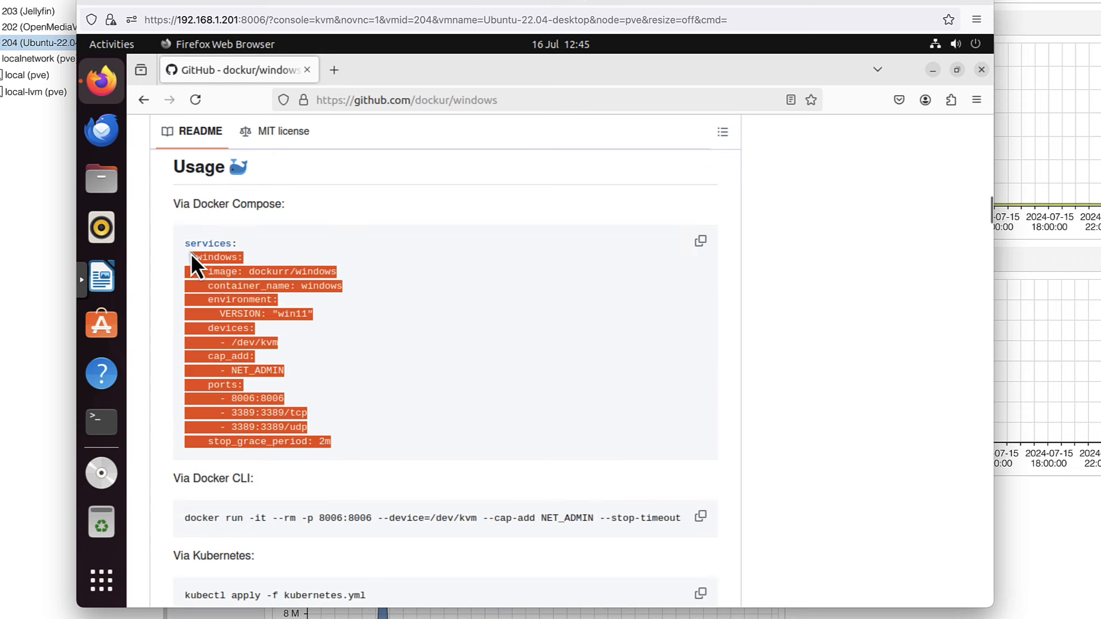
left_click(385, 386)
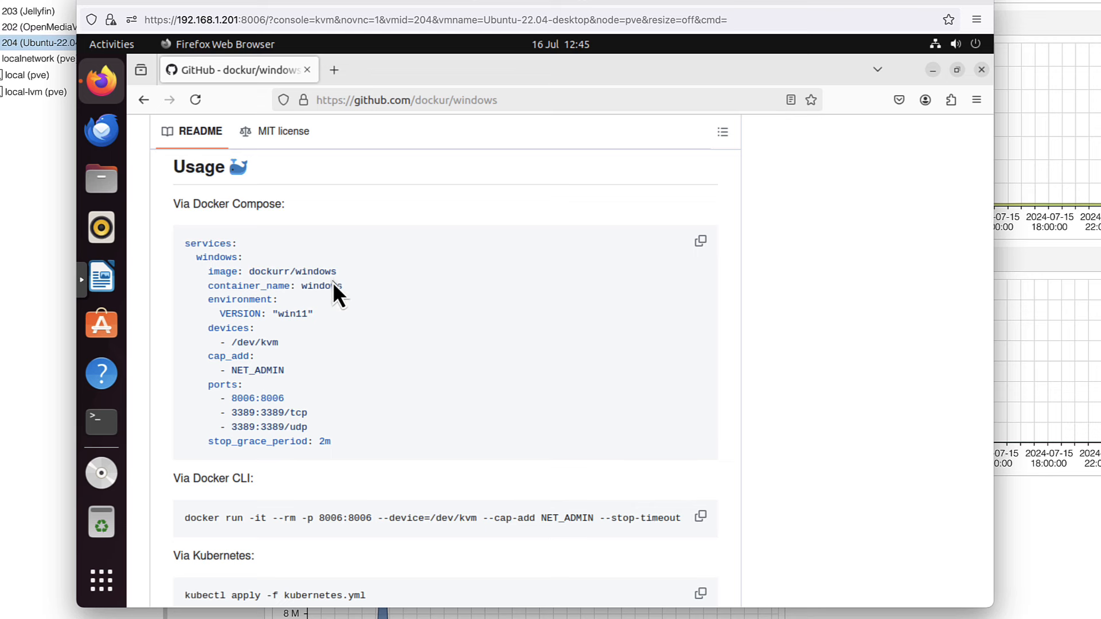
mouse_move(368, 347)
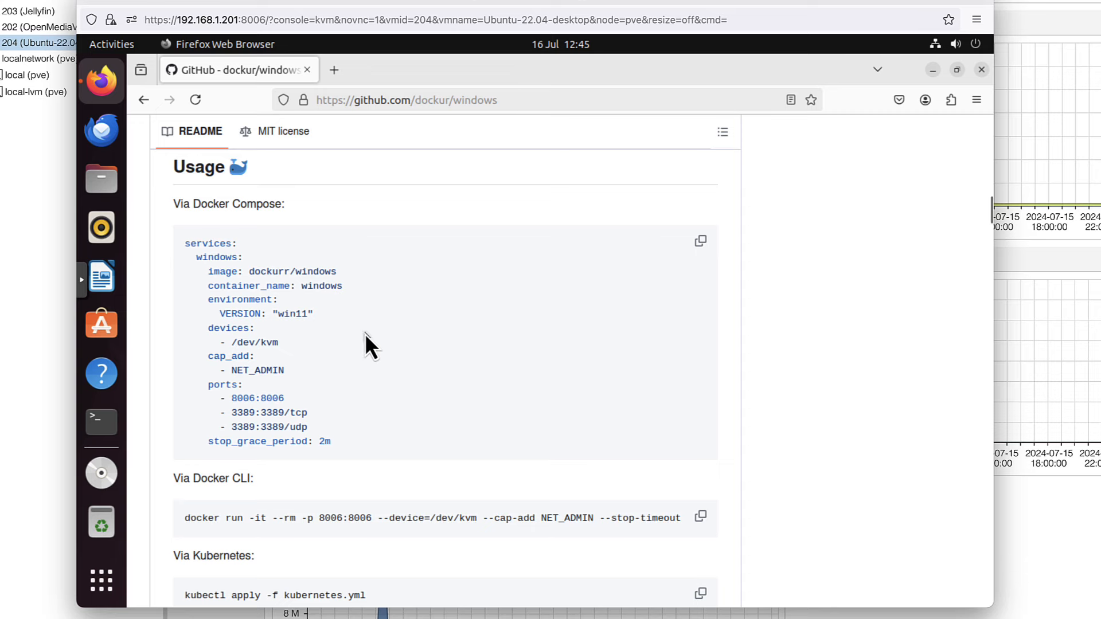
mouse_move(194, 413)
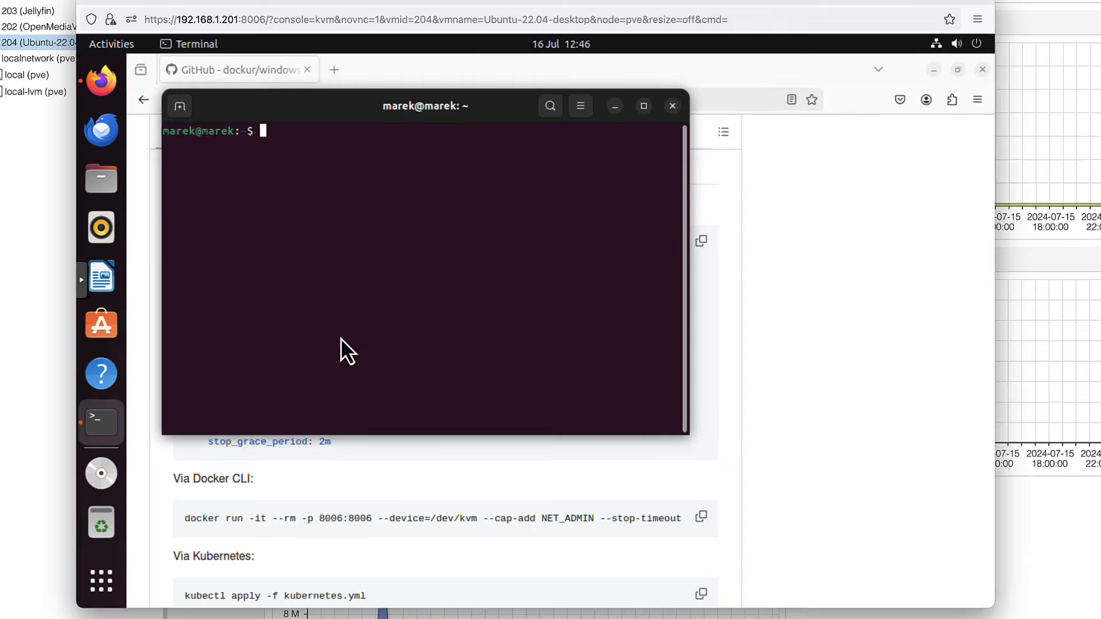
Run apt update and install docker.io and docker-compose
type("sudo apt update")
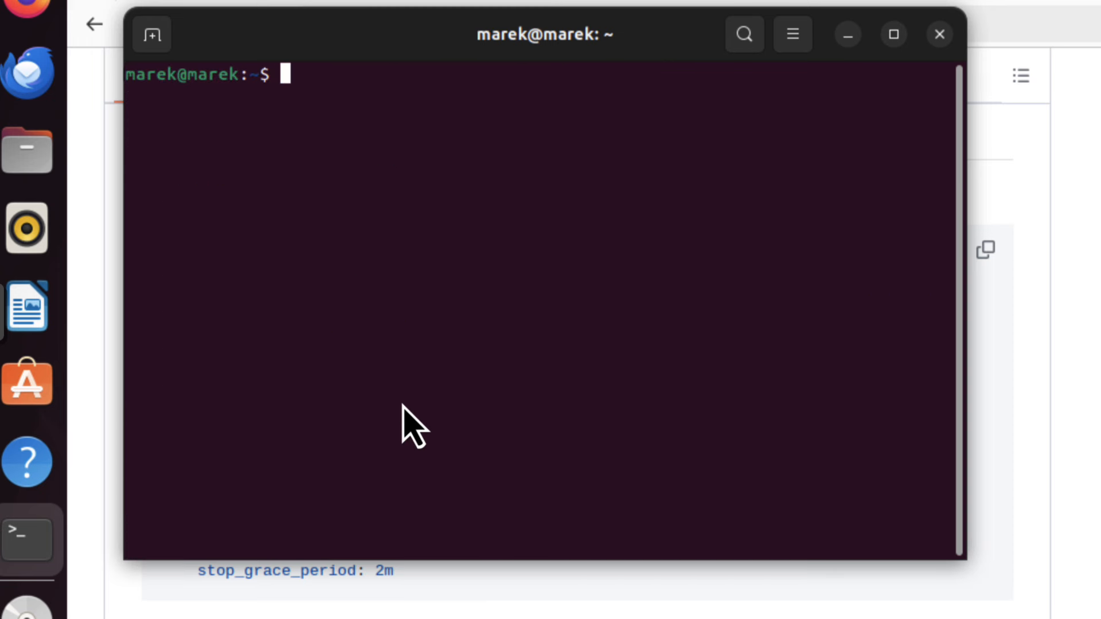
type("sudo apt")
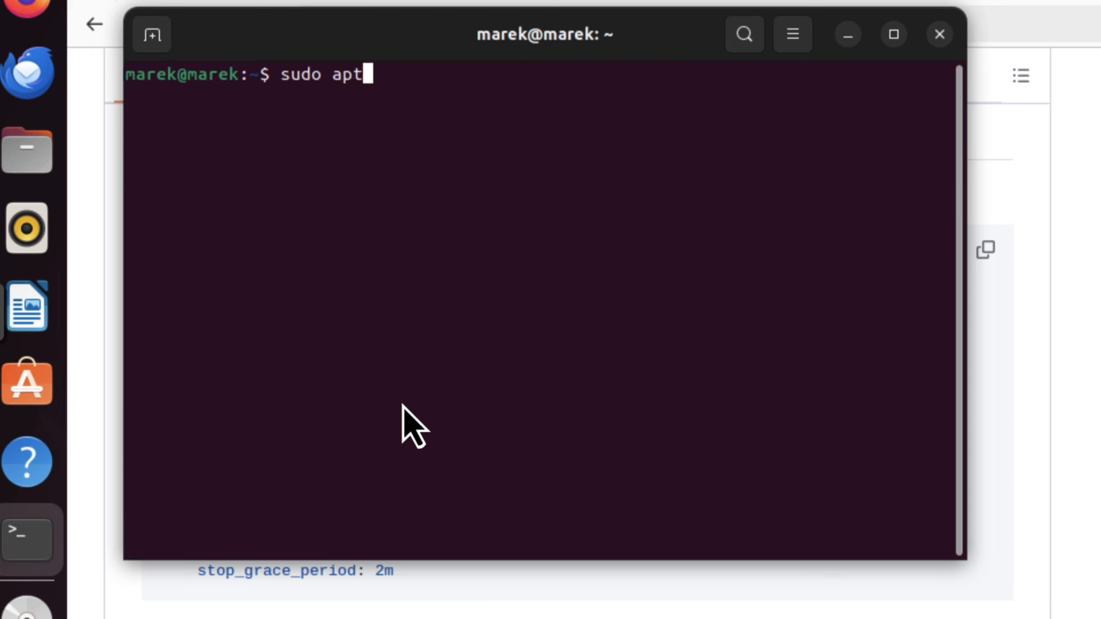
type("install docker")
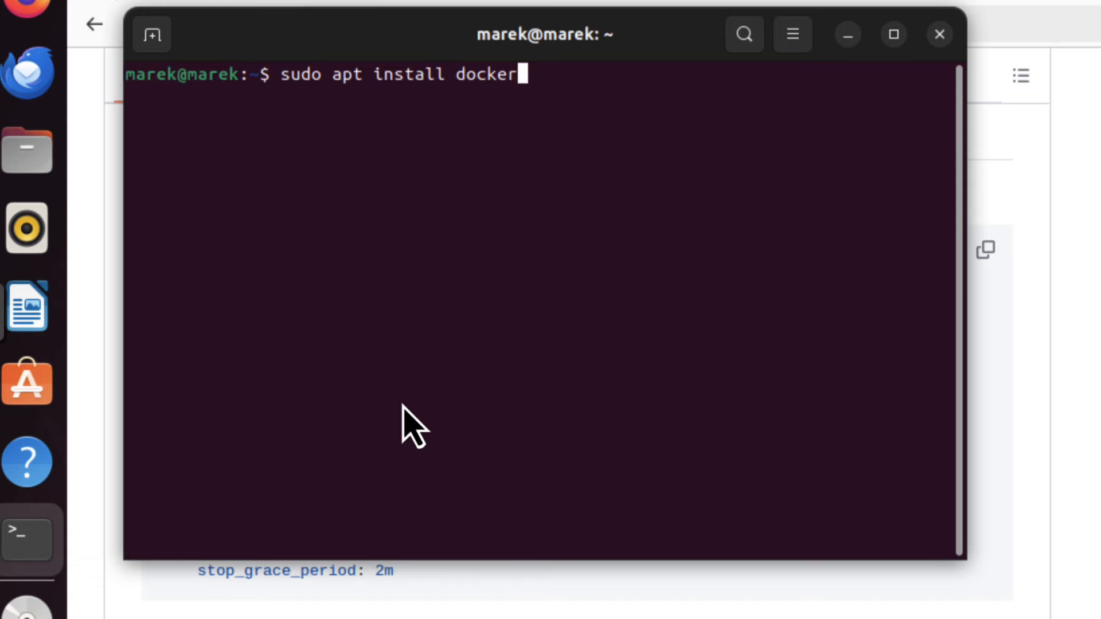
type(".io do")
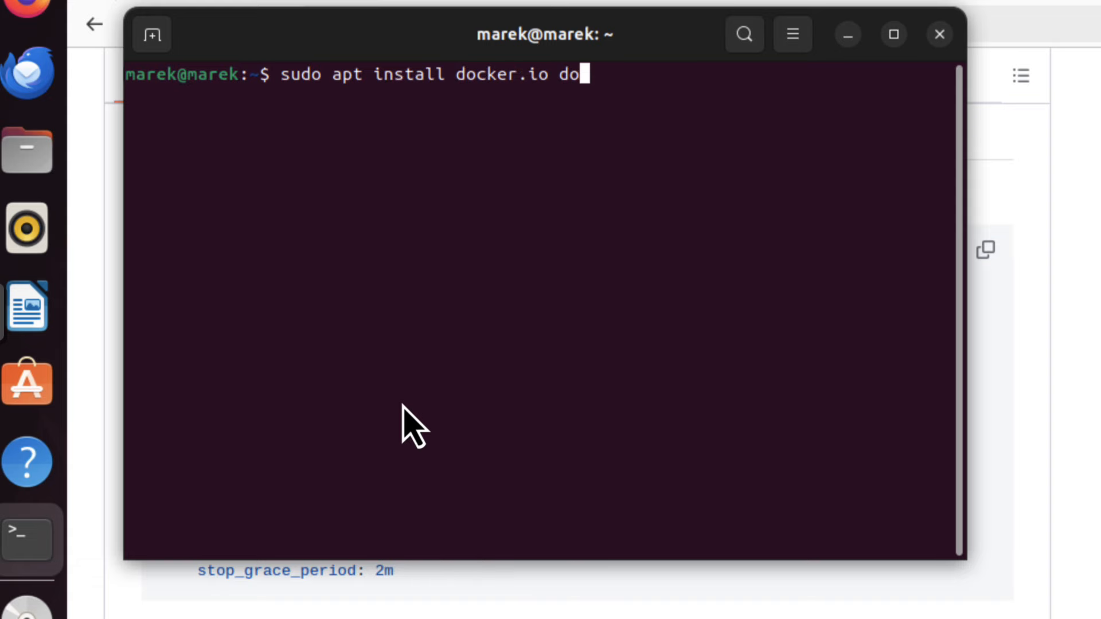
type("cker-compose")
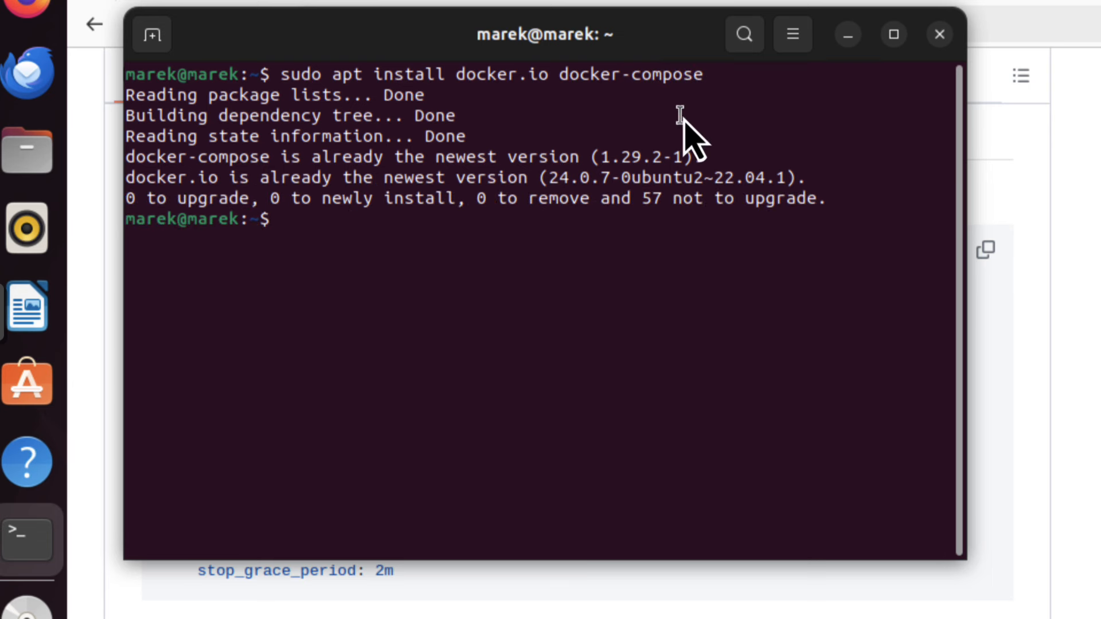
mouse_move(707, 184)
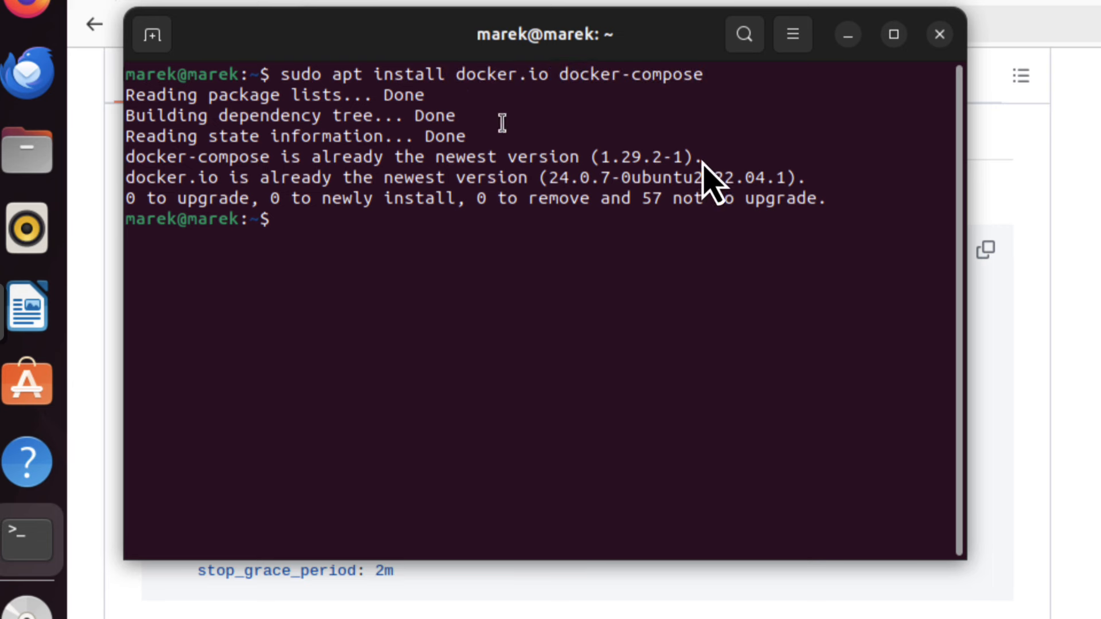
mouse_move(407, 221)
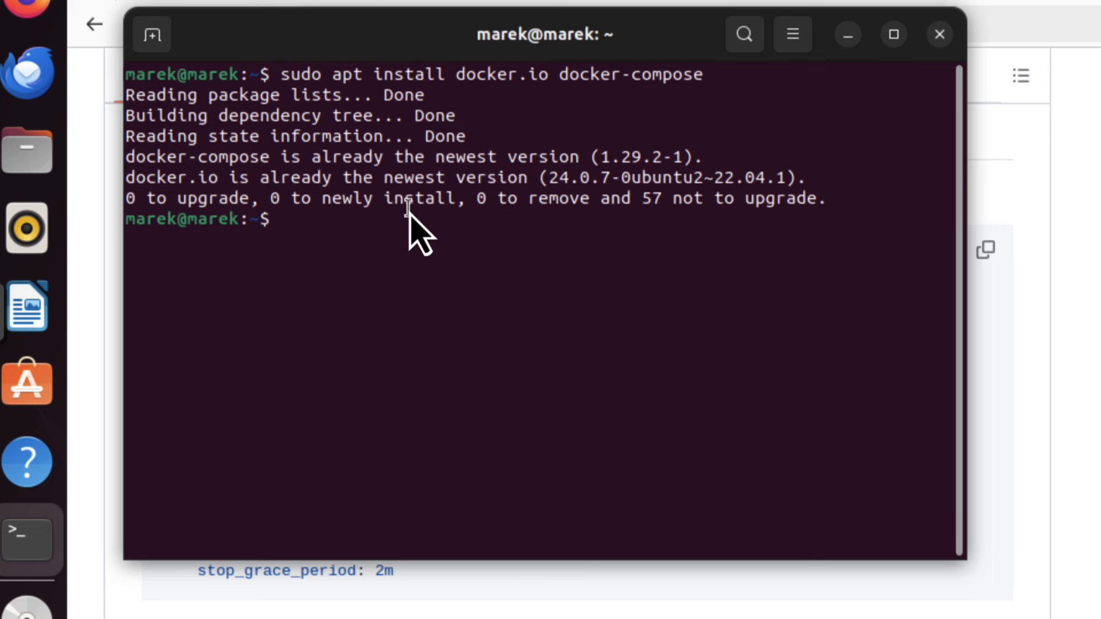
Check the current directory, create the dockercomp folder, and cd into it
type("pws")
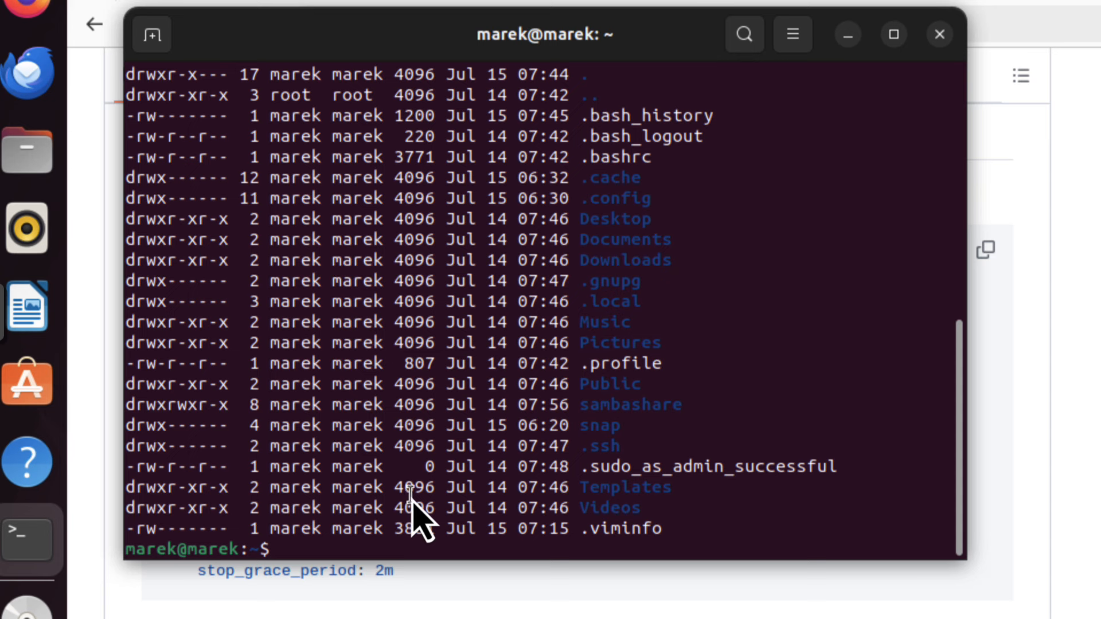
type("mkdir d")
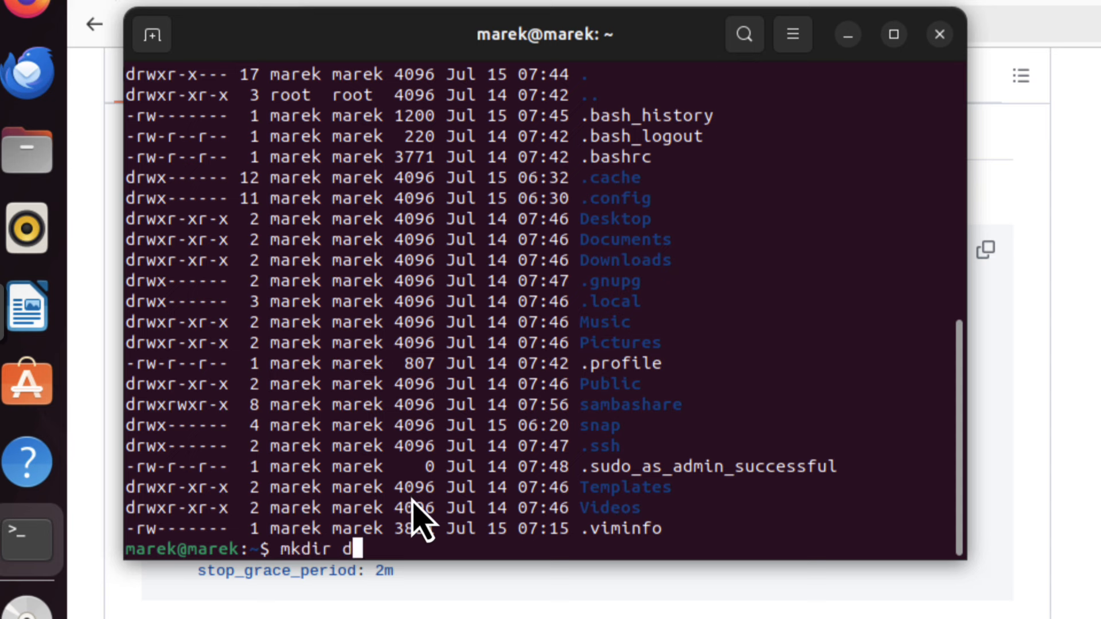
type("ockercomp")
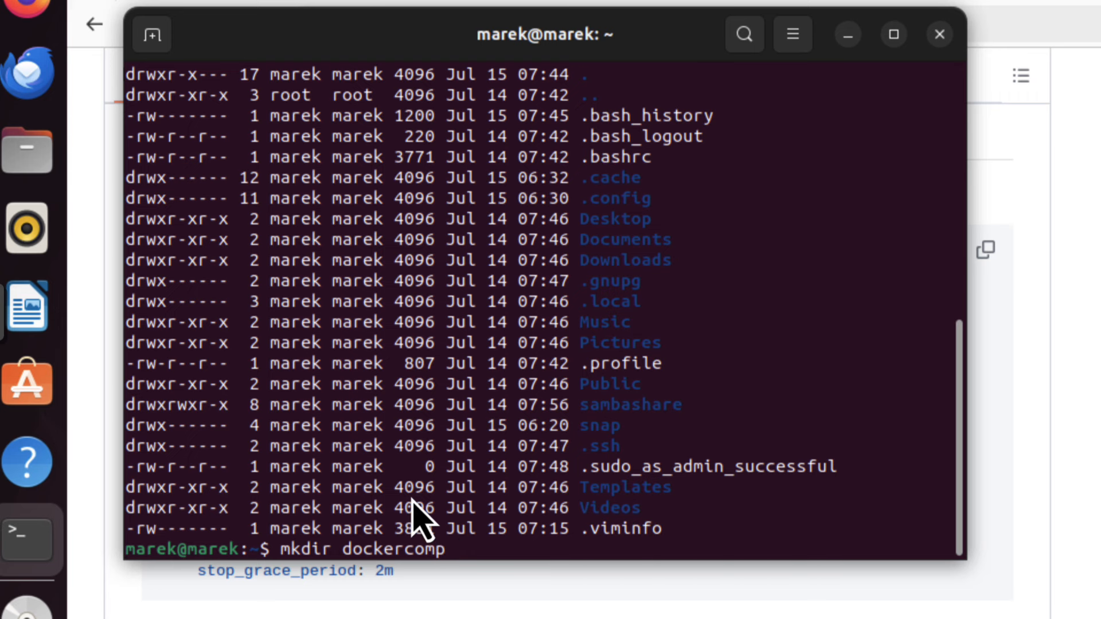
type("cd docker")
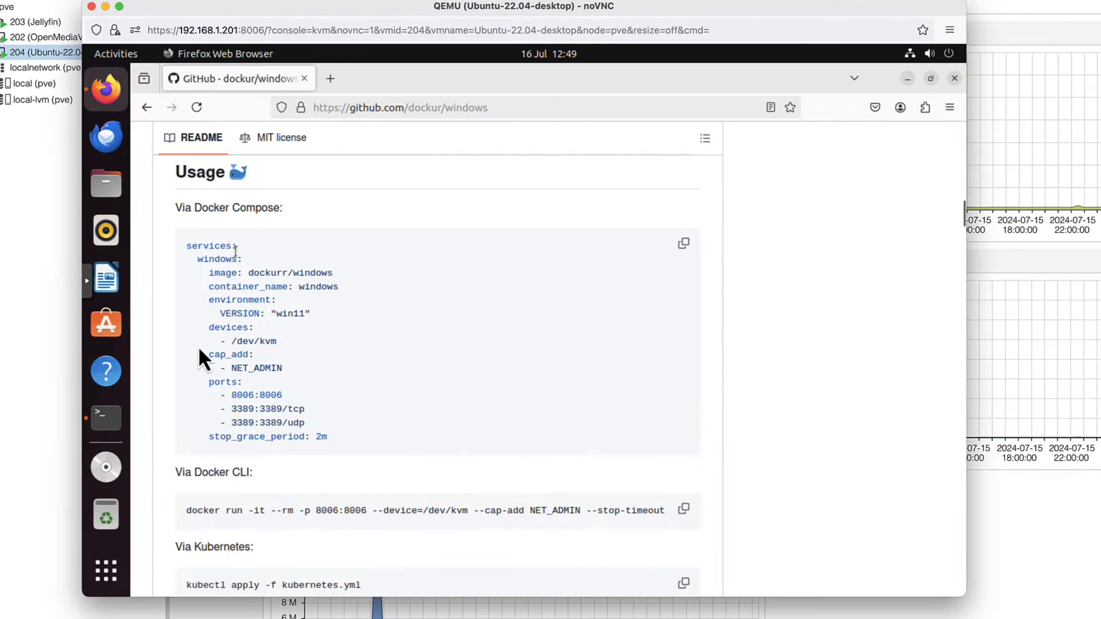
mouse_move(312, 334)
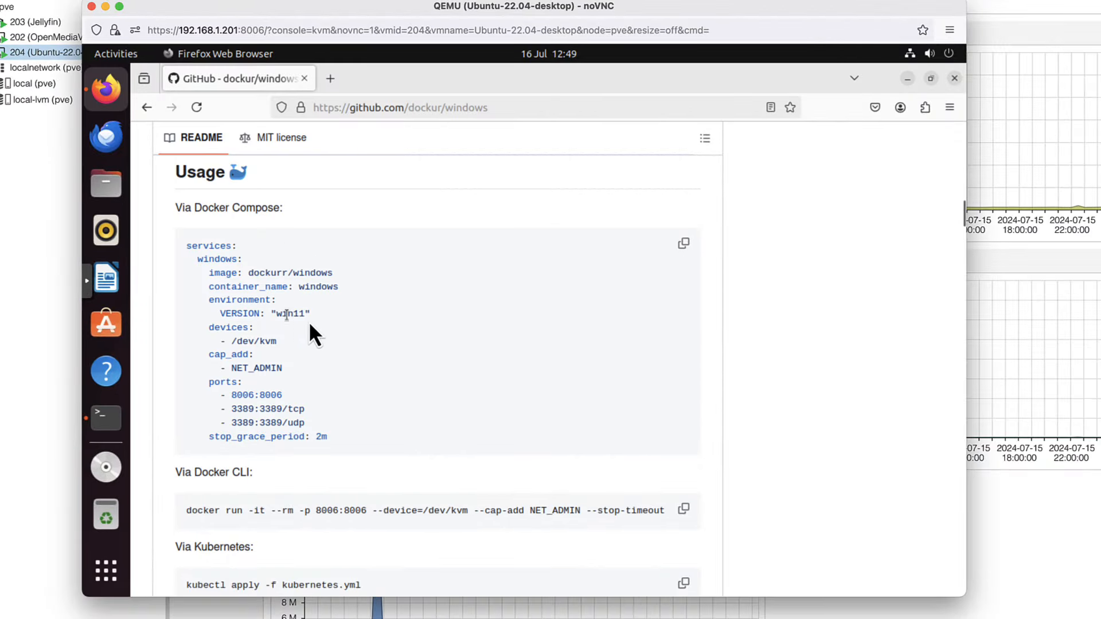
Select win11 in the compose example and winxp for Windows XP Professional in the version table
double_click(290, 314)
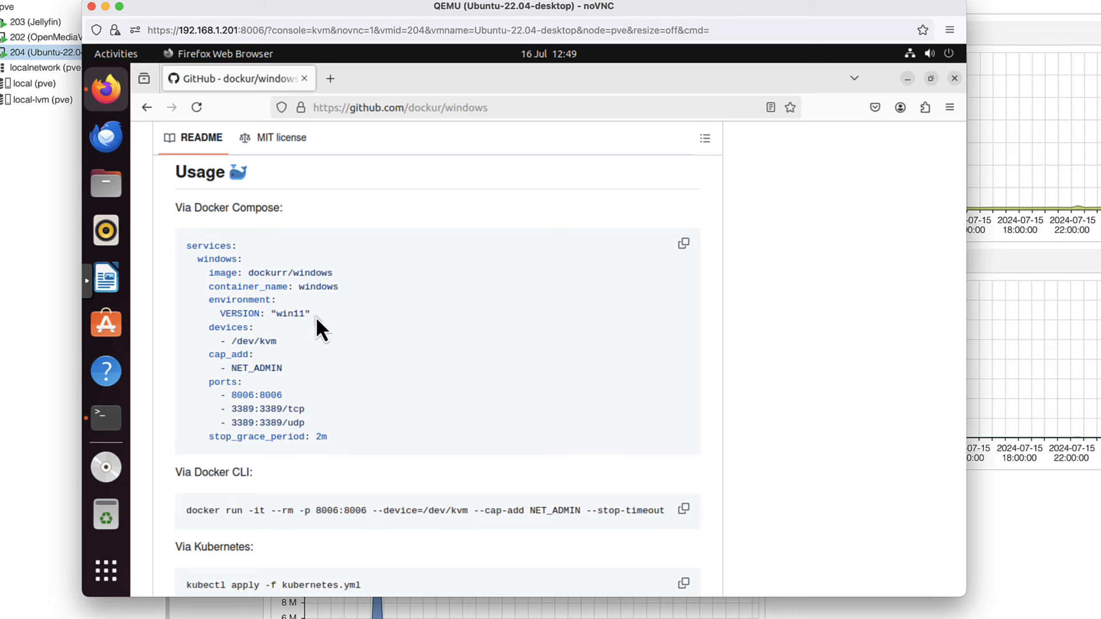
scroll("down", 3)
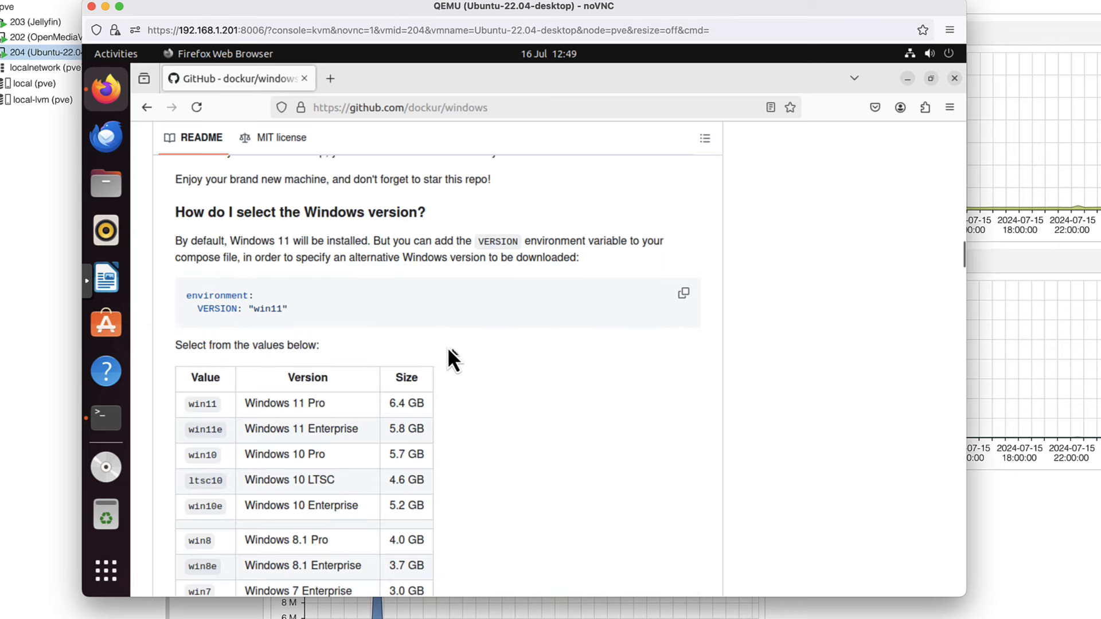
scroll("down", 3)
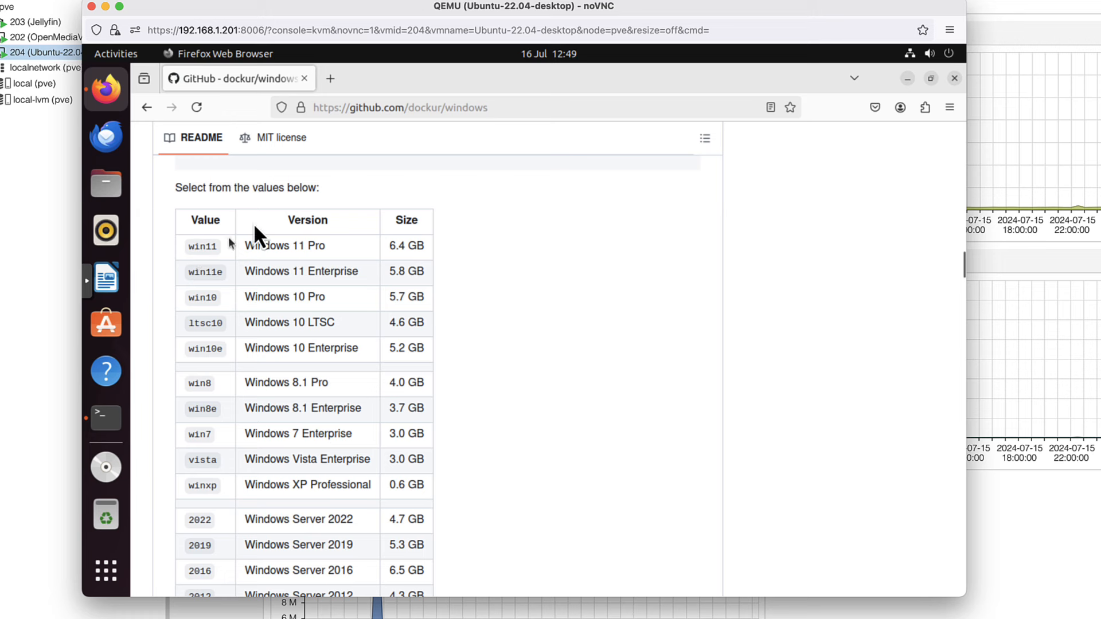
mouse_move(328, 267)
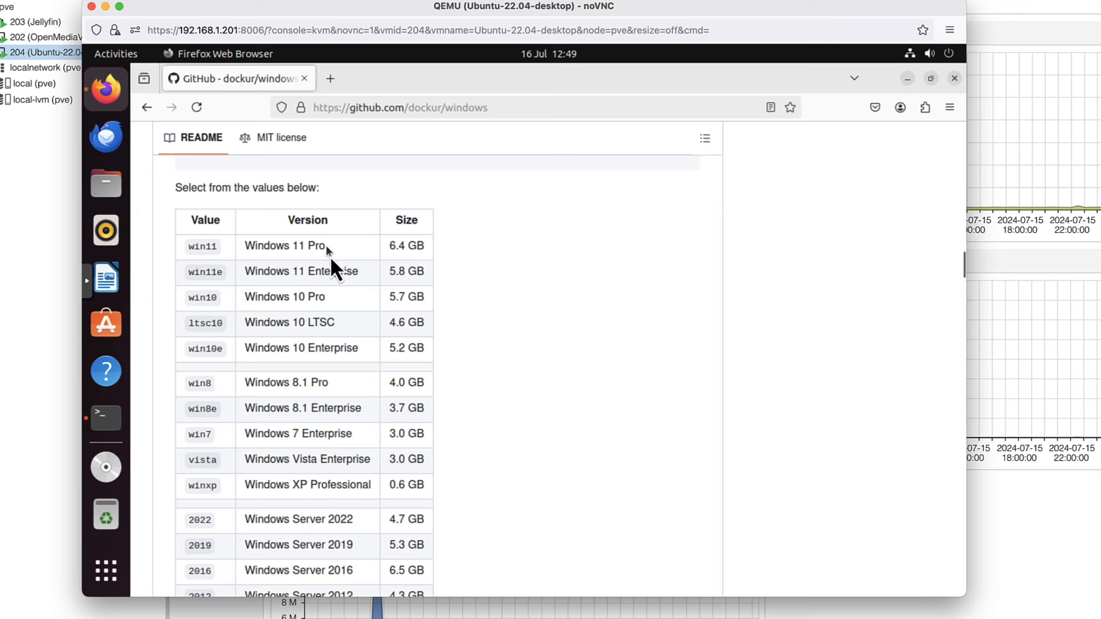
mouse_move(330, 342)
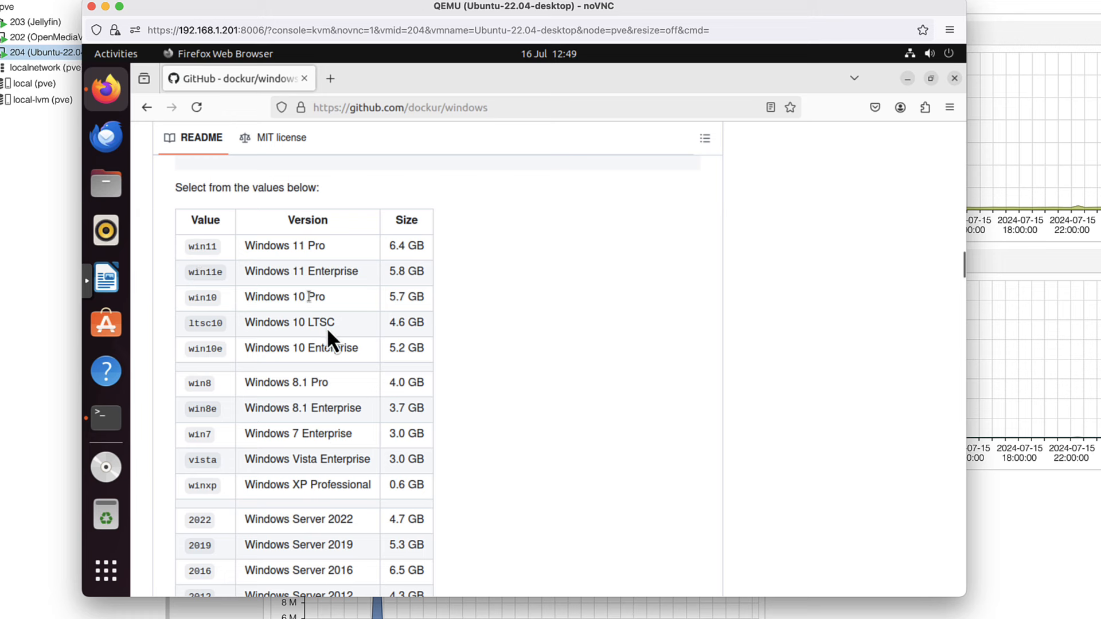
mouse_move(231, 507)
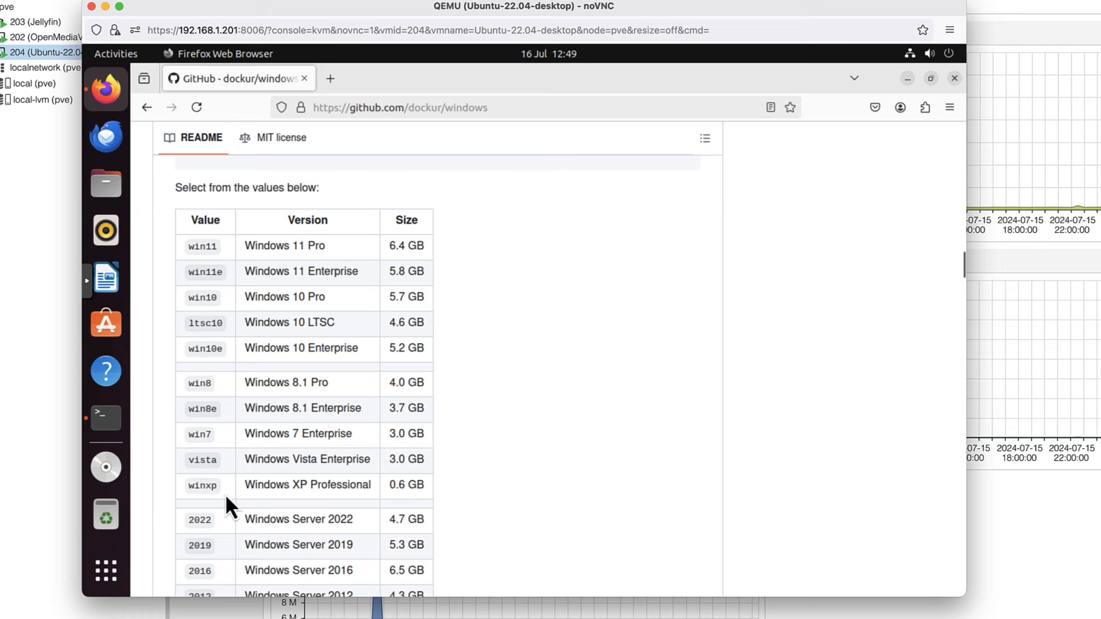
double_click(202, 486)
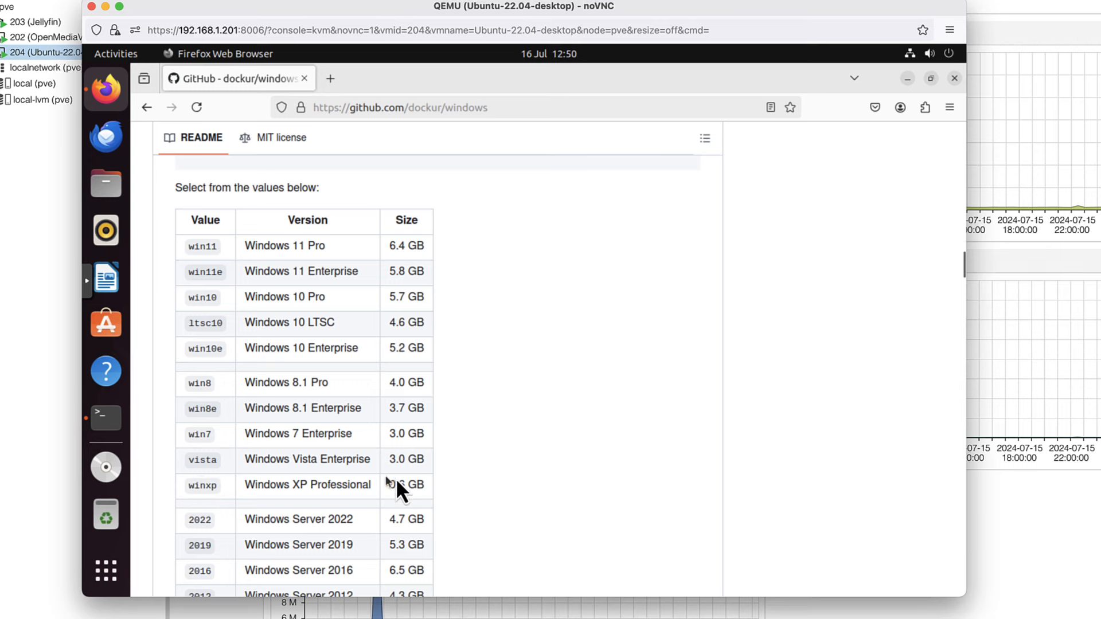
mouse_move(328, 496)
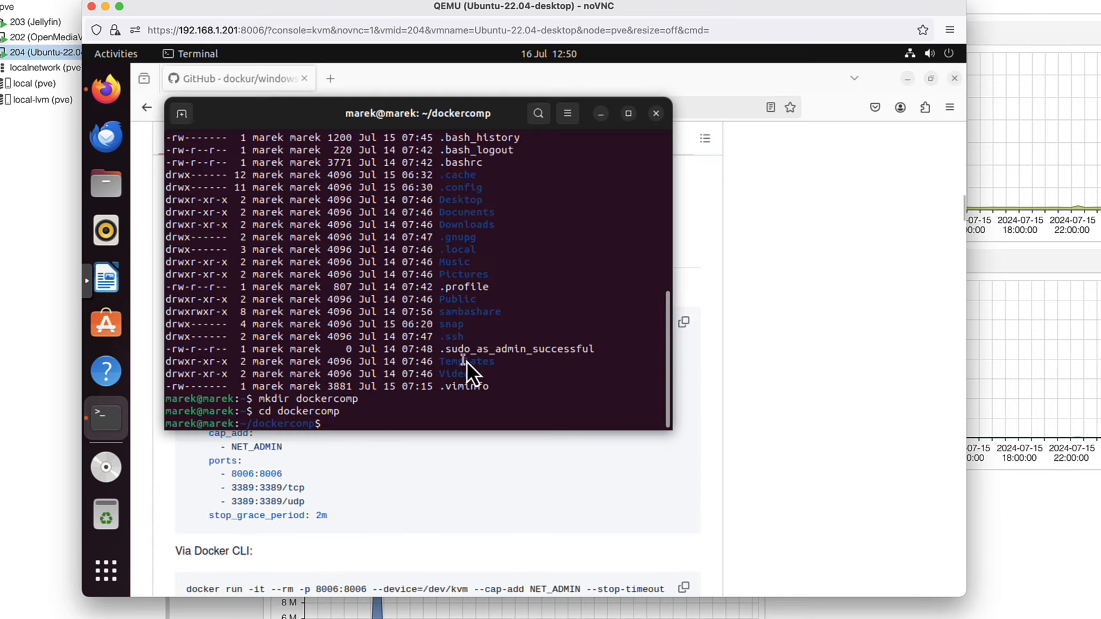
Create windowsxp.yaml in vim, paste the compose example, and change VERSION to winxp
type("vim")
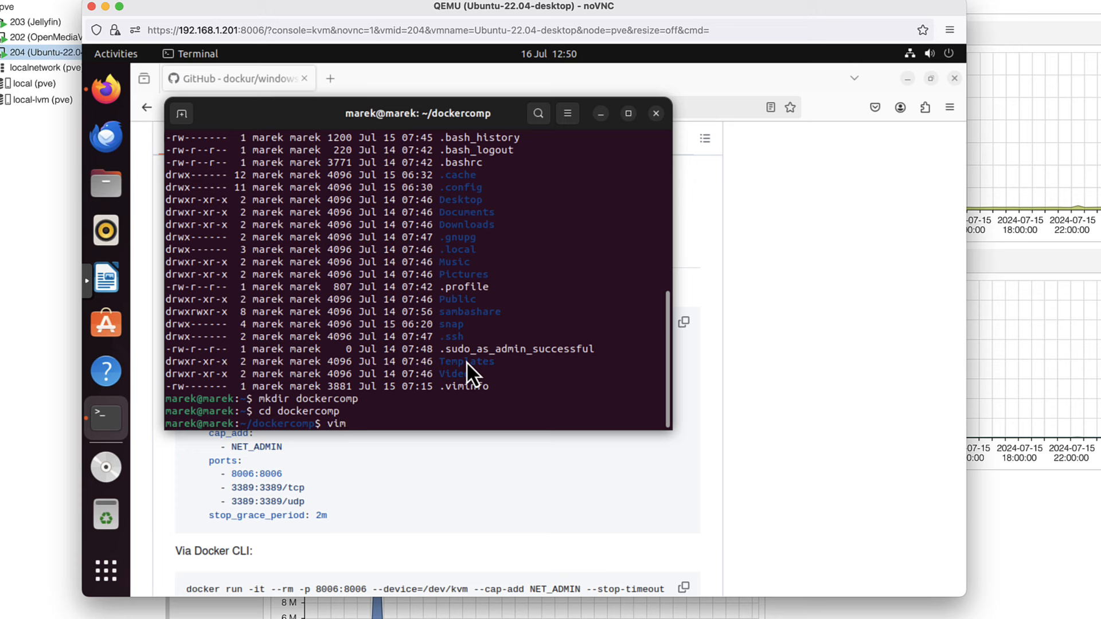
type("windows cp")
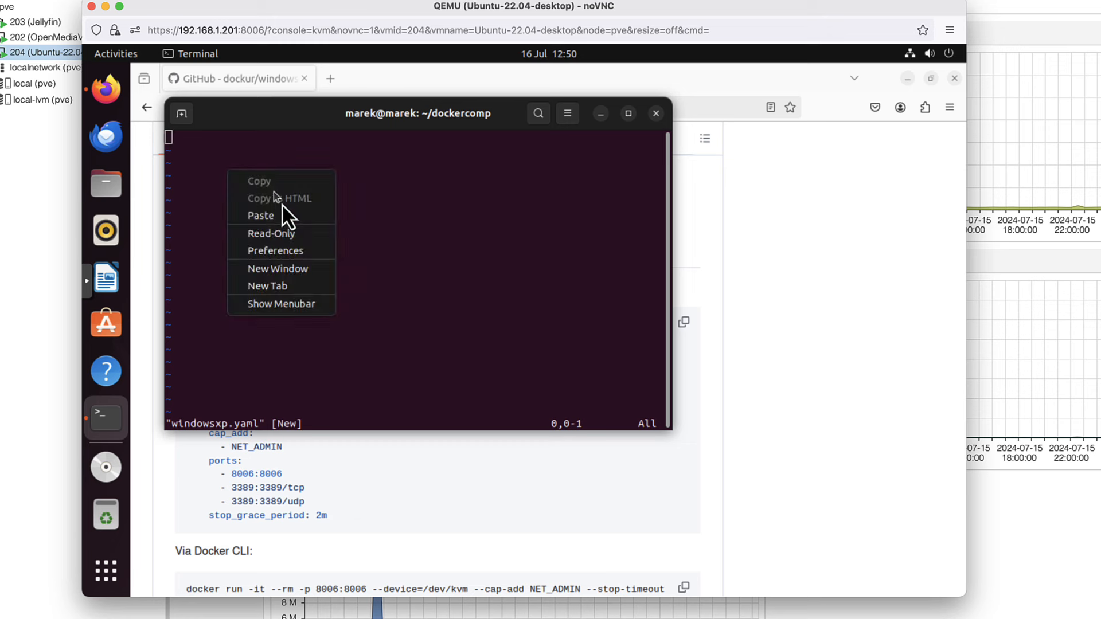
left_click(260, 215)
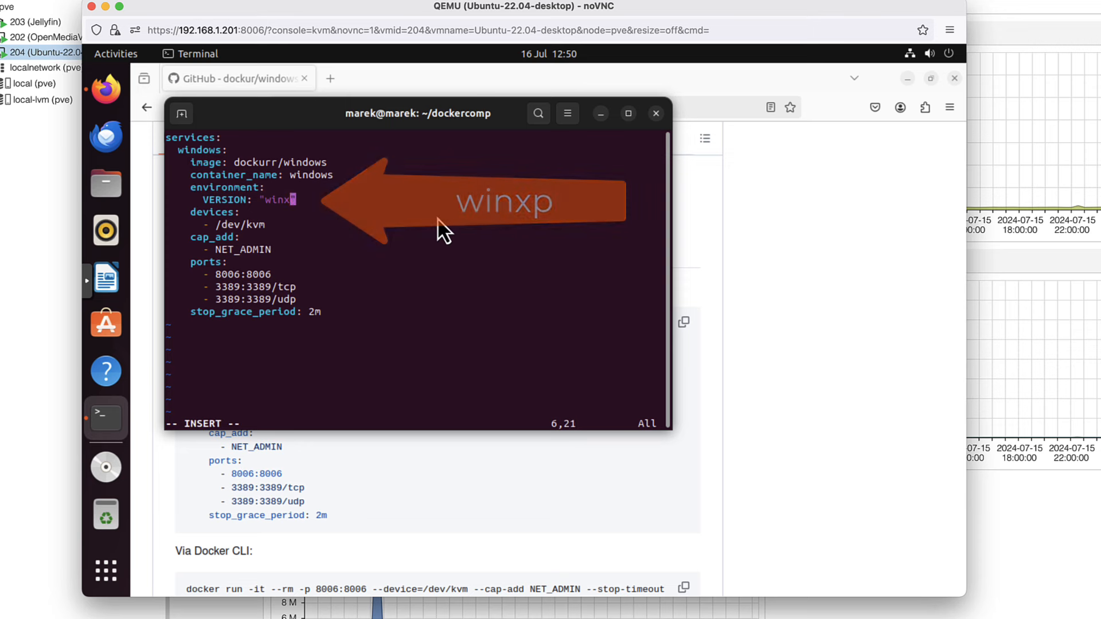
type("p")
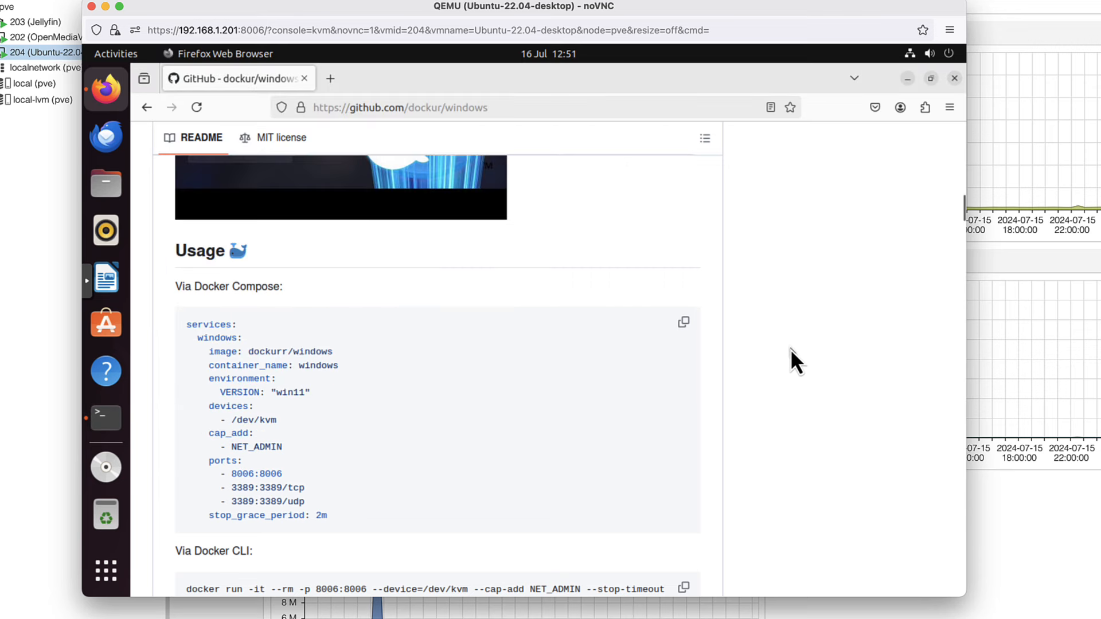
mouse_move(776, 360)
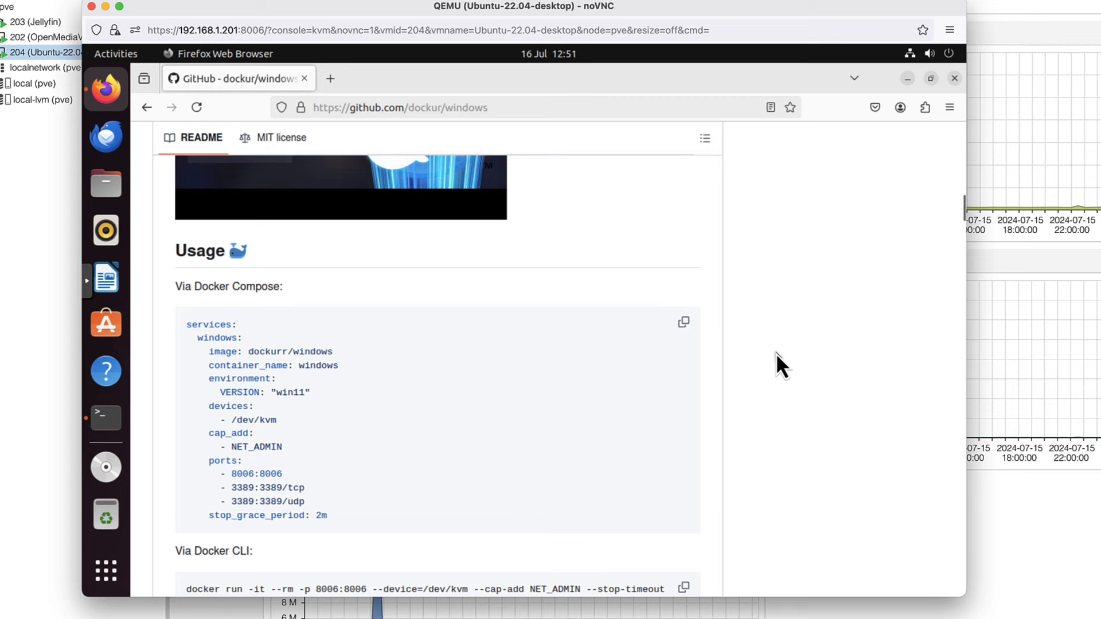
Scroll to the keyboard layout section and select the KEYBOARD: "en-US" line
scroll("down", 3)
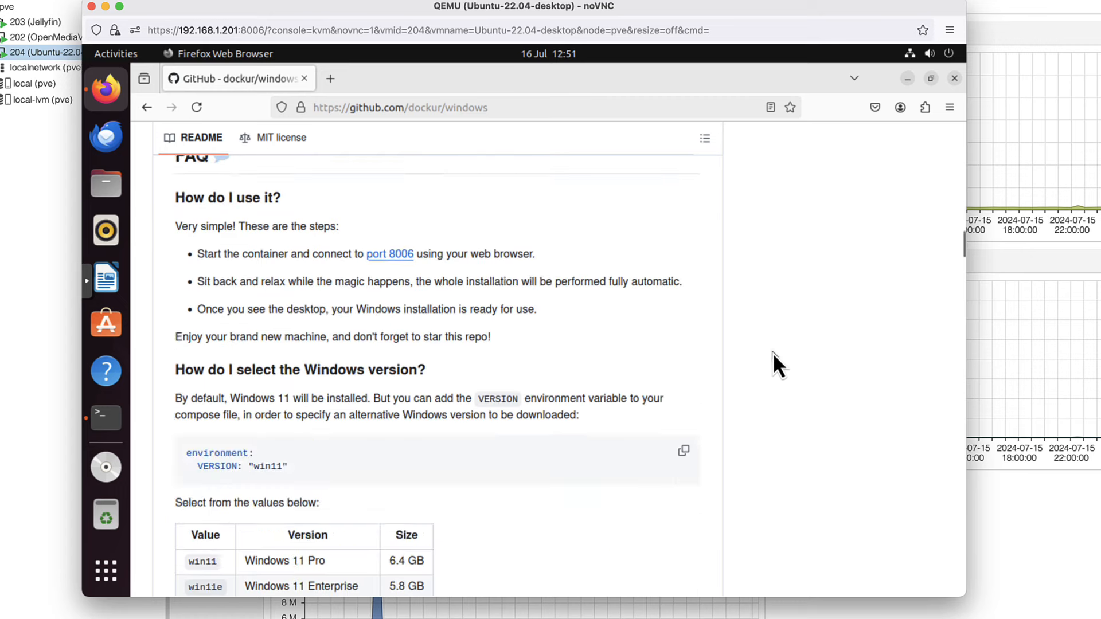
scroll("down", 3)
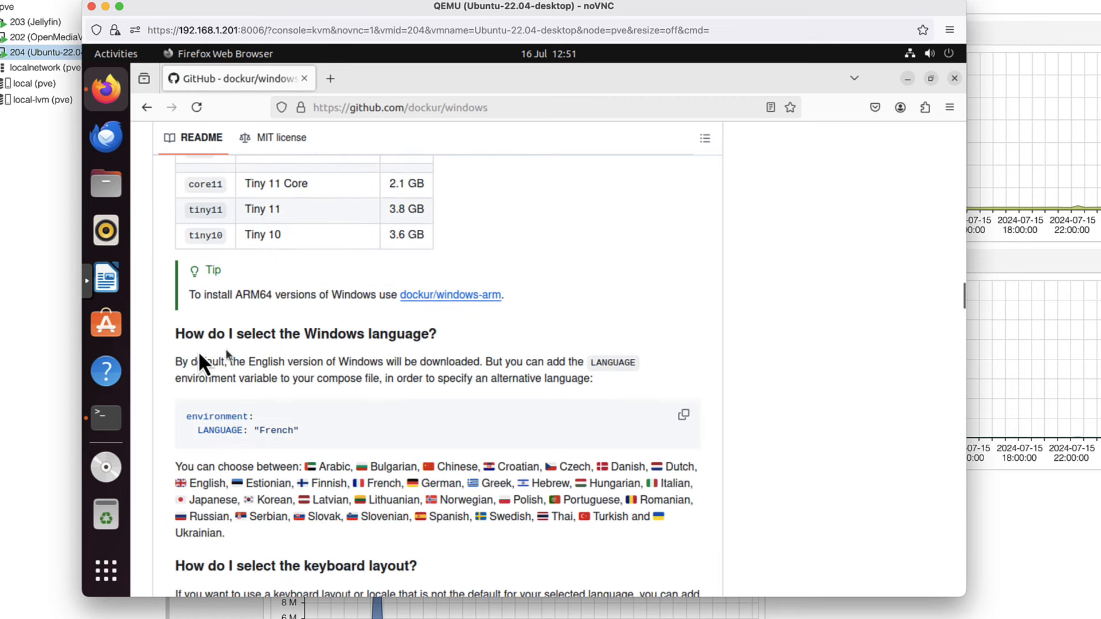
mouse_move(273, 383)
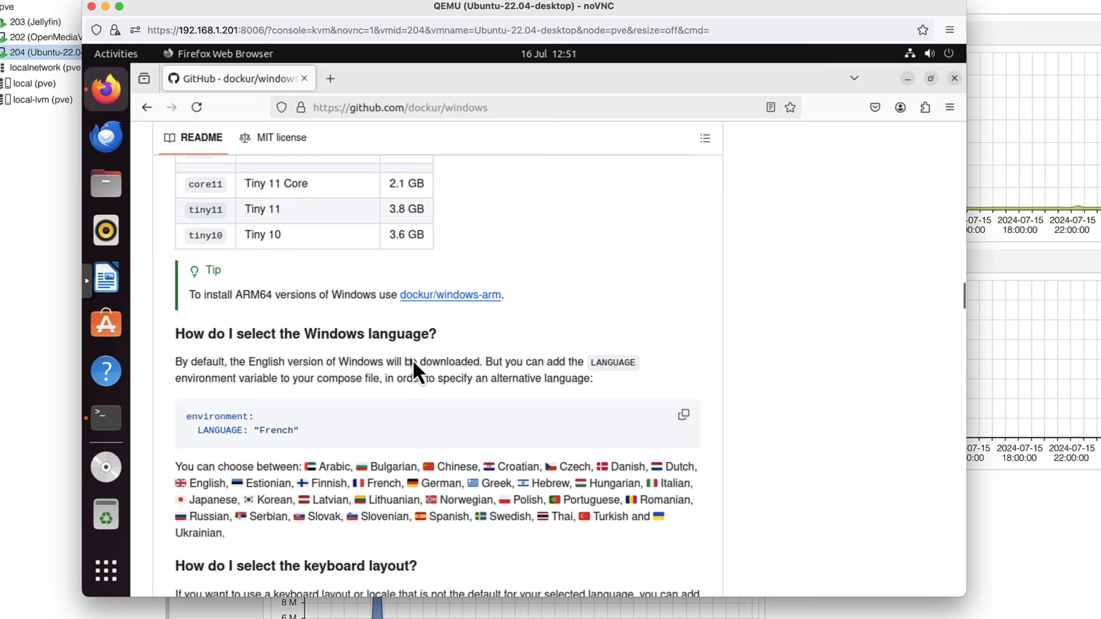
mouse_move(444, 392)
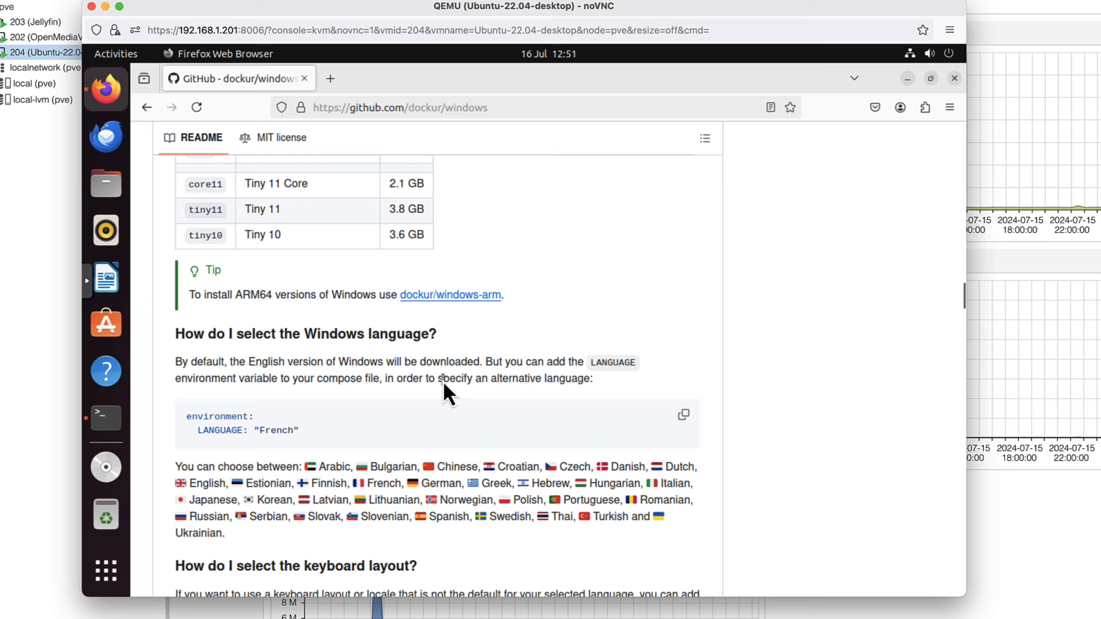
mouse_move(531, 527)
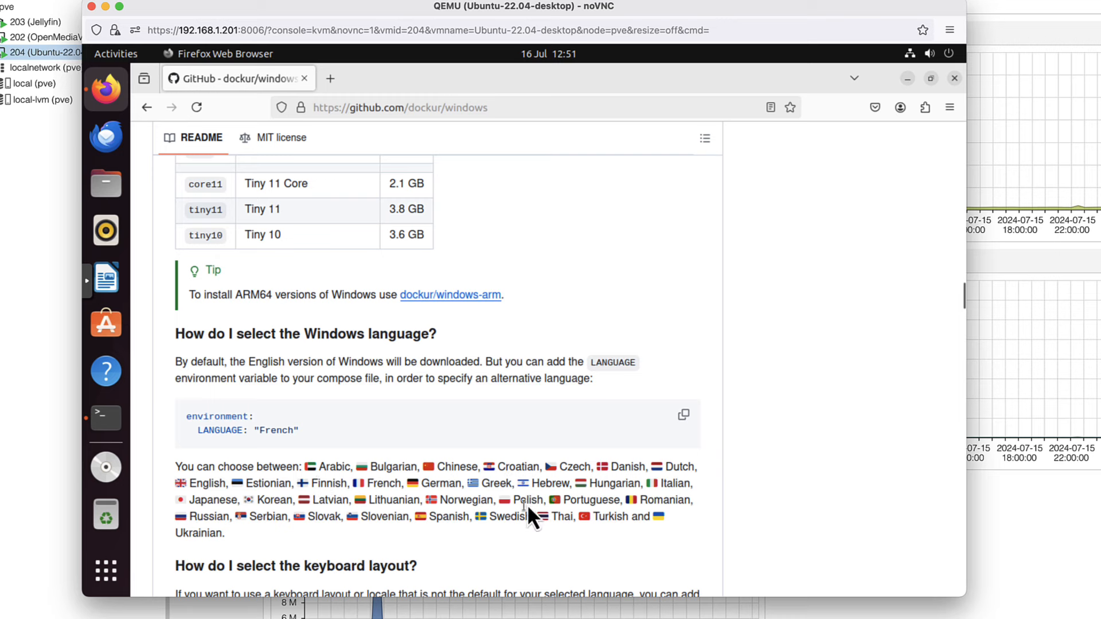
scroll("down", 3)
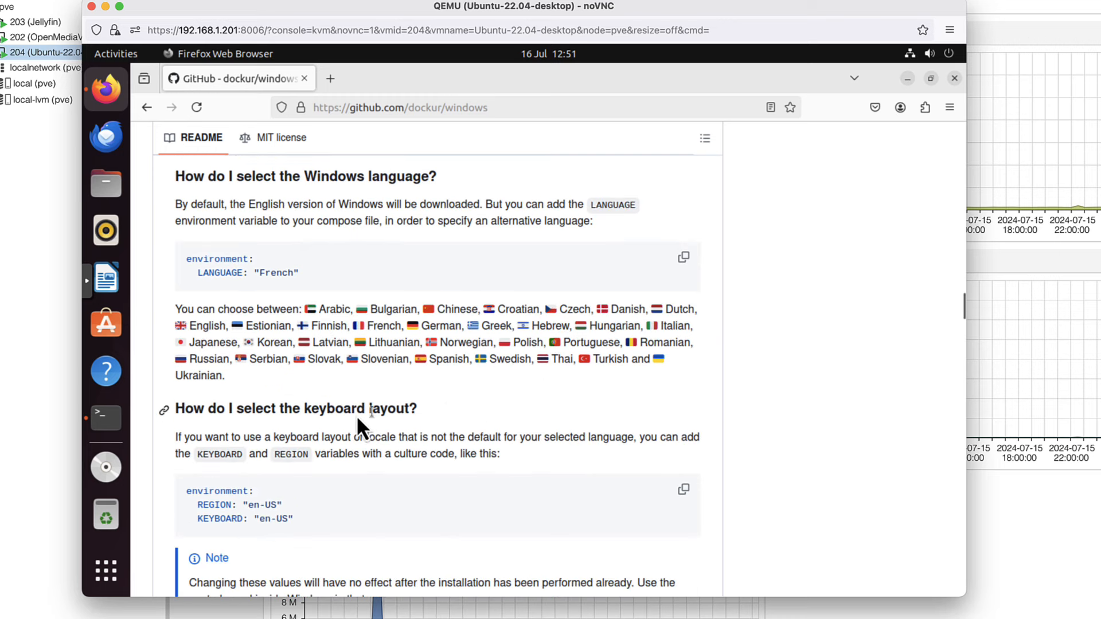
scroll("down", 3)
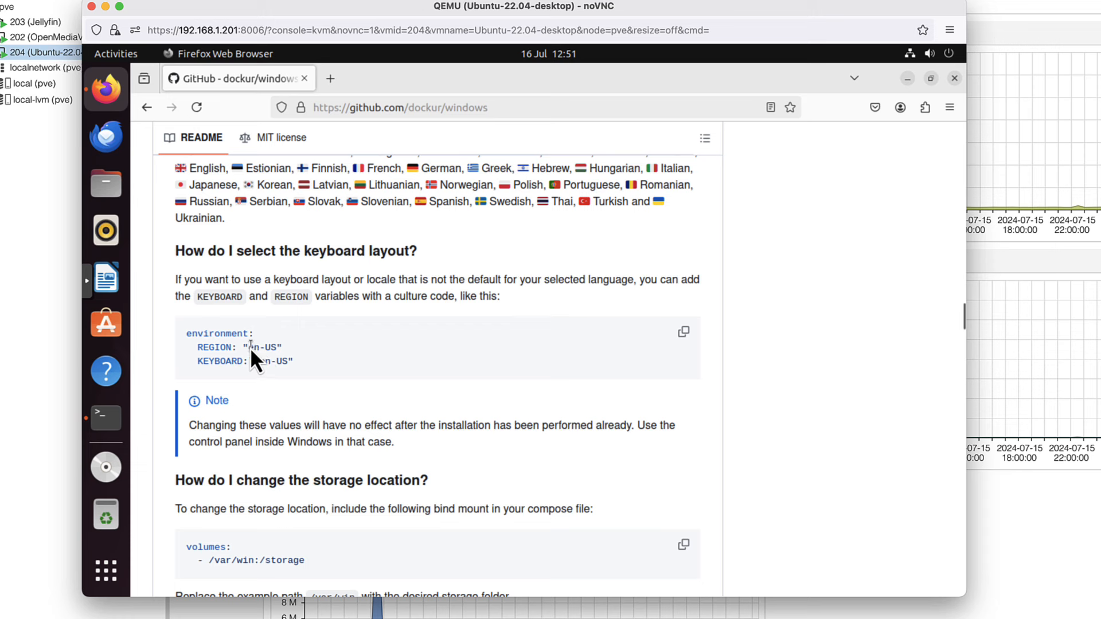
mouse_move(293, 376)
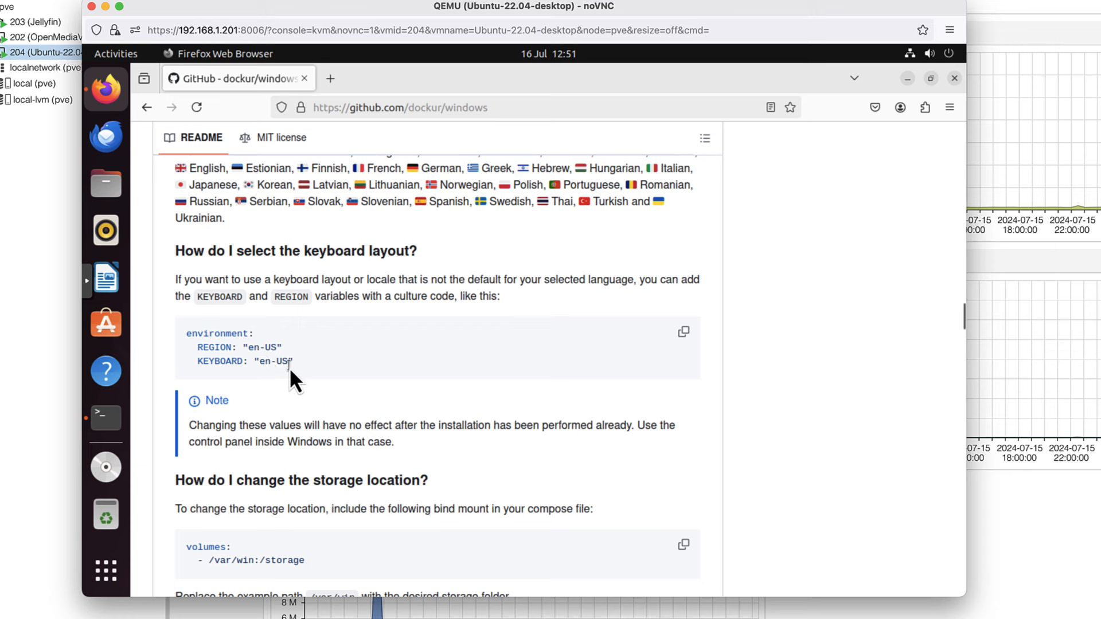
left_click_drag(295, 361, 196, 361)
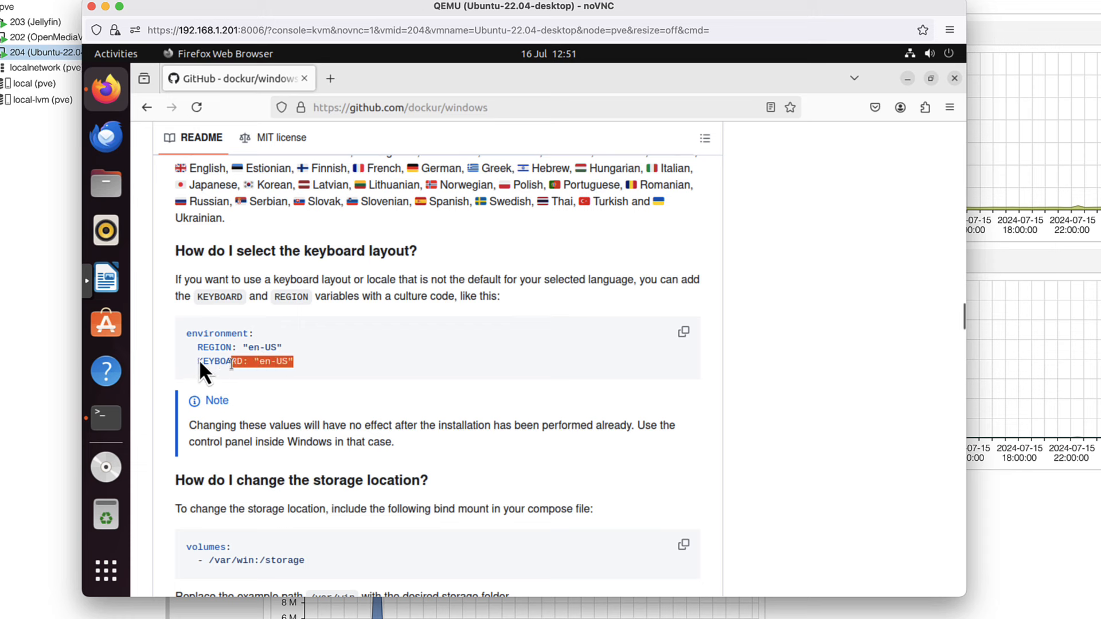
left_click_drag(204, 362, 281, 348)
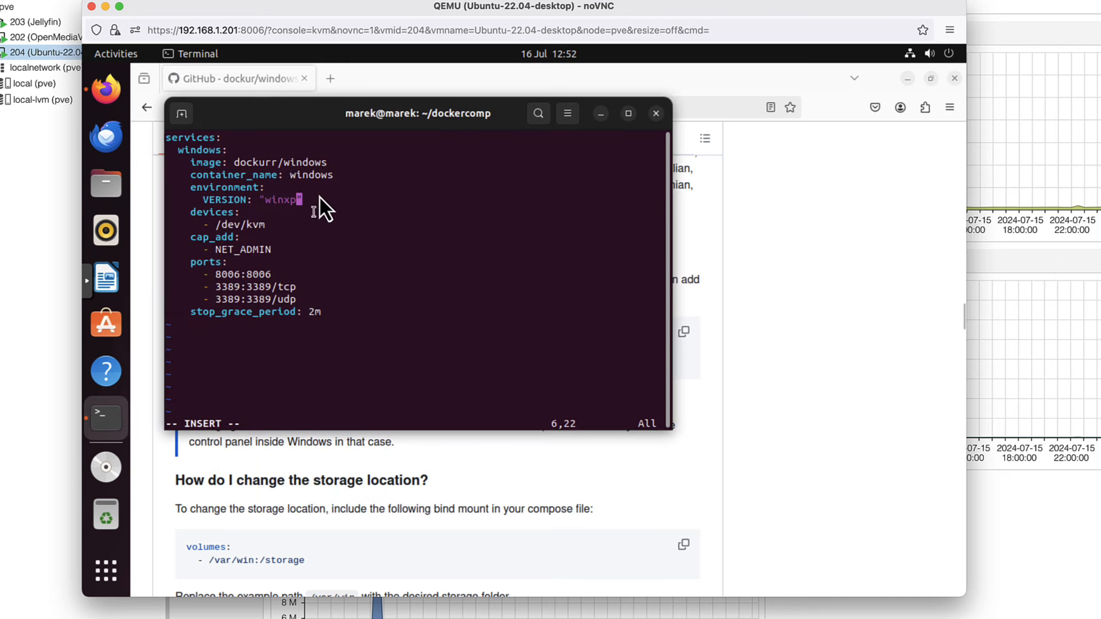
Right-click in the vim window holding the winxp compose file for paste options
right_click(316, 205)
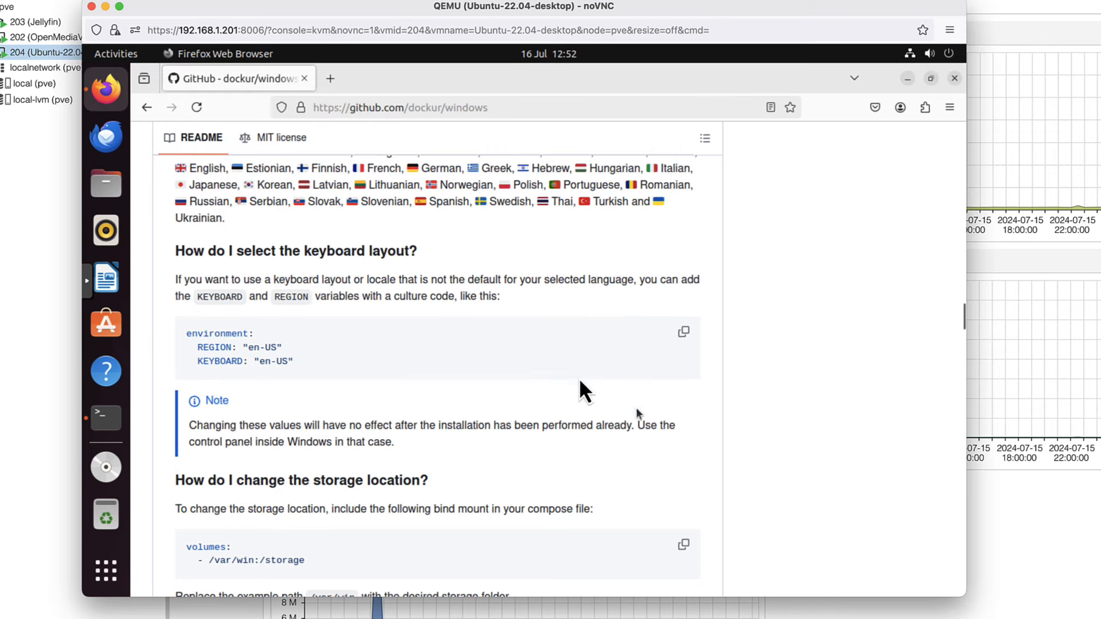
Scroll the README to the 'How do I change the storage location?' section
scroll("down", 3)
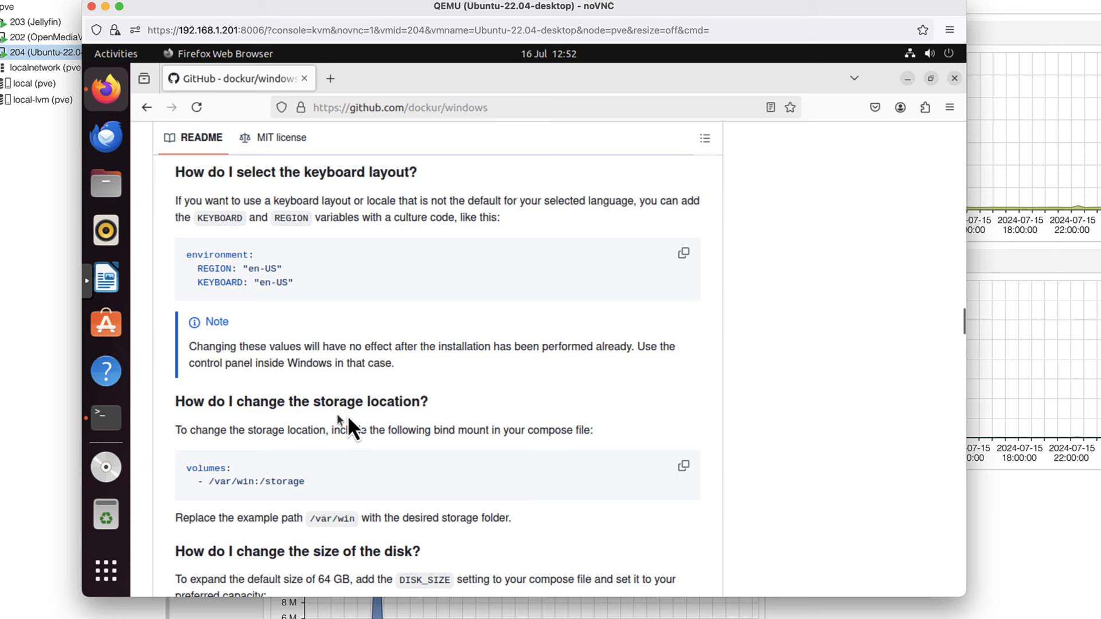
mouse_move(259, 512)
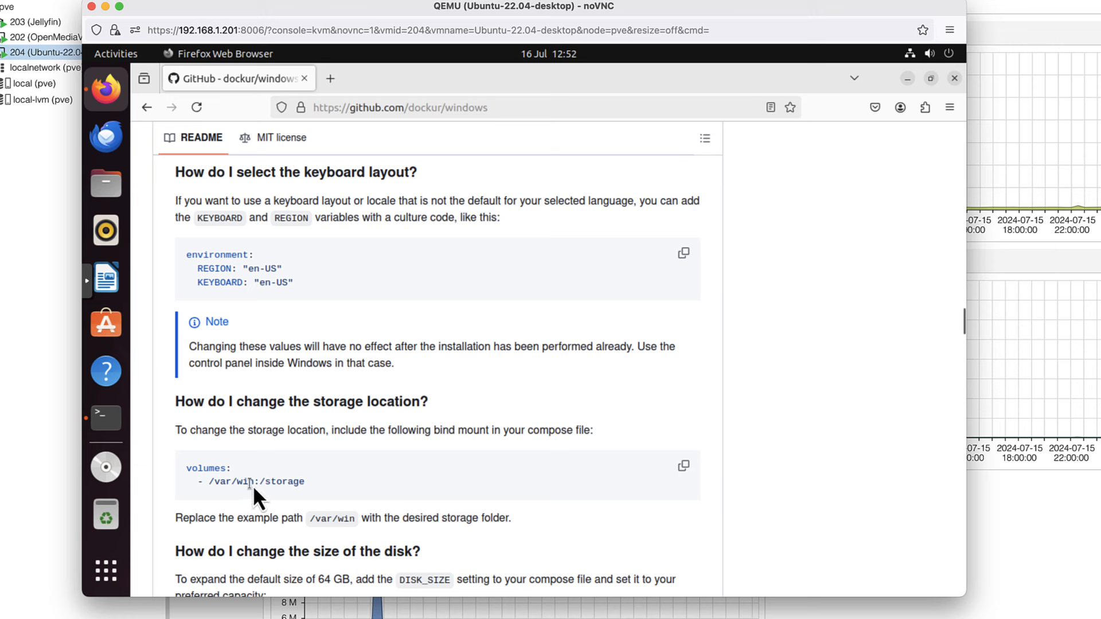
mouse_move(698, 487)
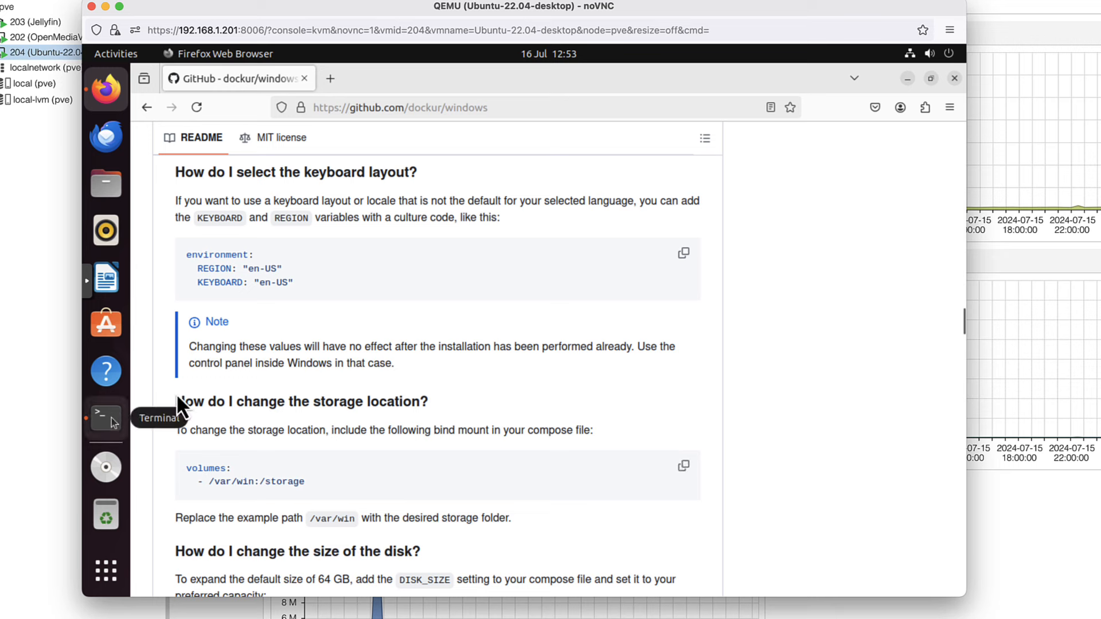
Add a '/var/winxp:/storage' volume in vim, save with :wq, and cat windowsxp.yaml
left_click(105, 418)
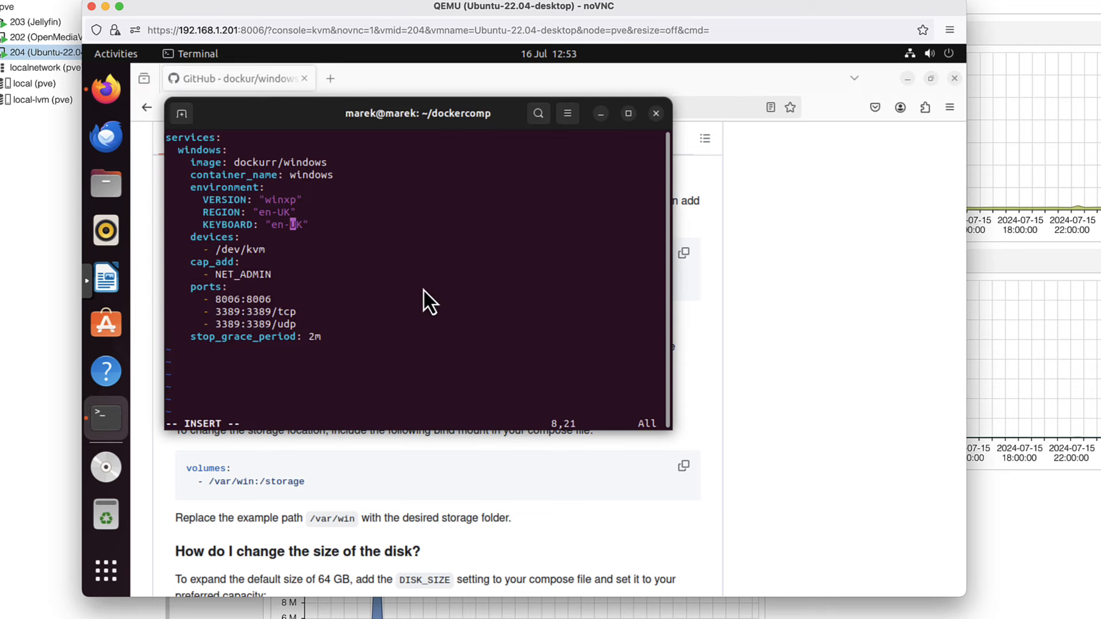
type("volumes:")
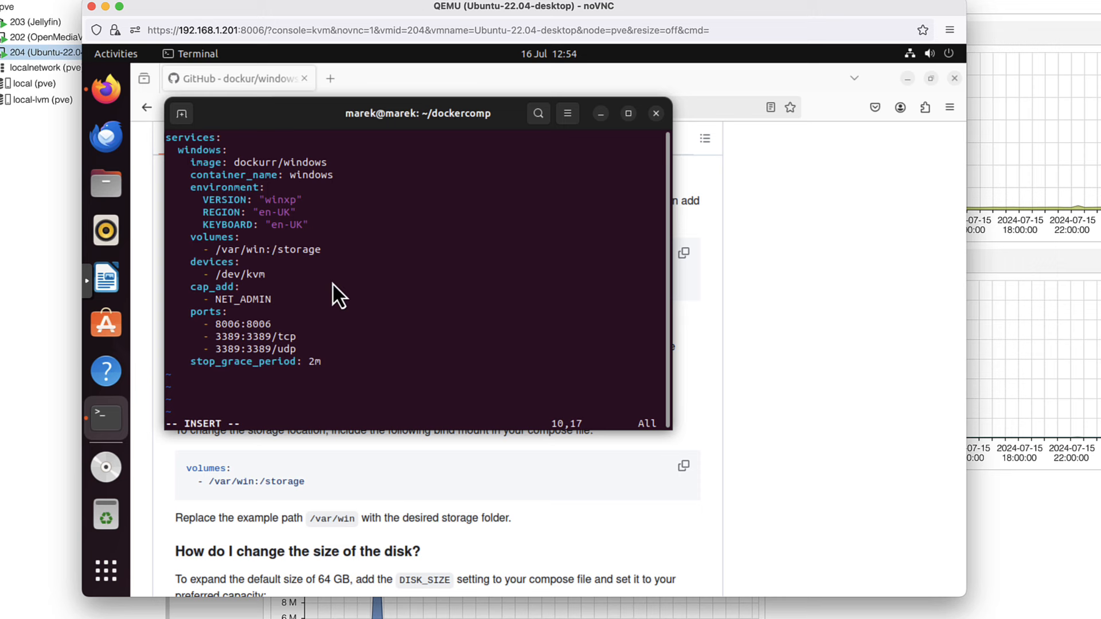
type("xp")
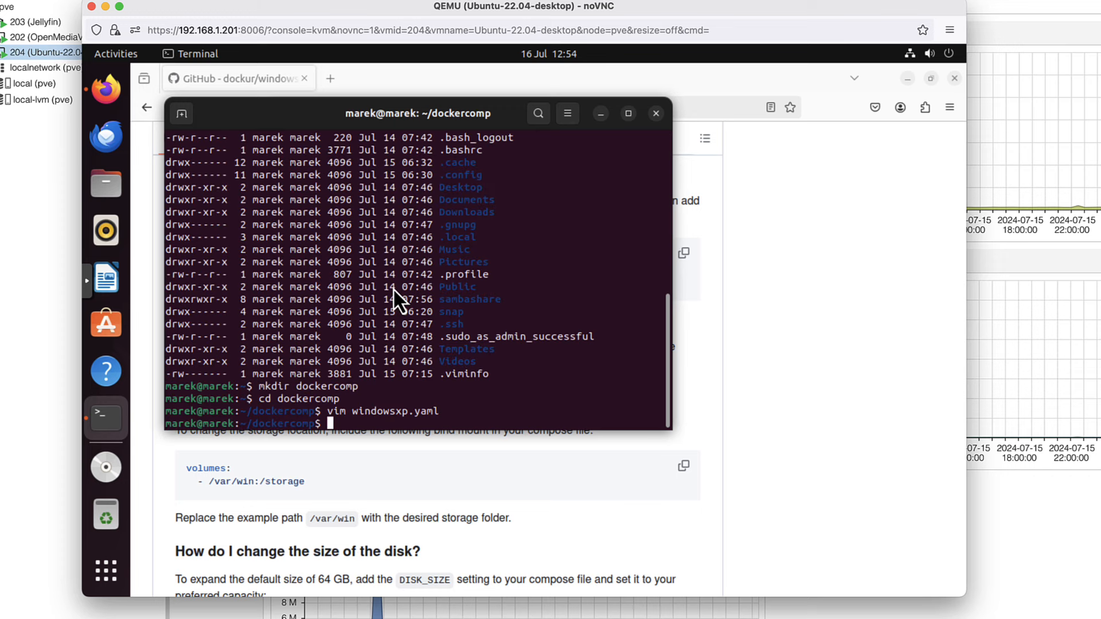
type("cat windowsxp.yaml")
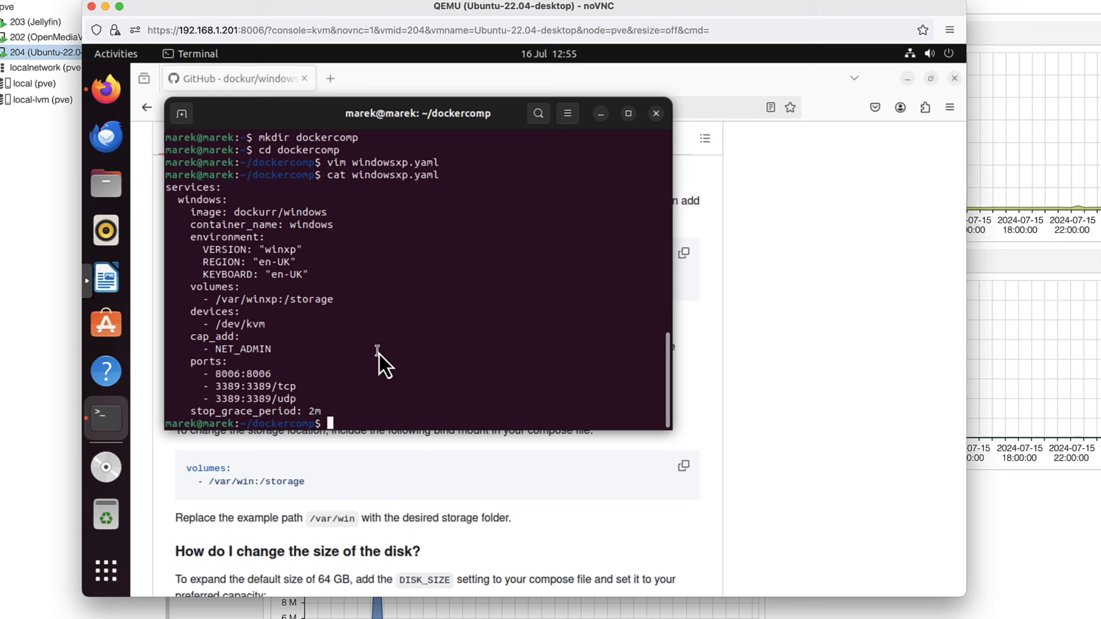
mouse_move(382, 357)
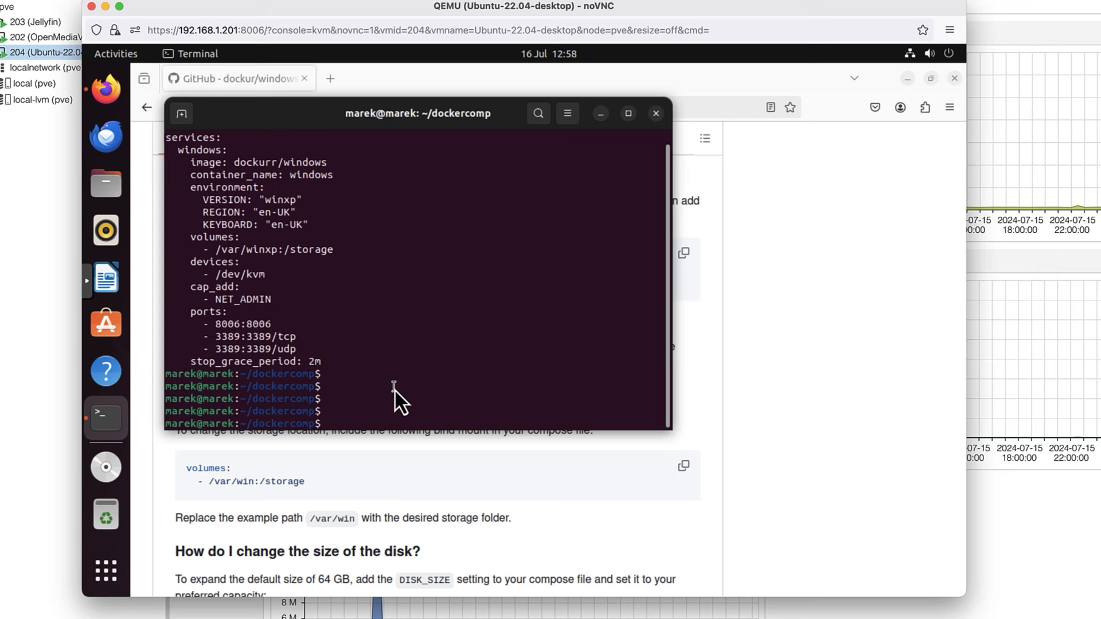
Run 'sudo docker-compose -f windowsxp.yaml up' to start recreating the windows container
type("sudo docker-c")
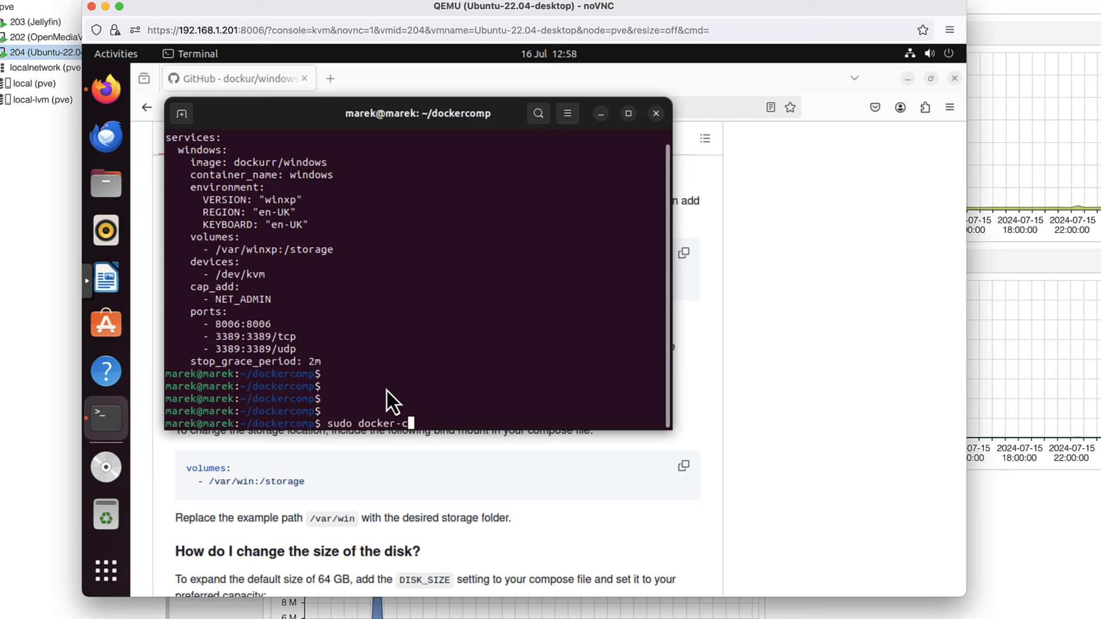
type("ompose")
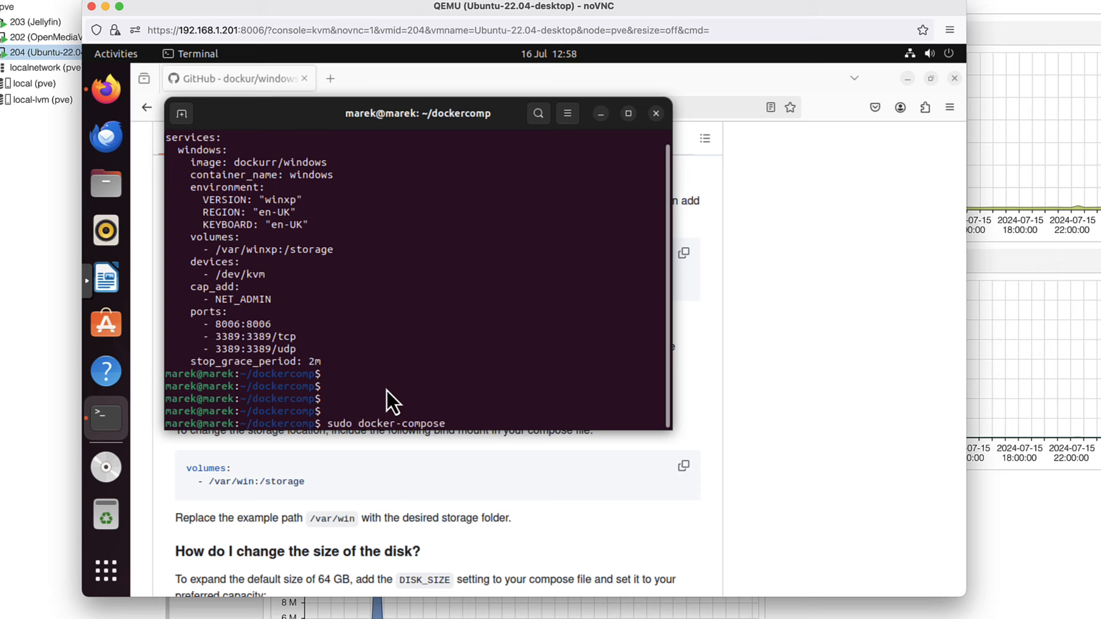
type("-f")
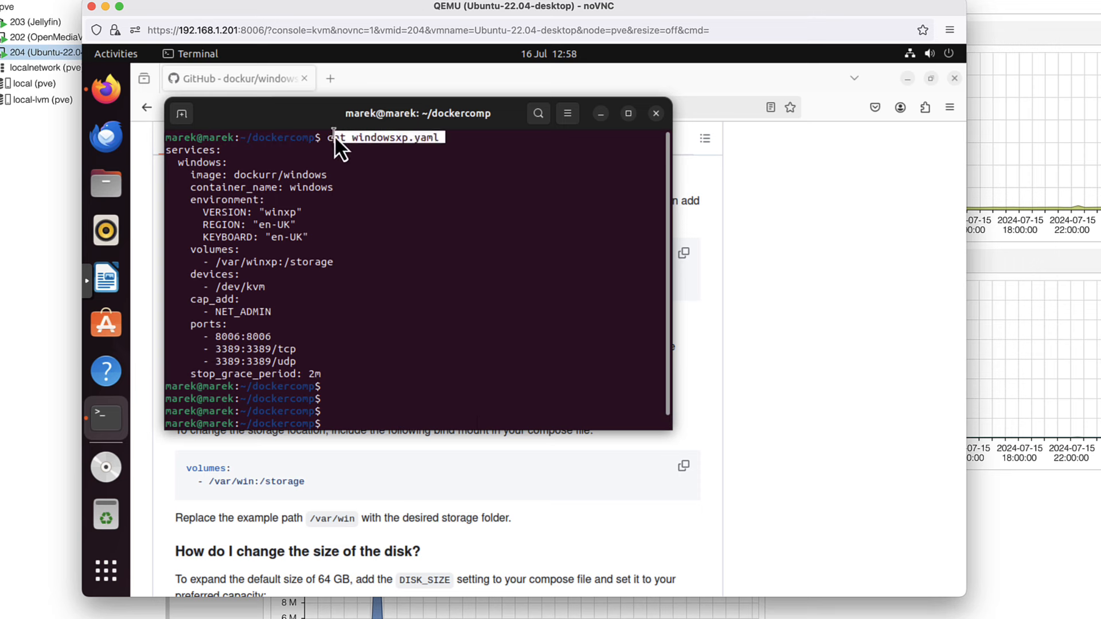
type("sudo docker-compose -f win")
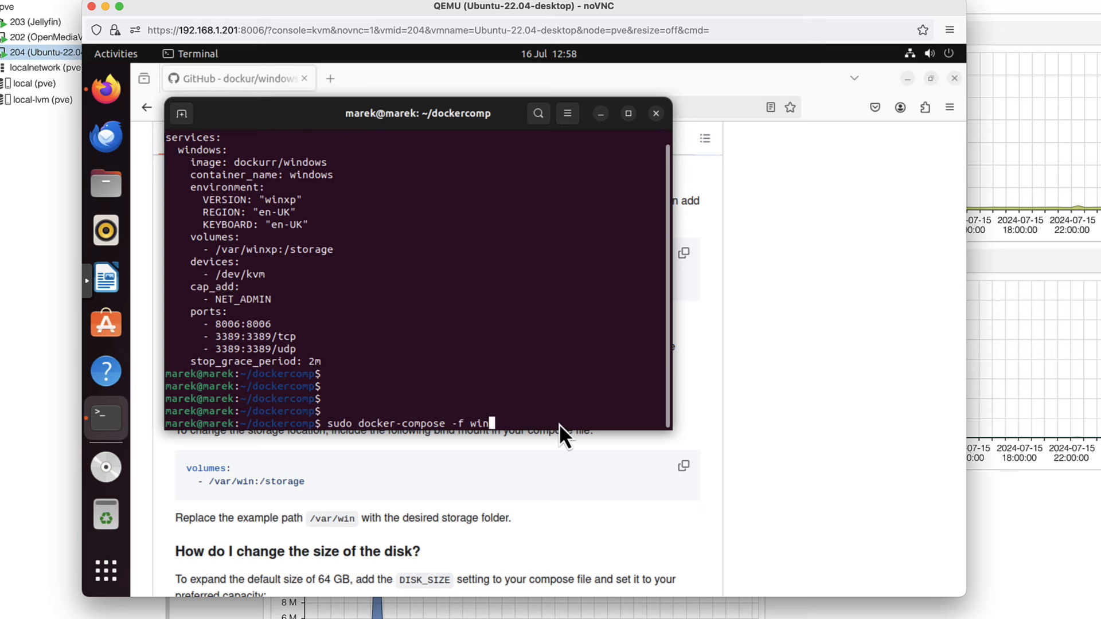
type("dowsxp")
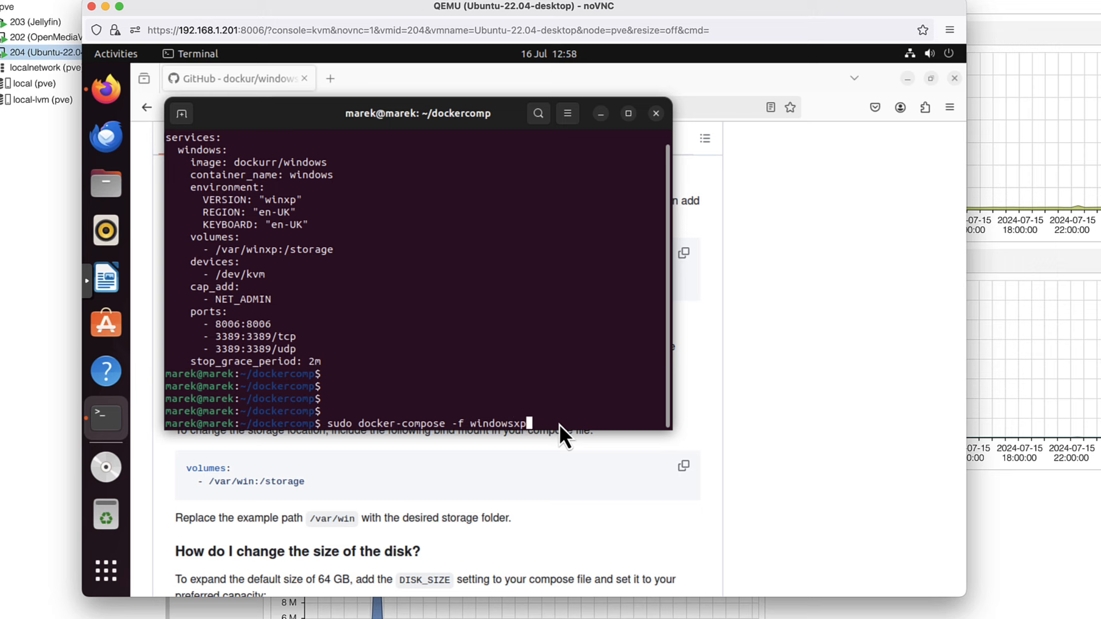
type(".yaml")
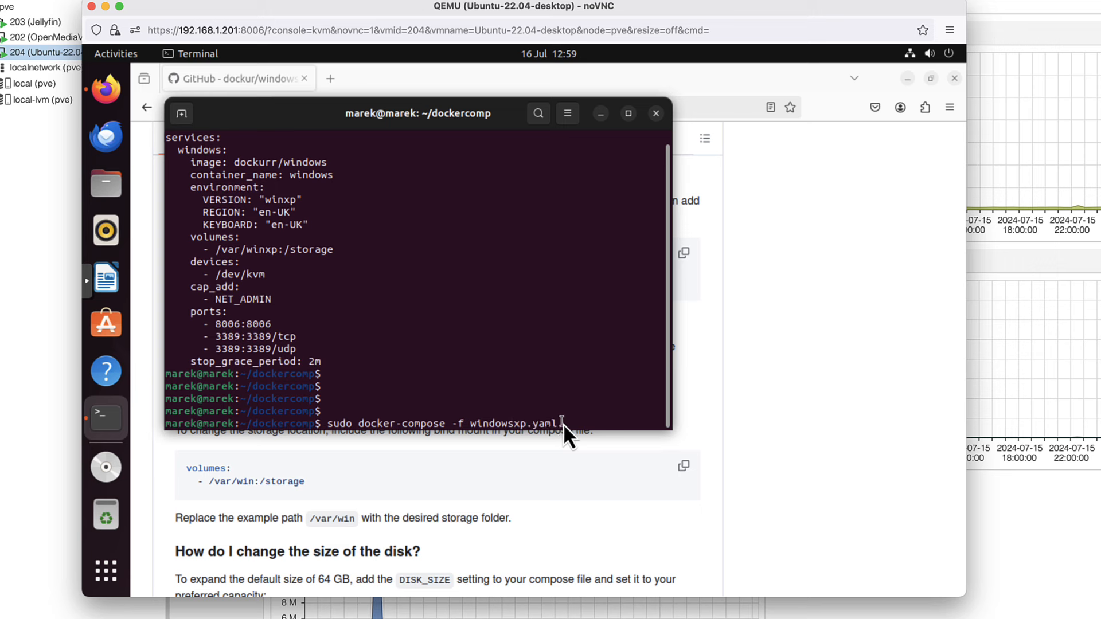
type("up")
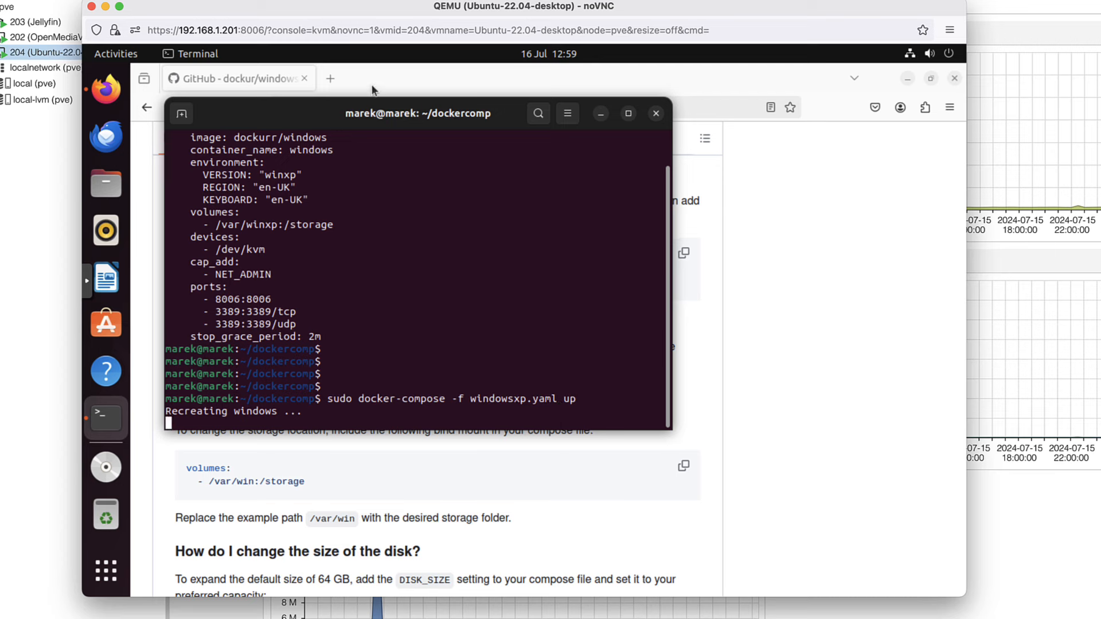
Load localhost:8006 in a new Firefox tab to view the XP desktop
left_click(330, 79)
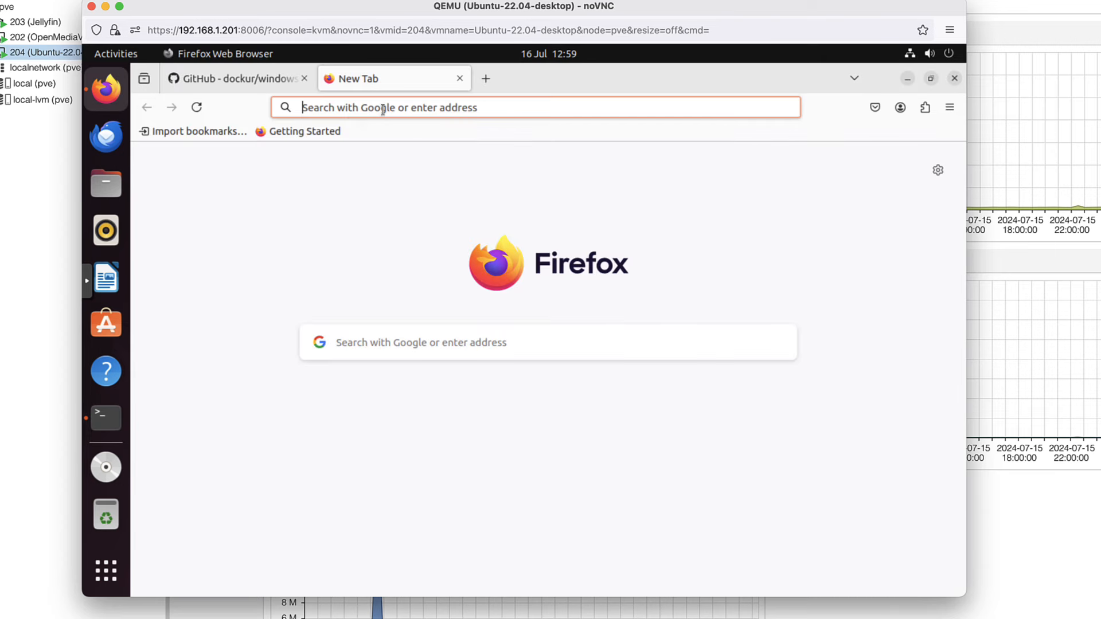
type("localhost:8006/?resize=scale&autoconnect=true")
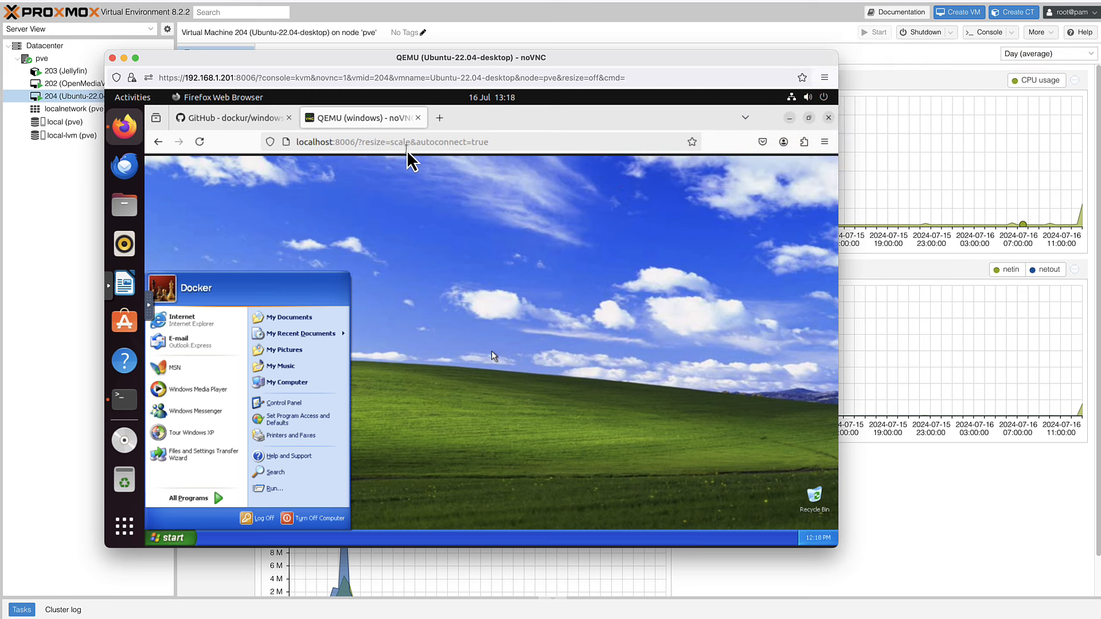
mouse_move(415, 164)
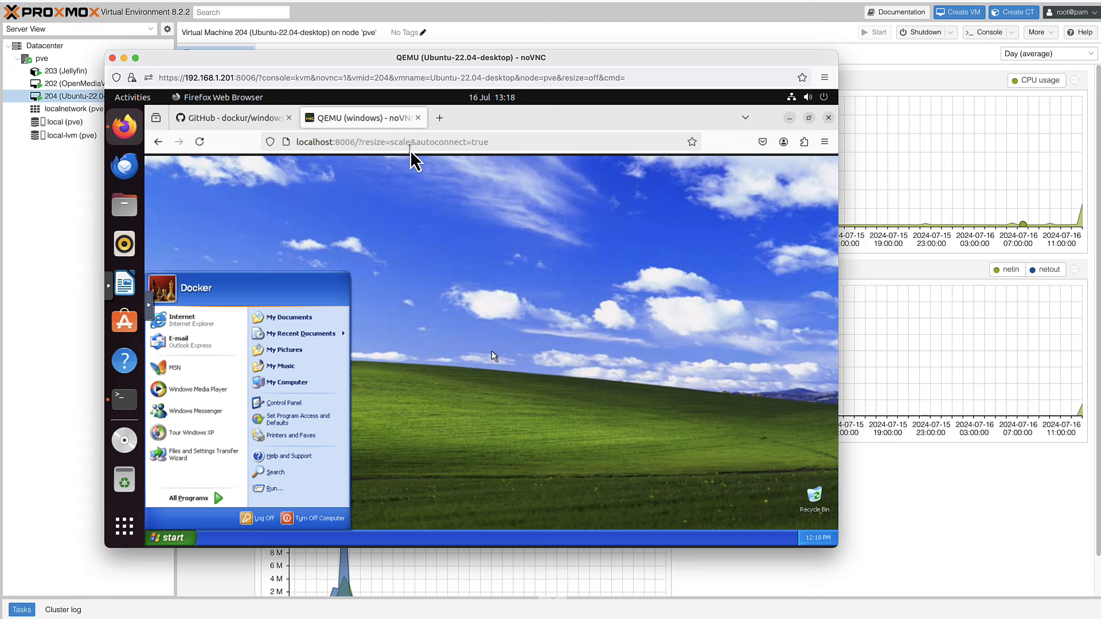
mouse_move(404, 155)
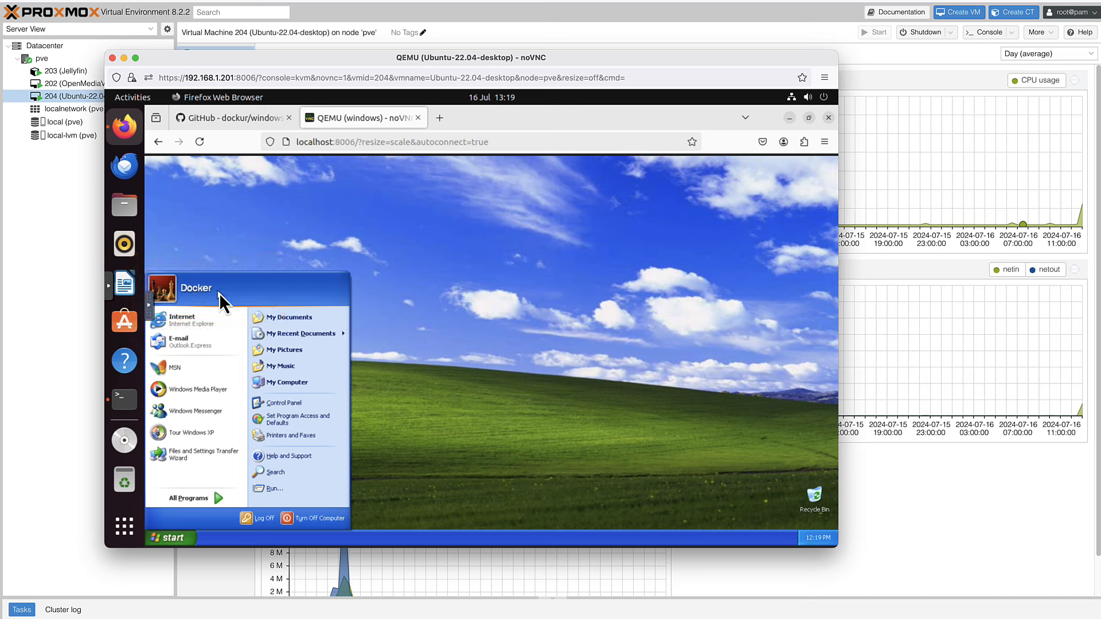
Close the Start menu, view the desktop background settings, and dismiss the activation reminder
left_click(508, 310)
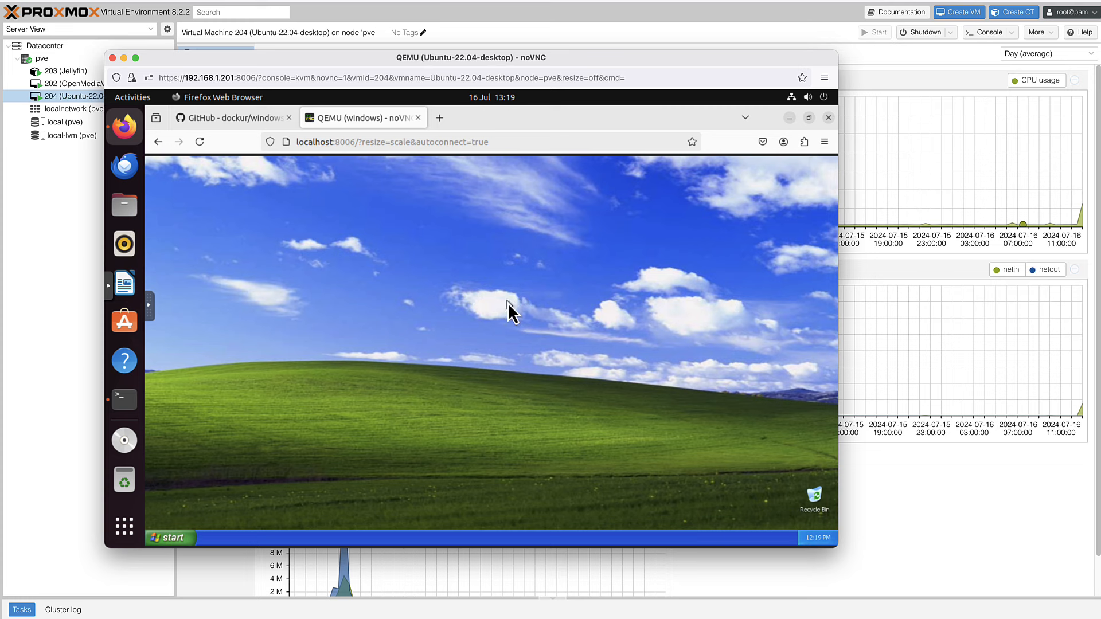
mouse_move(551, 368)
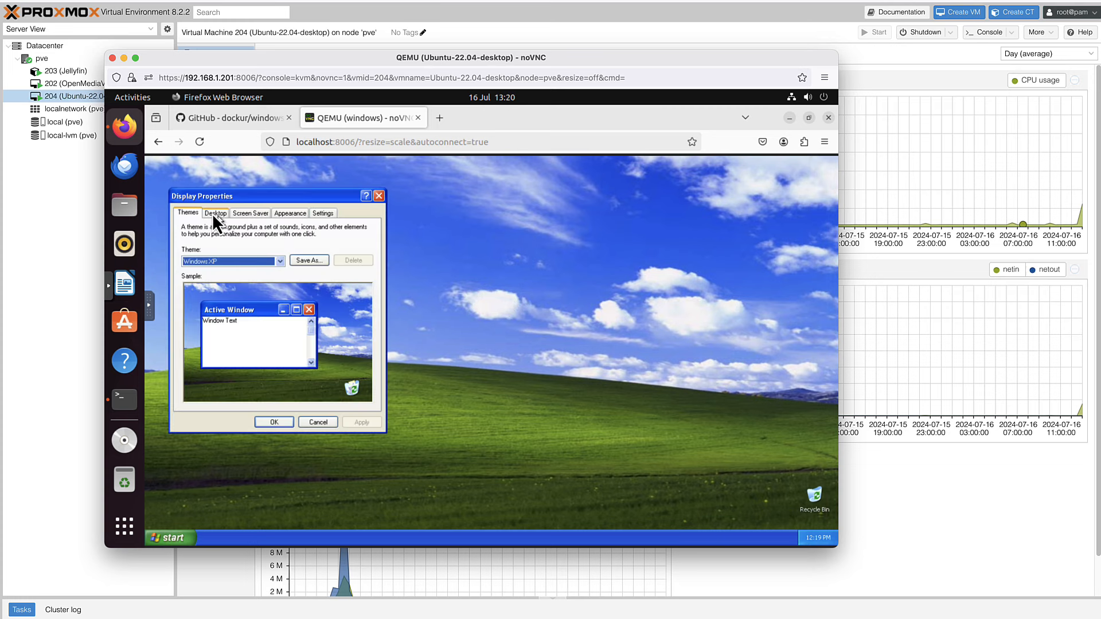
left_click(216, 213)
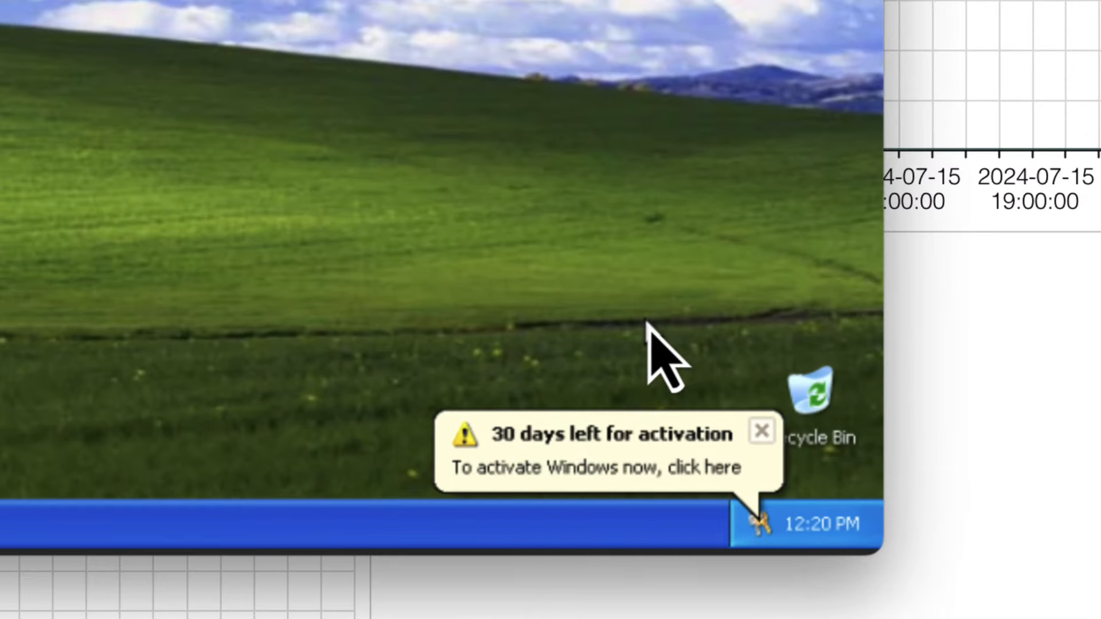
left_click(759, 430)
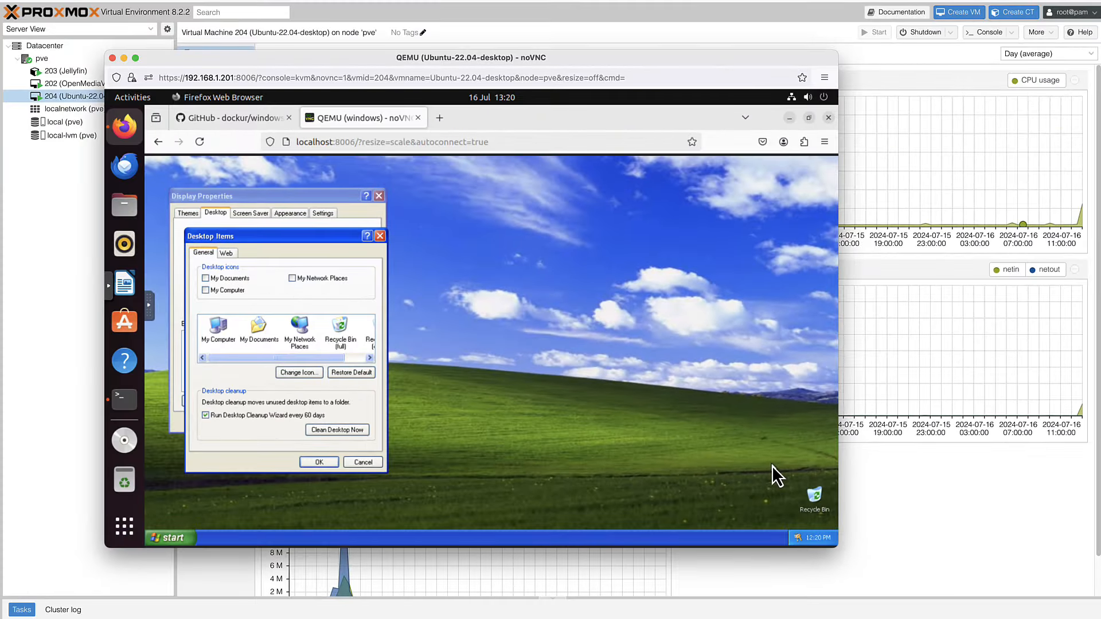
mouse_move(783, 498)
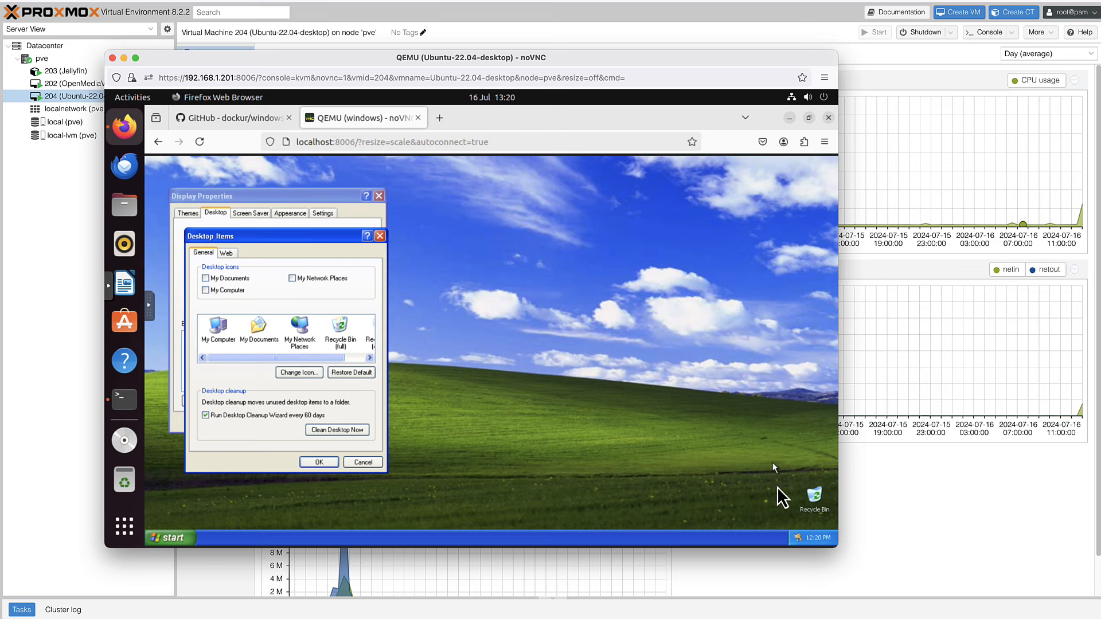
mouse_move(800, 554)
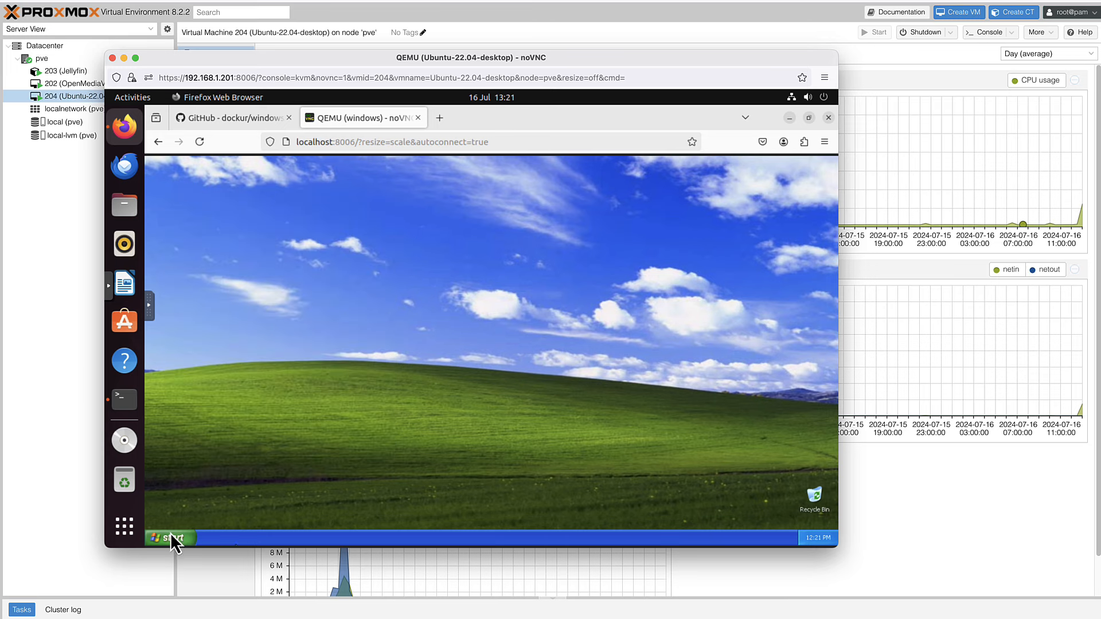
Stop the windows container with Ctrl+C and close the disconnected noVNC tab
left_click(170, 538)
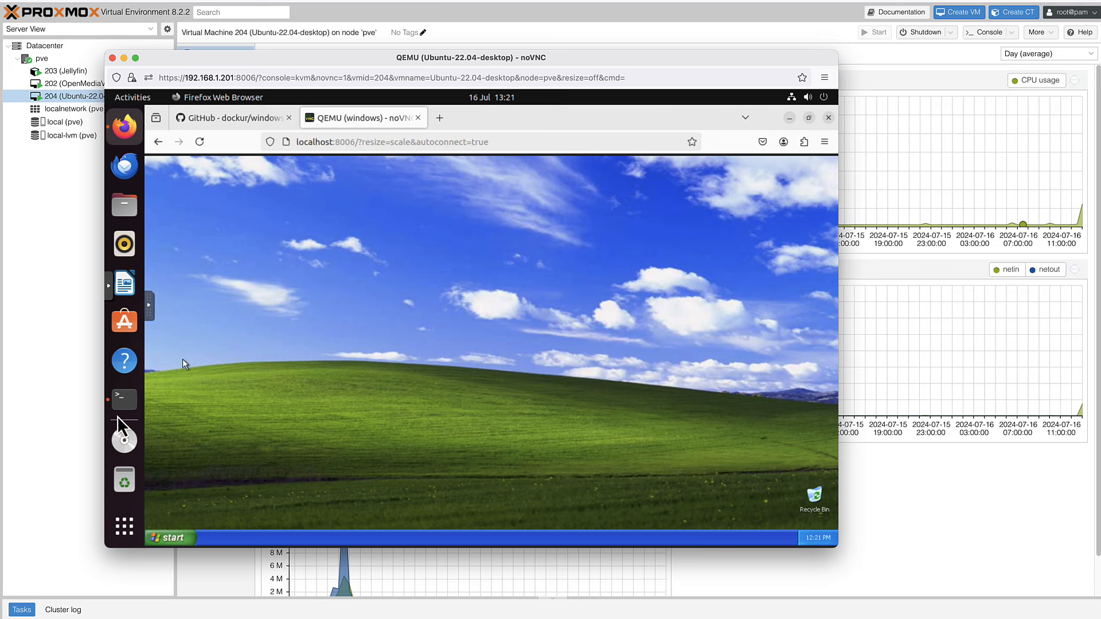
left_click(124, 399)
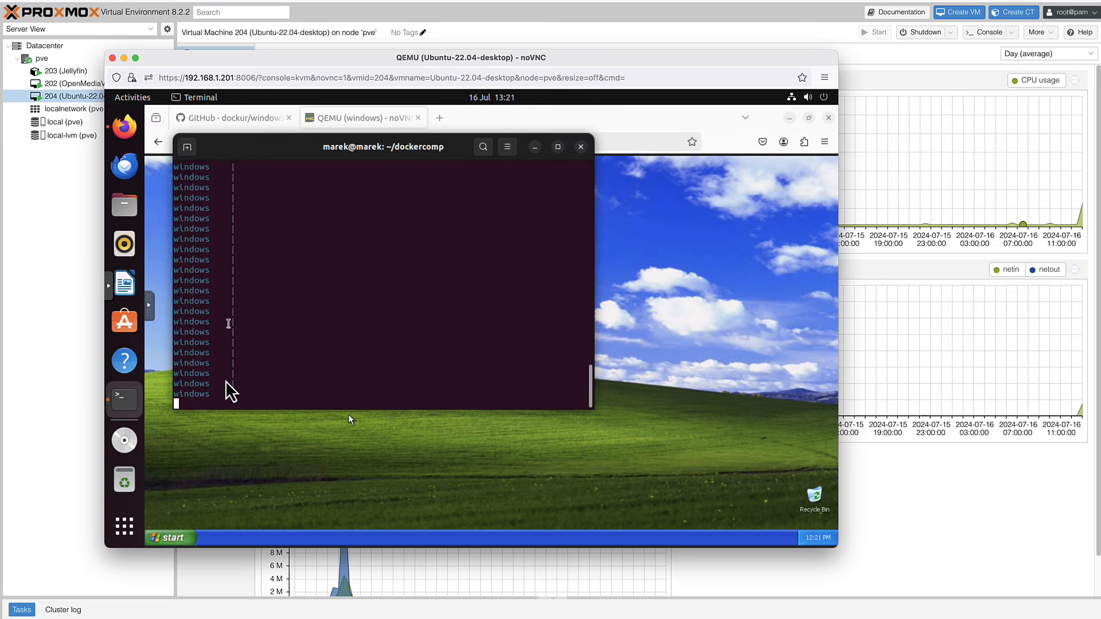
mouse_move(280, 316)
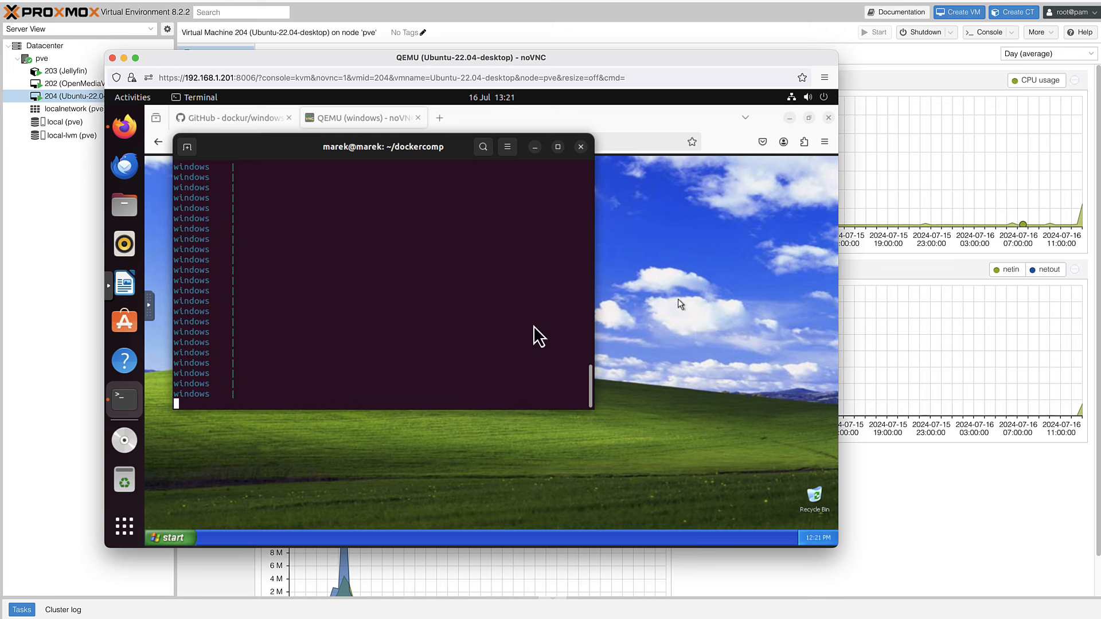
mouse_move(320, 334)
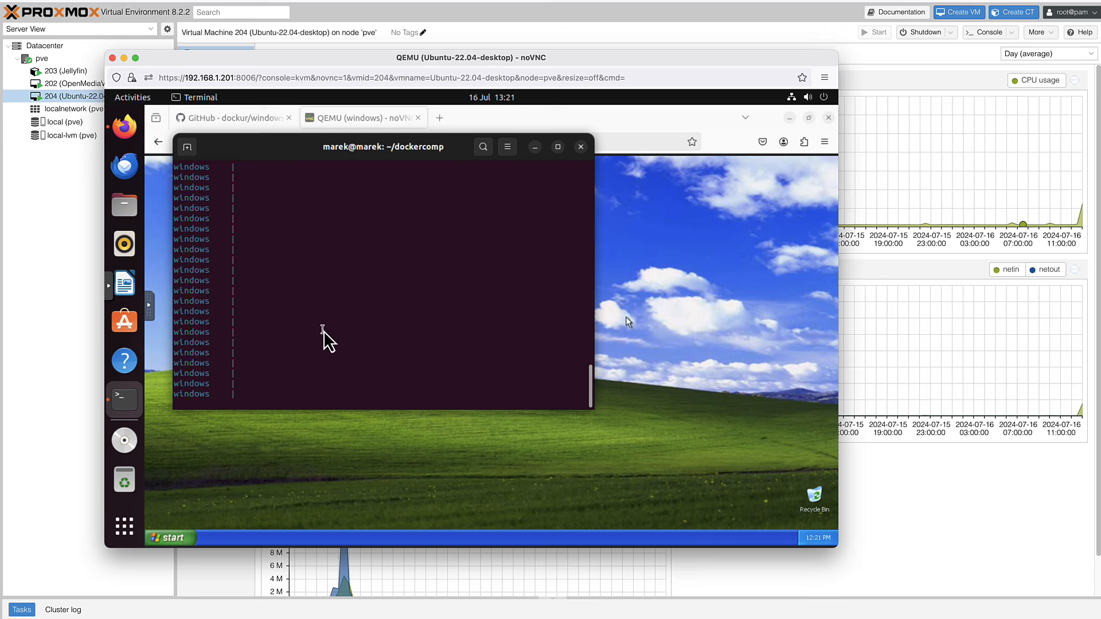
key("ctrl+c")
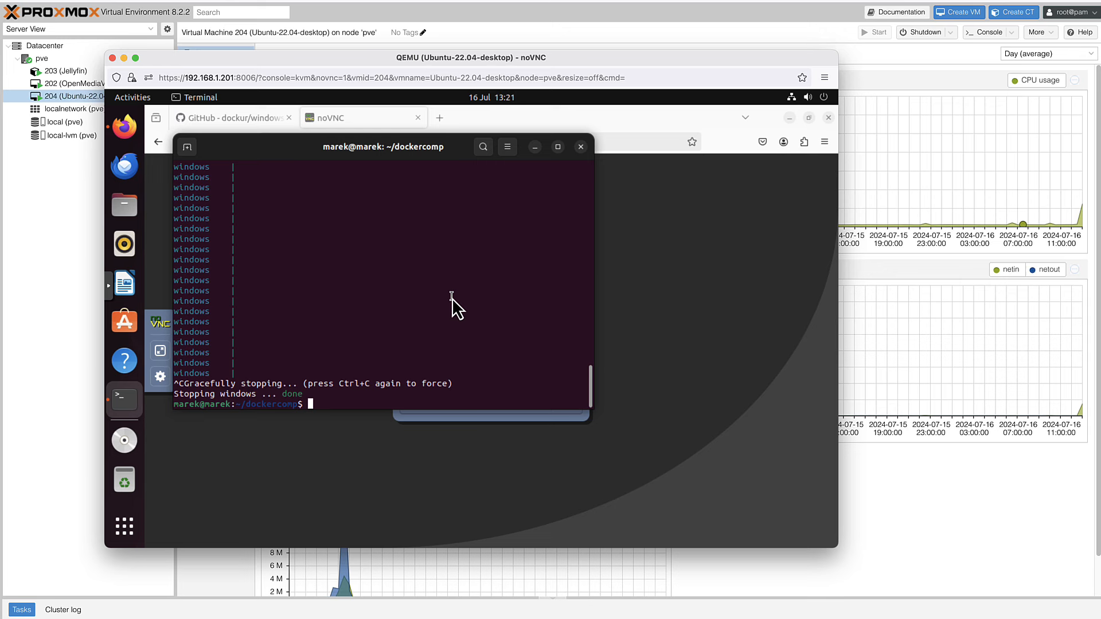
mouse_move(309, 405)
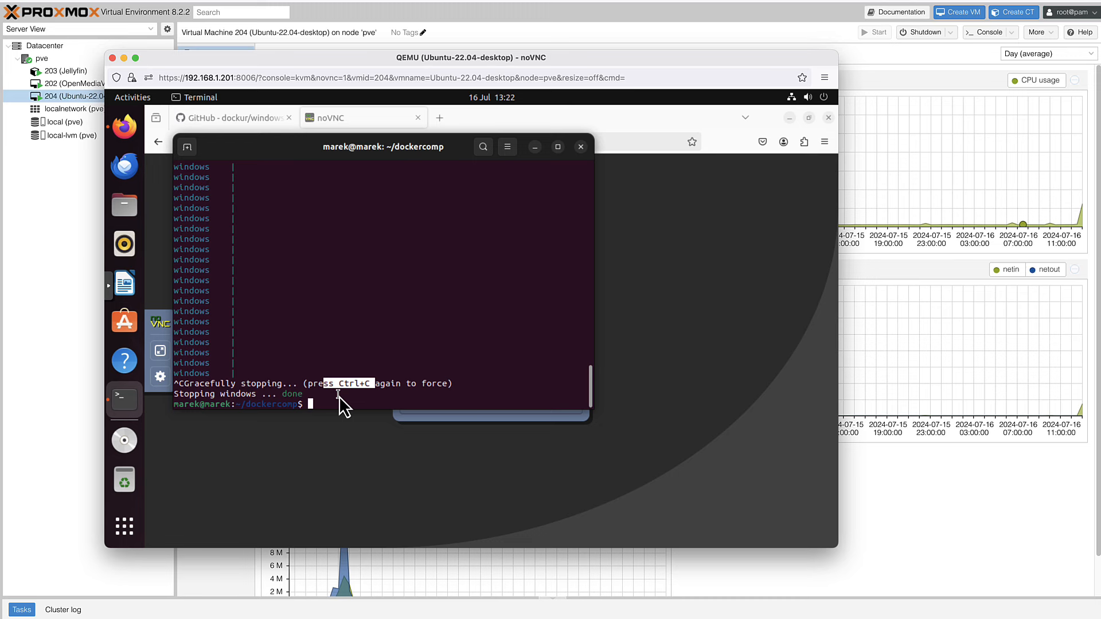
left_click(345, 118)
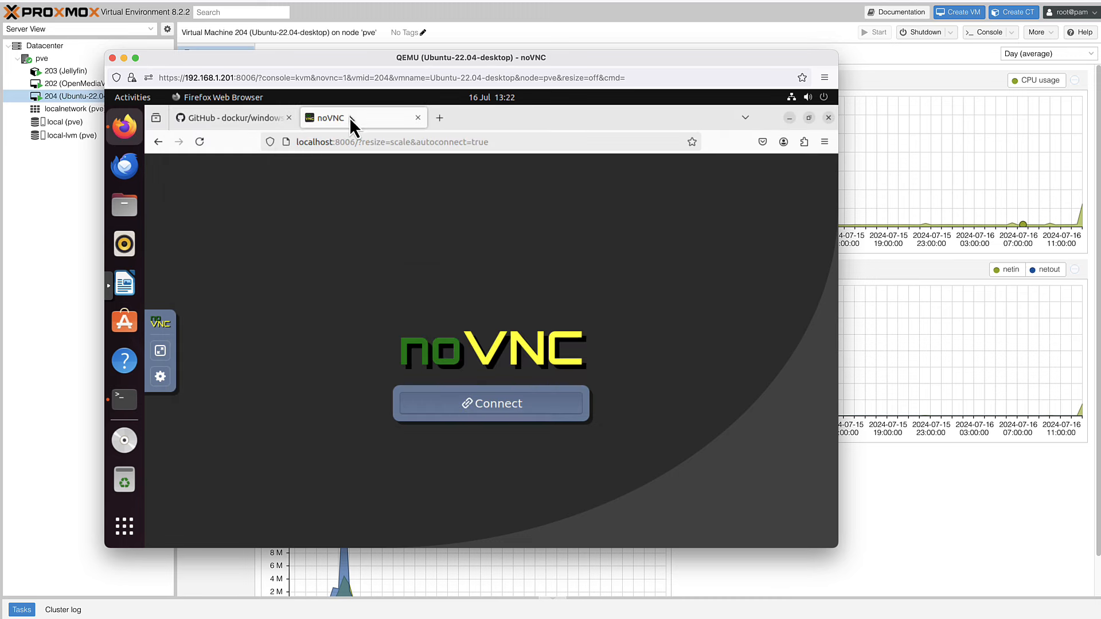
mouse_move(425, 130)
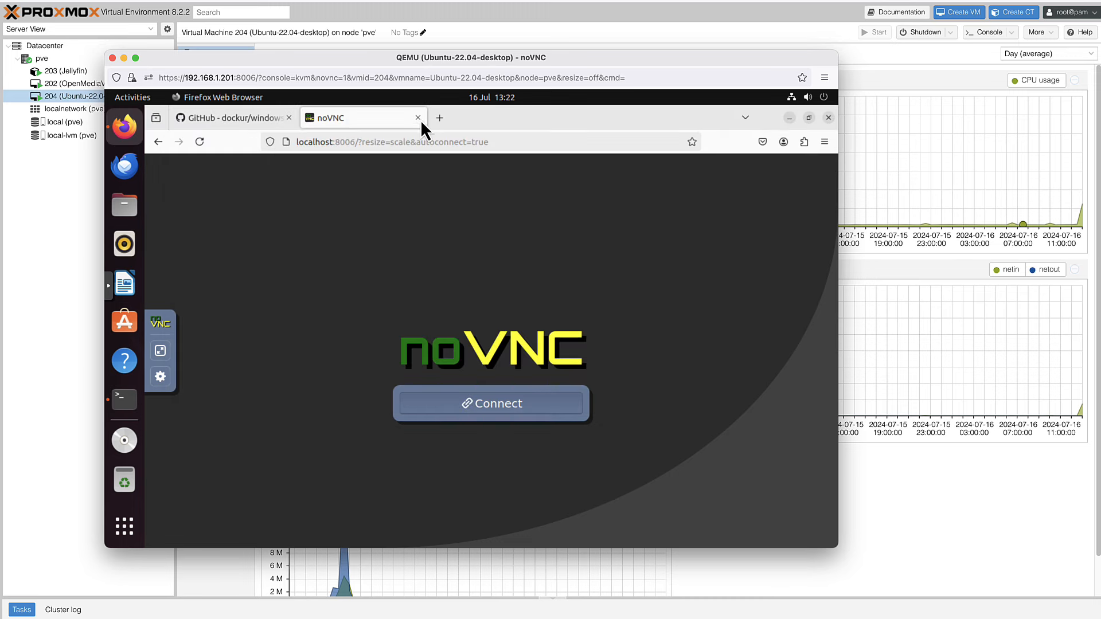
left_click(418, 117)
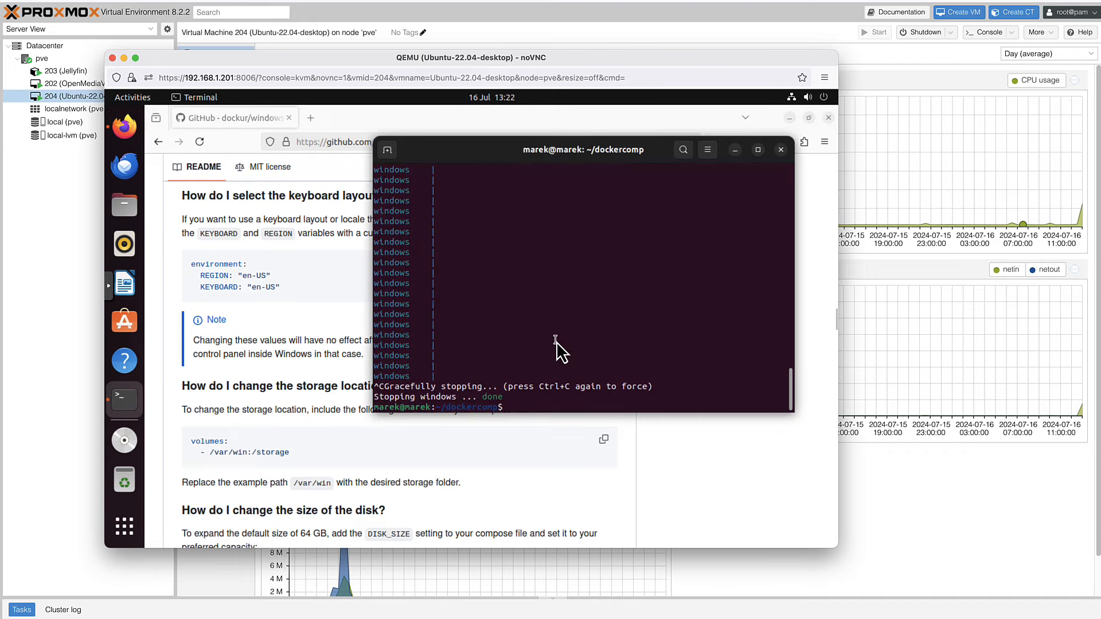
Remove /var/winxp with sudo rm -rf and list the dockercomp folder contents
type("cd /var")
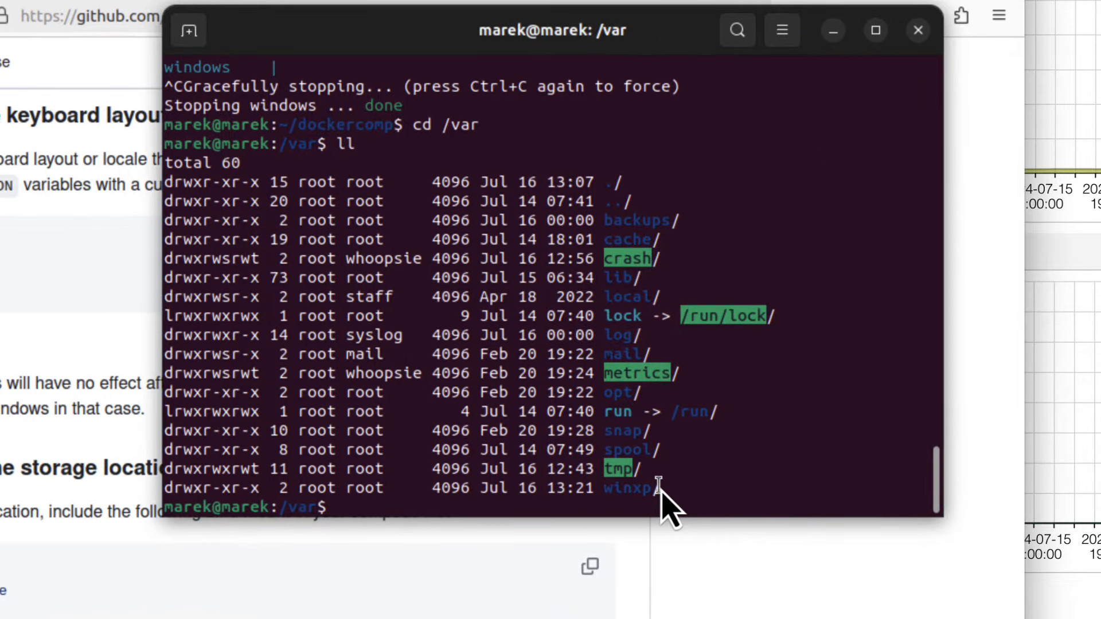
mouse_move(636, 509)
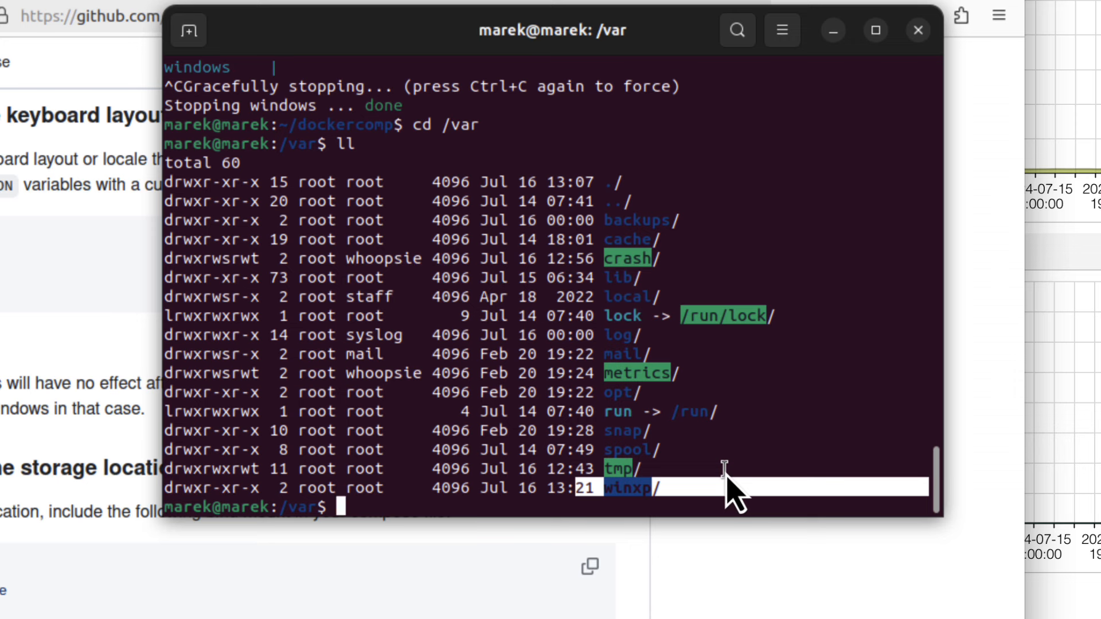
type("sudo rm -rf winxp")
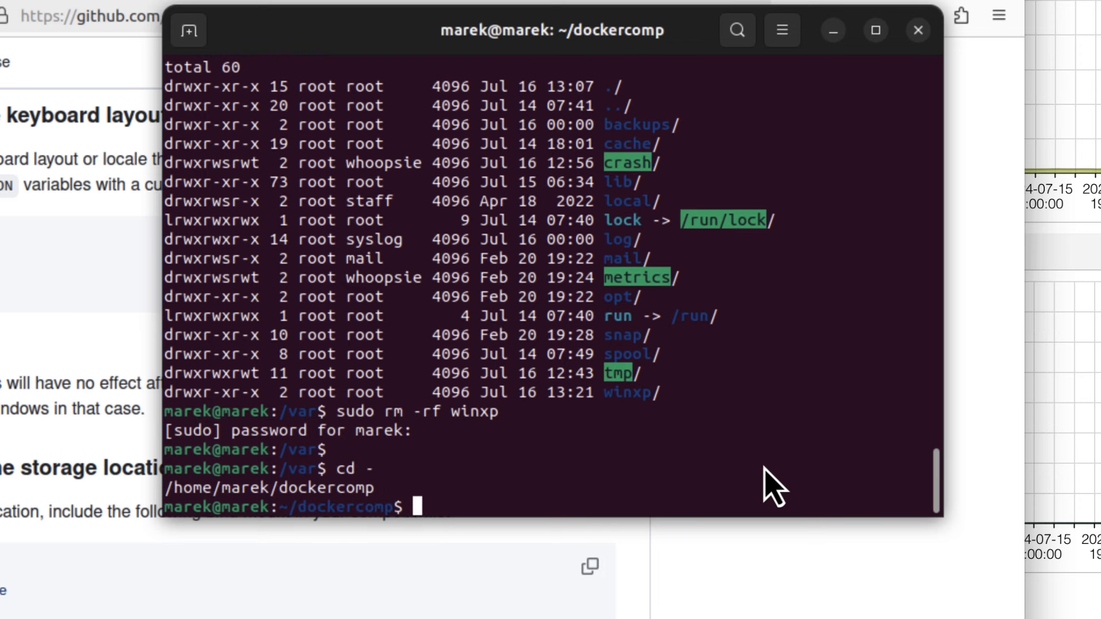
type("ls -la")
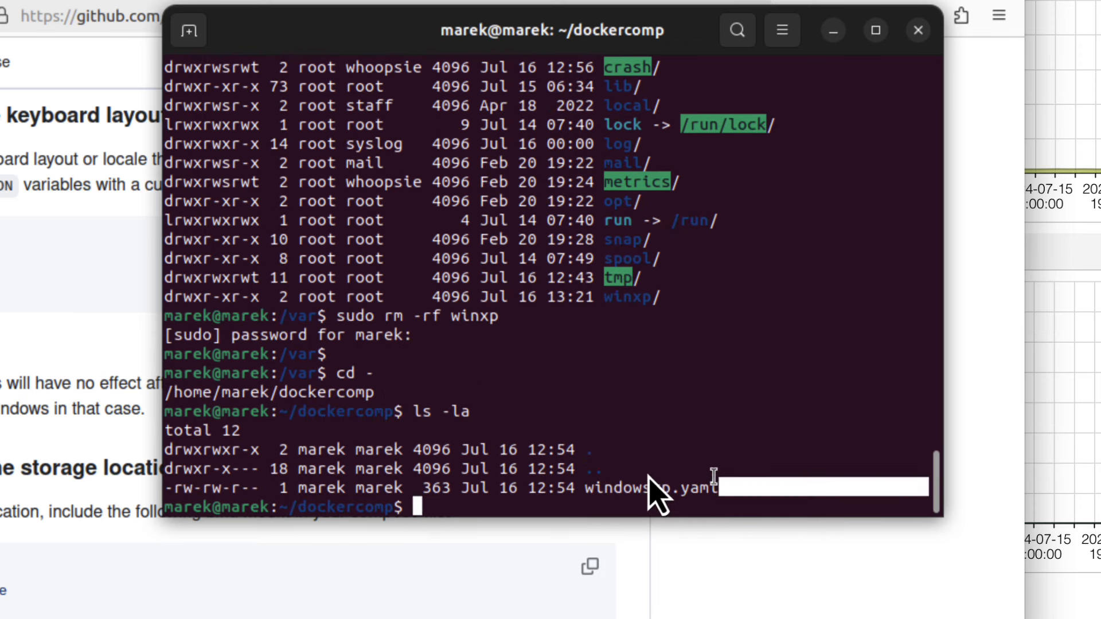
Rename the compose file to windows11.yaml and begin editing its VERSION line in vim
type("mv win")
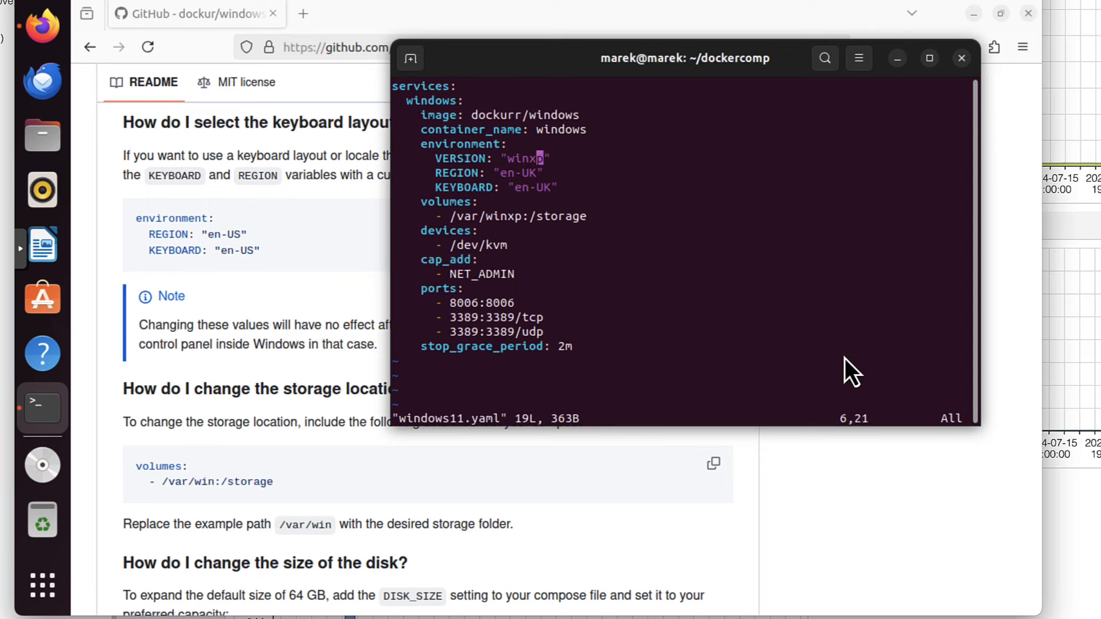
key("i")
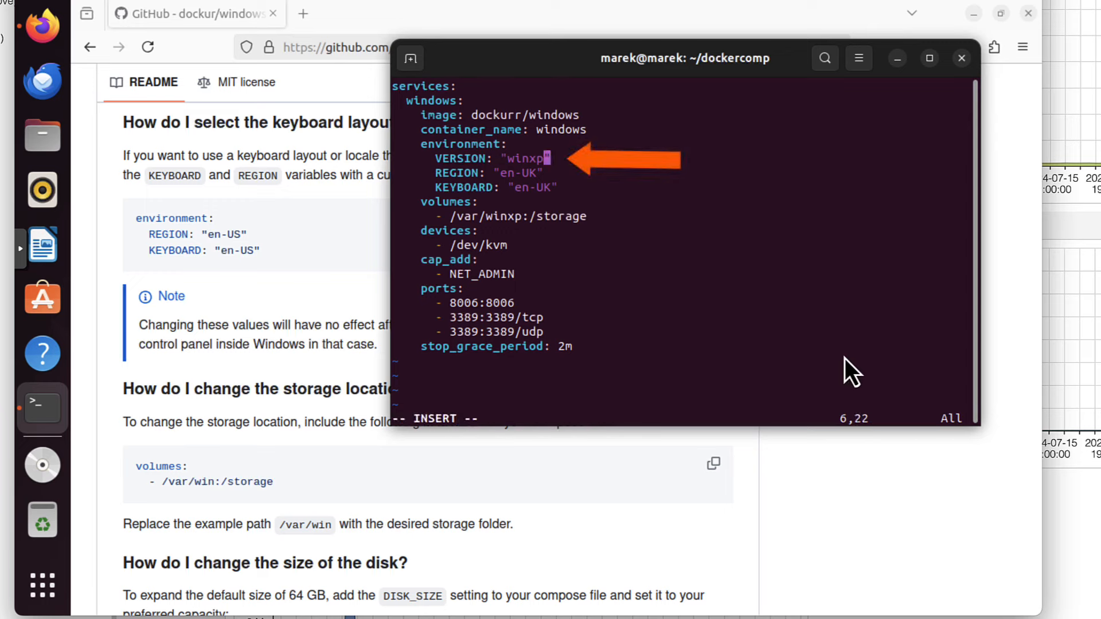
left_click(961, 58)
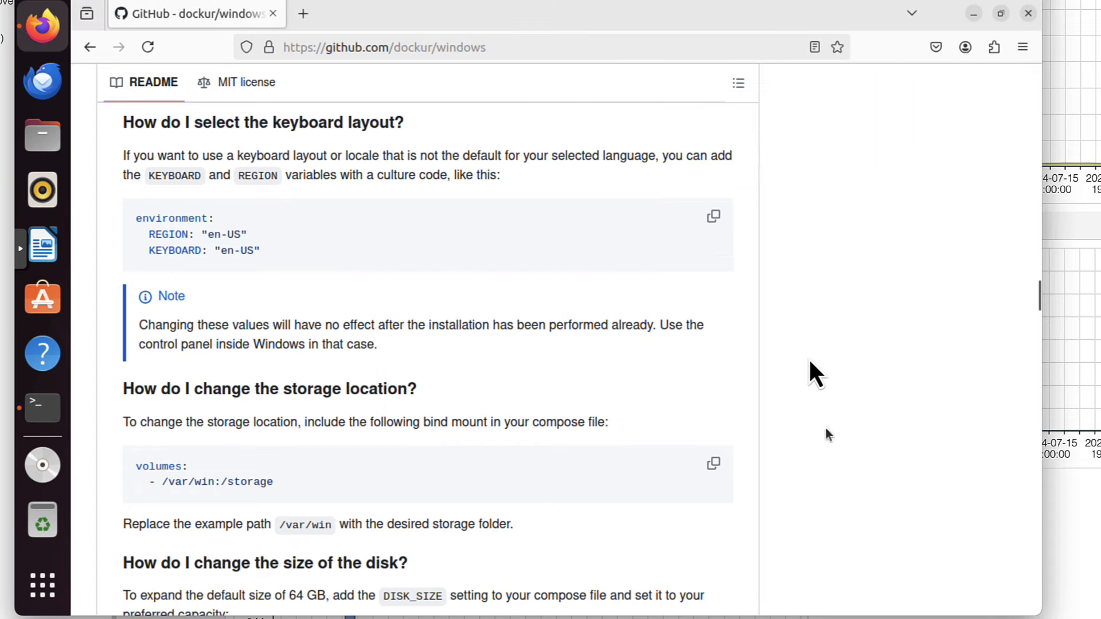
Select the win11 version value and the USERNAME/PASSWORD example in the README
scroll("down", 3)
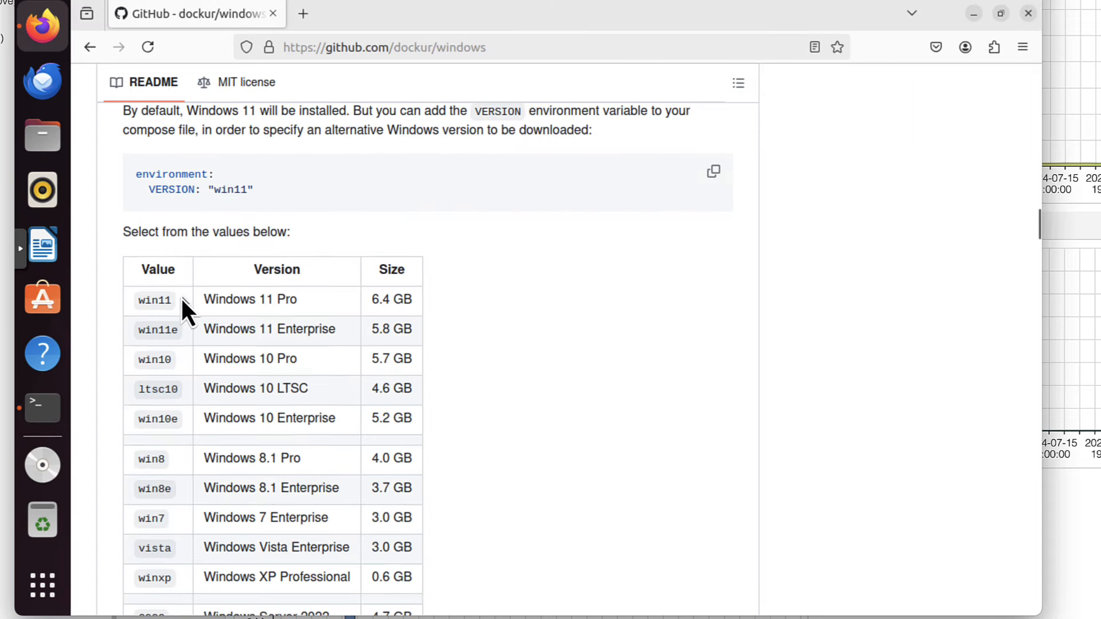
double_click(286, 300)
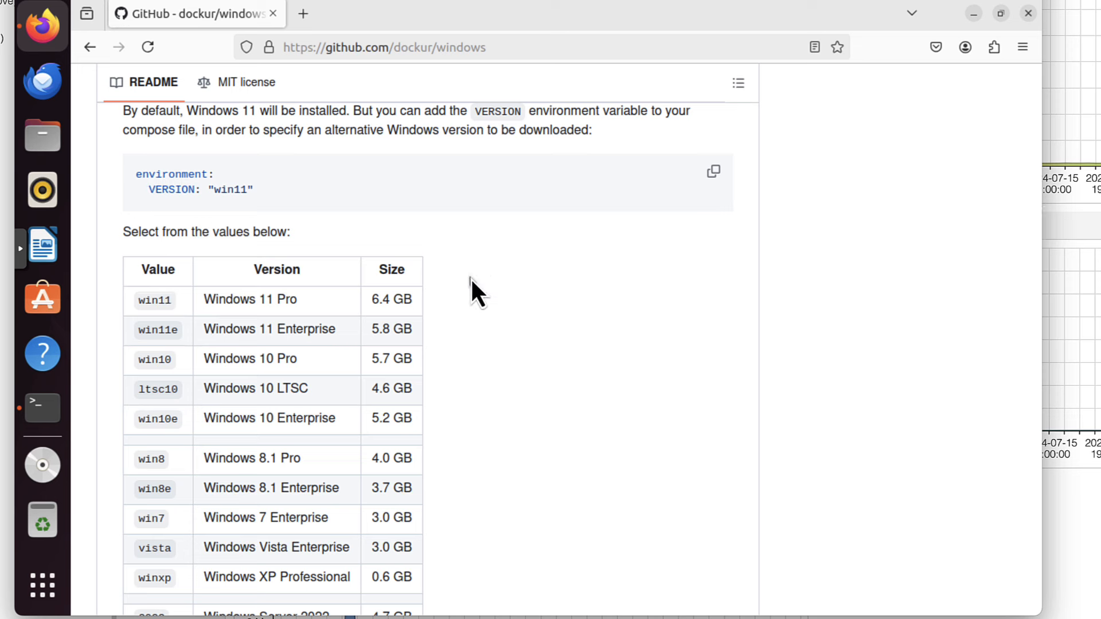
mouse_move(492, 333)
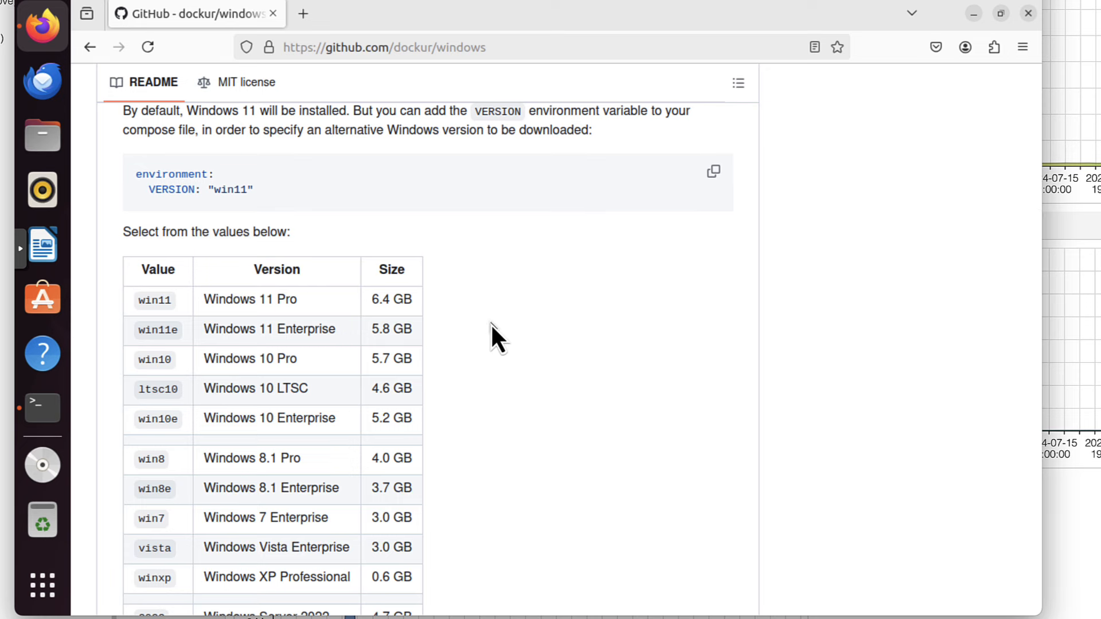
scroll("down", 3)
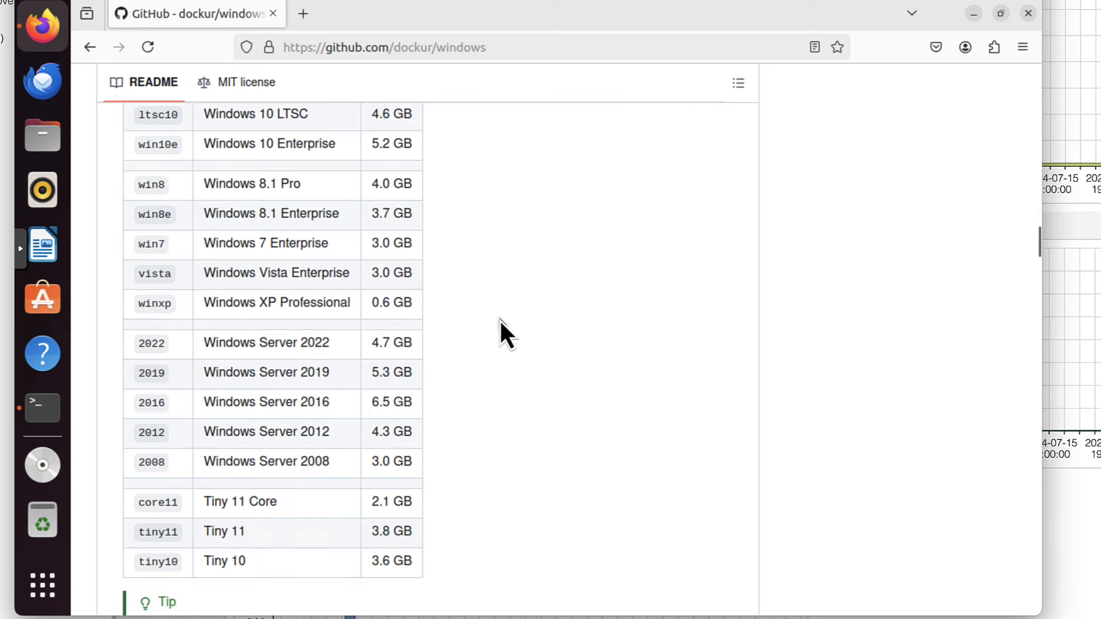
scroll("down", 3)
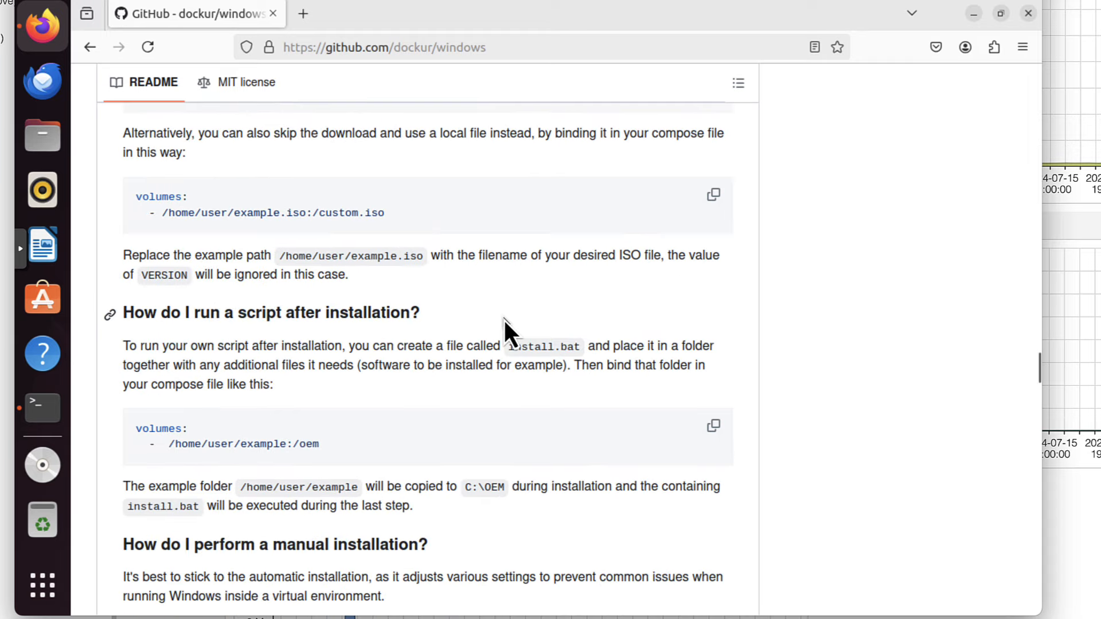
scroll("down", 3)
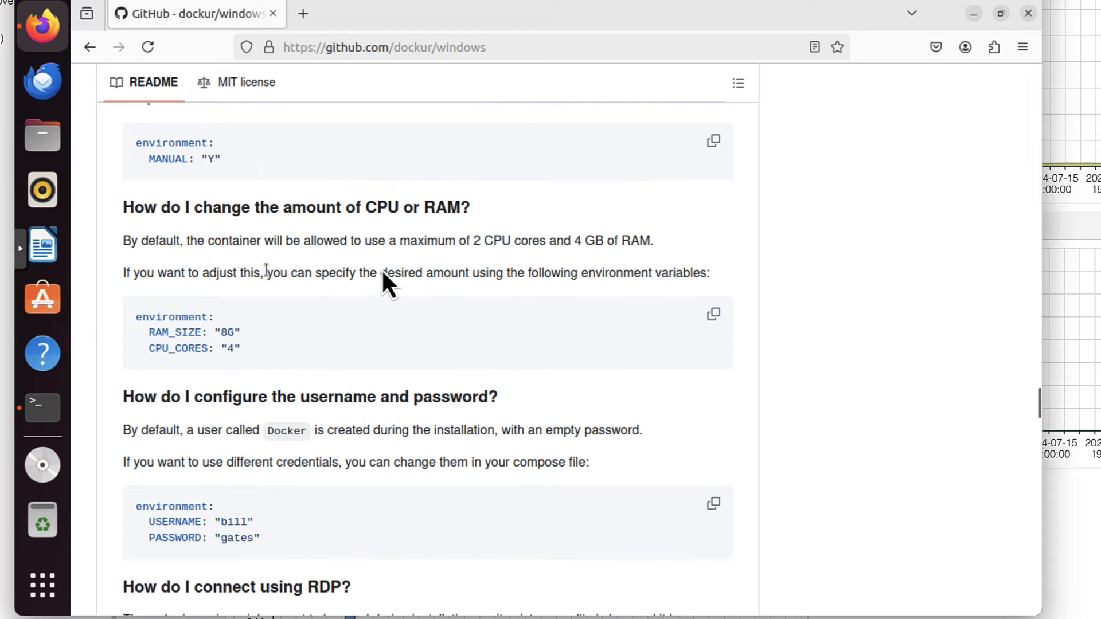
mouse_move(290, 438)
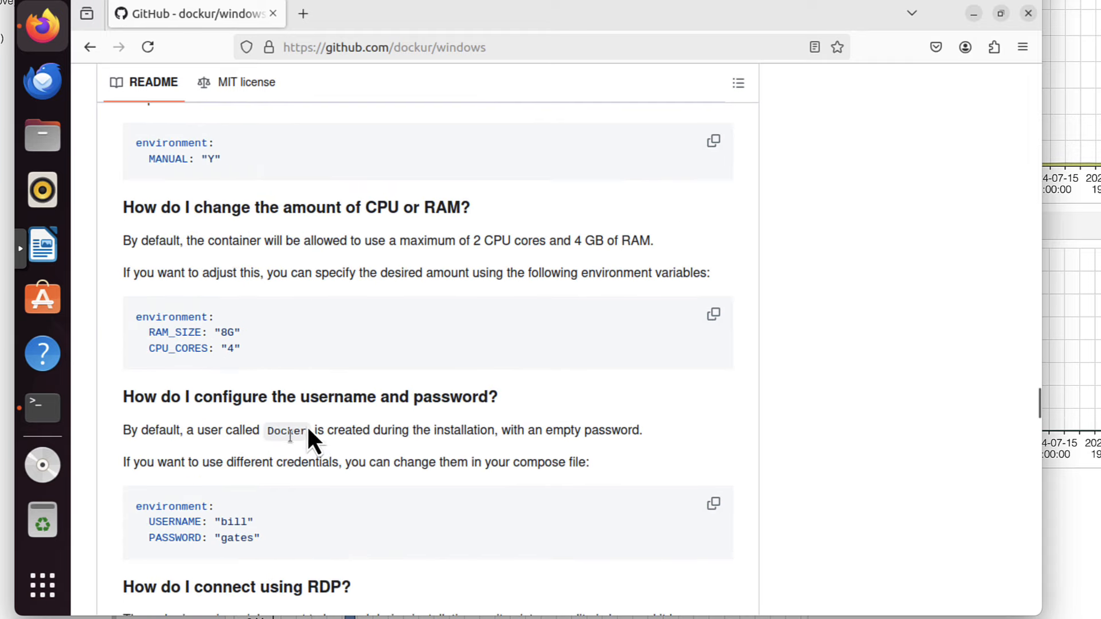
mouse_move(145, 535)
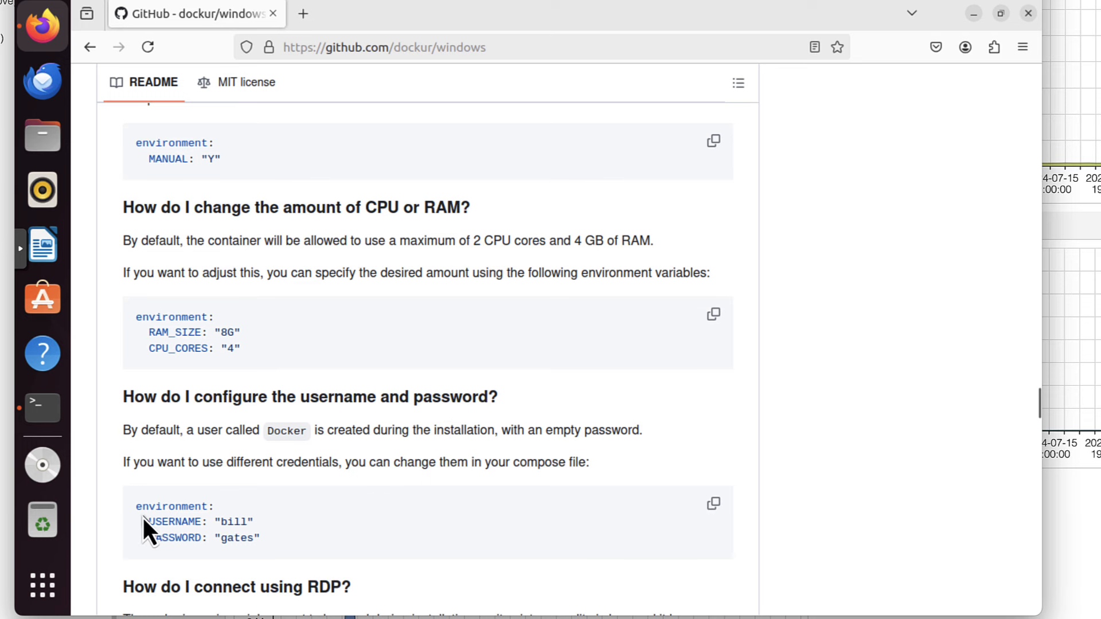
double_click(189, 522)
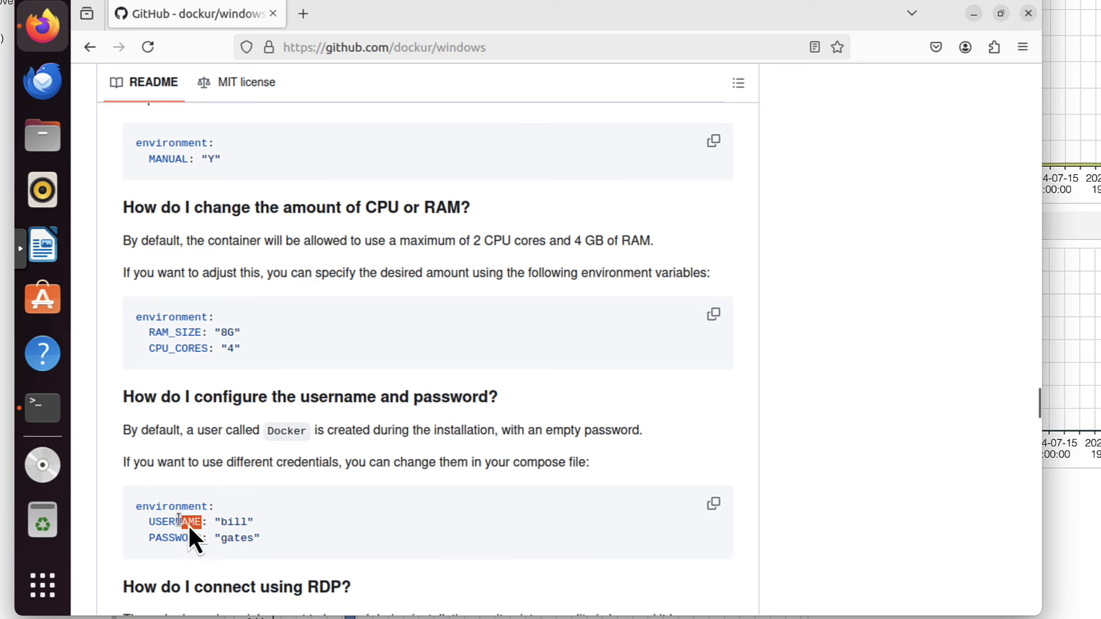
right_click(195, 538)
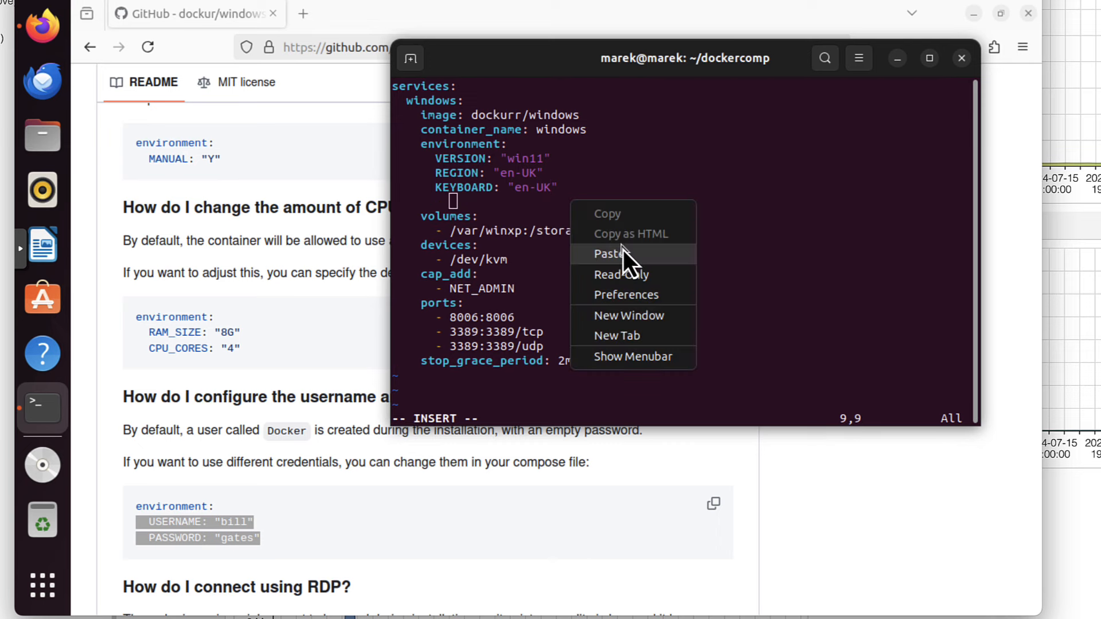
left_click(606, 254)
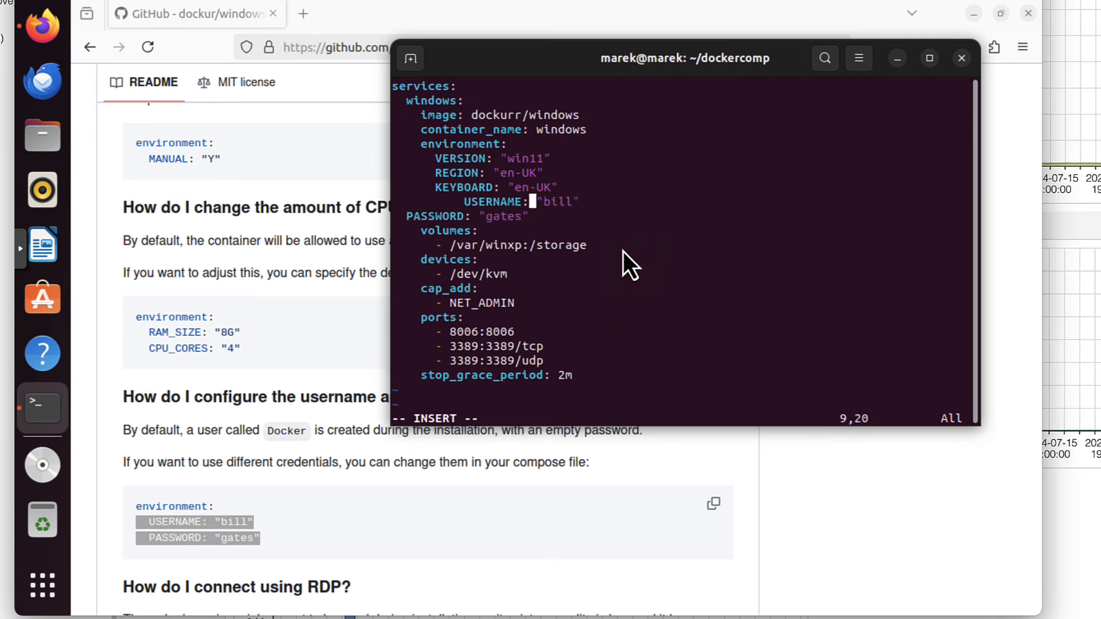
type("marek")
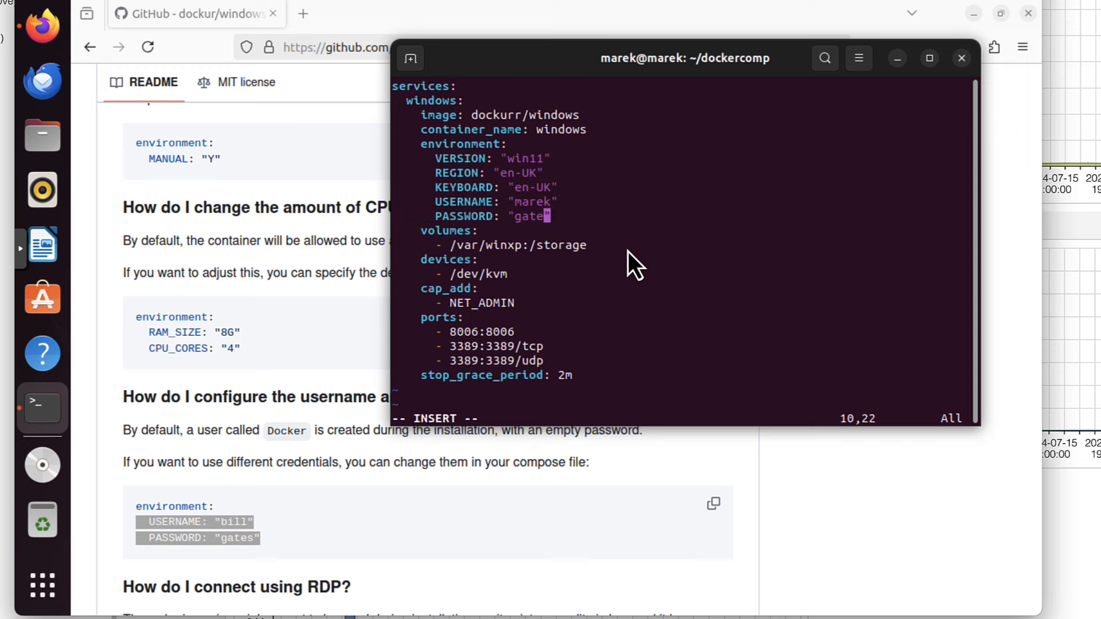
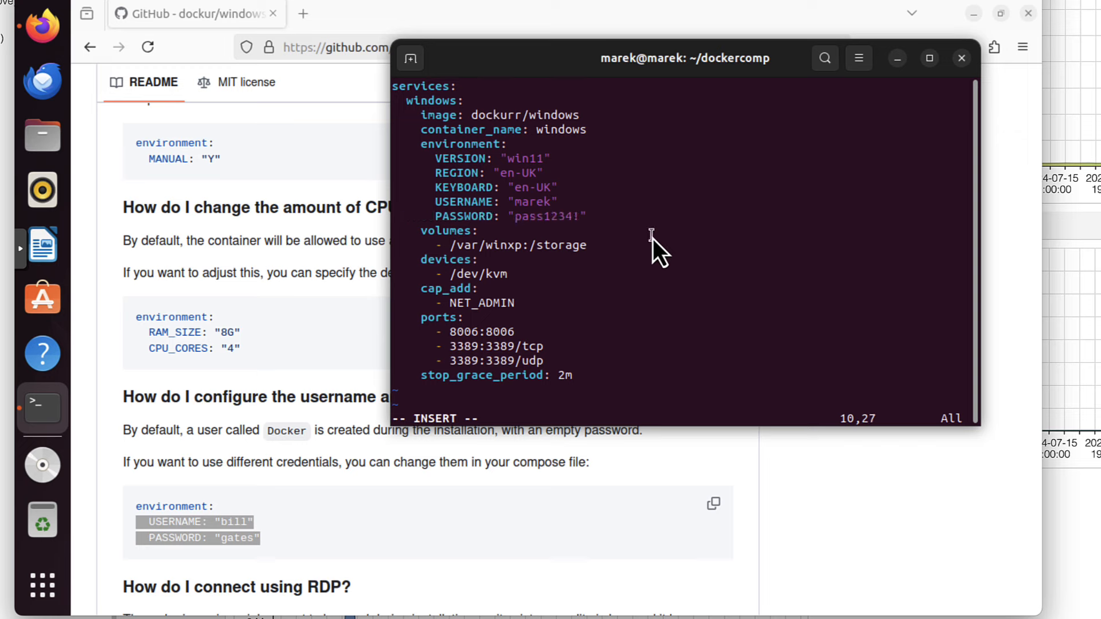
mouse_move(622, 222)
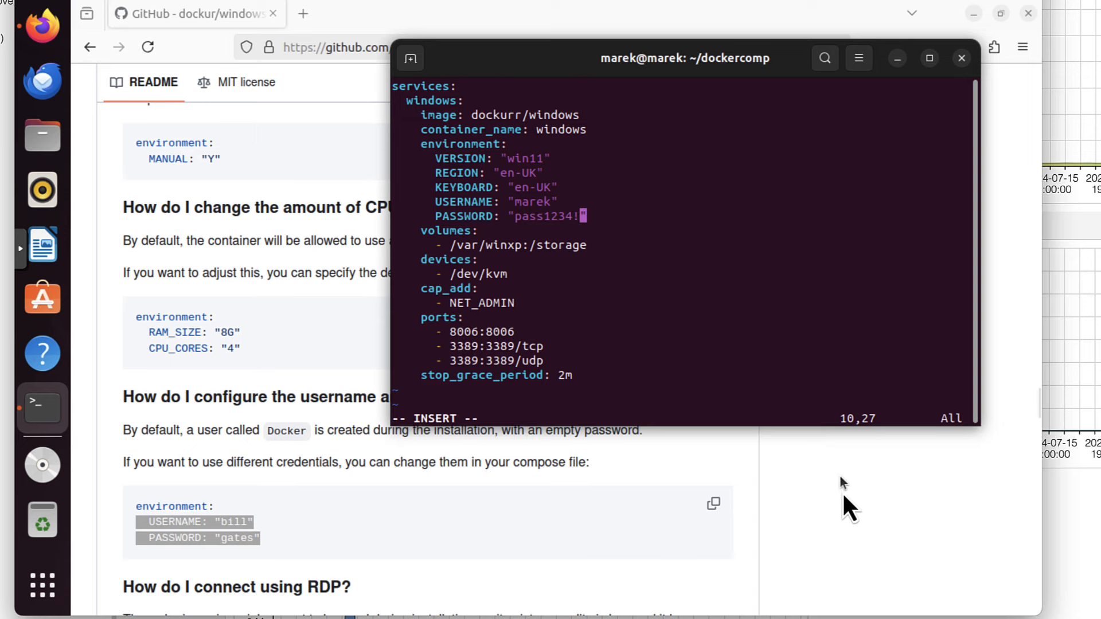
left_click(962, 58)
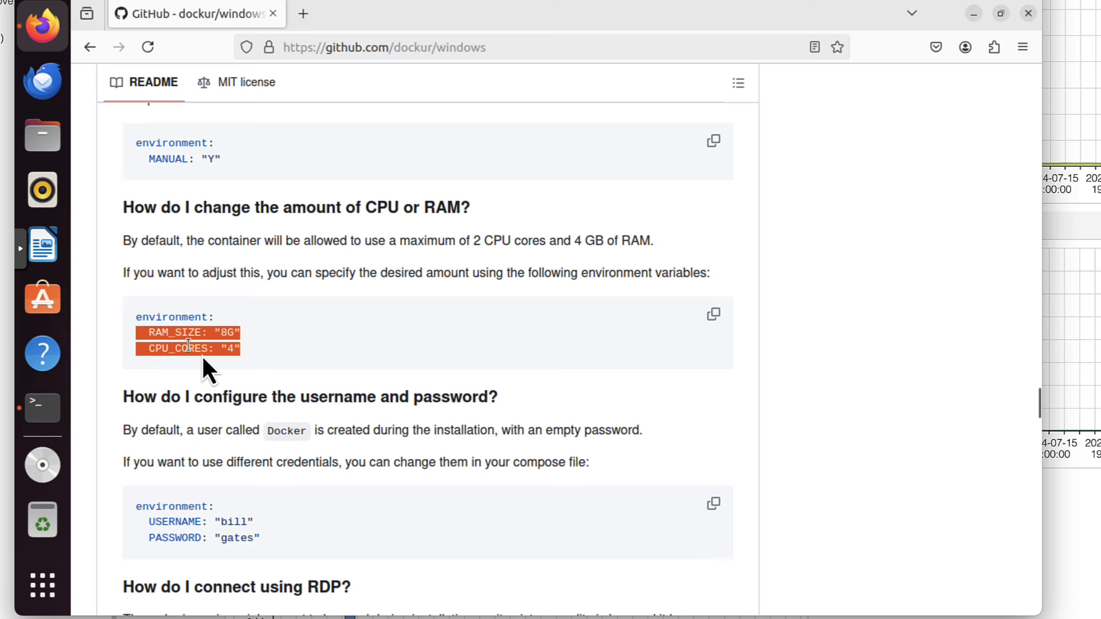
mouse_move(85, 392)
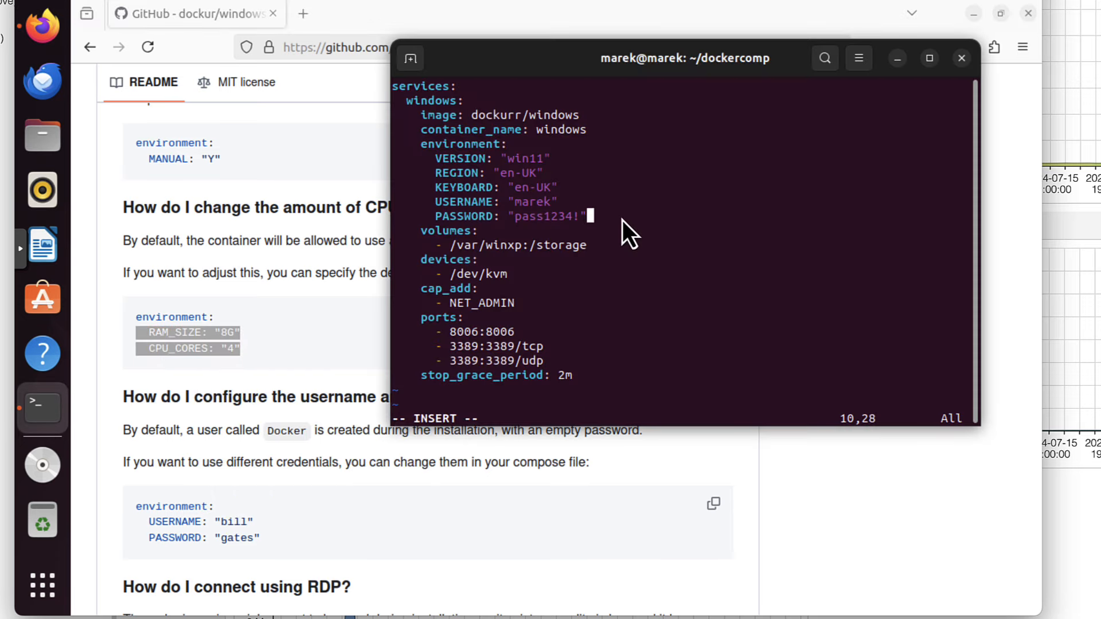
Add RAM_SIZE "8G" and scroll the README to the disk size section
type("RAM_SIZE: \"8G\"")
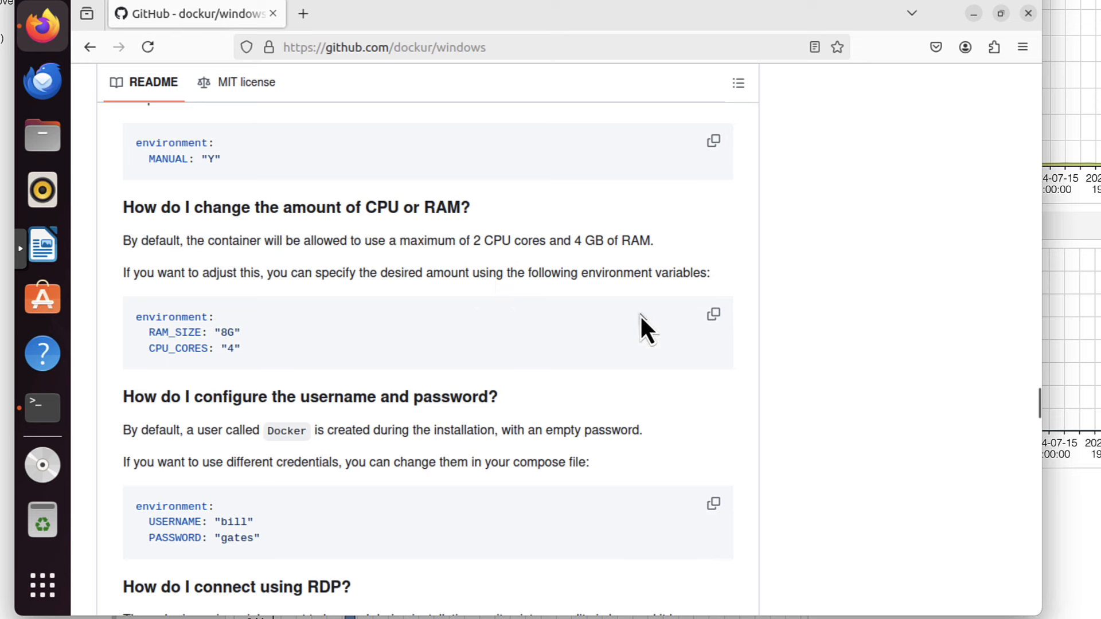
mouse_move(261, 352)
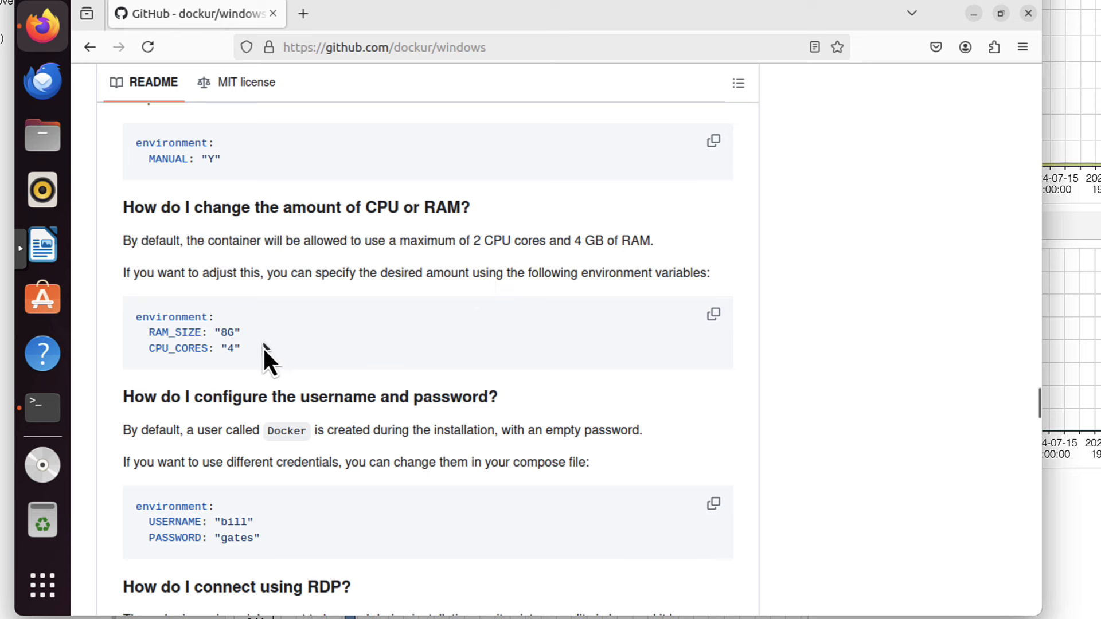
mouse_move(440, 375)
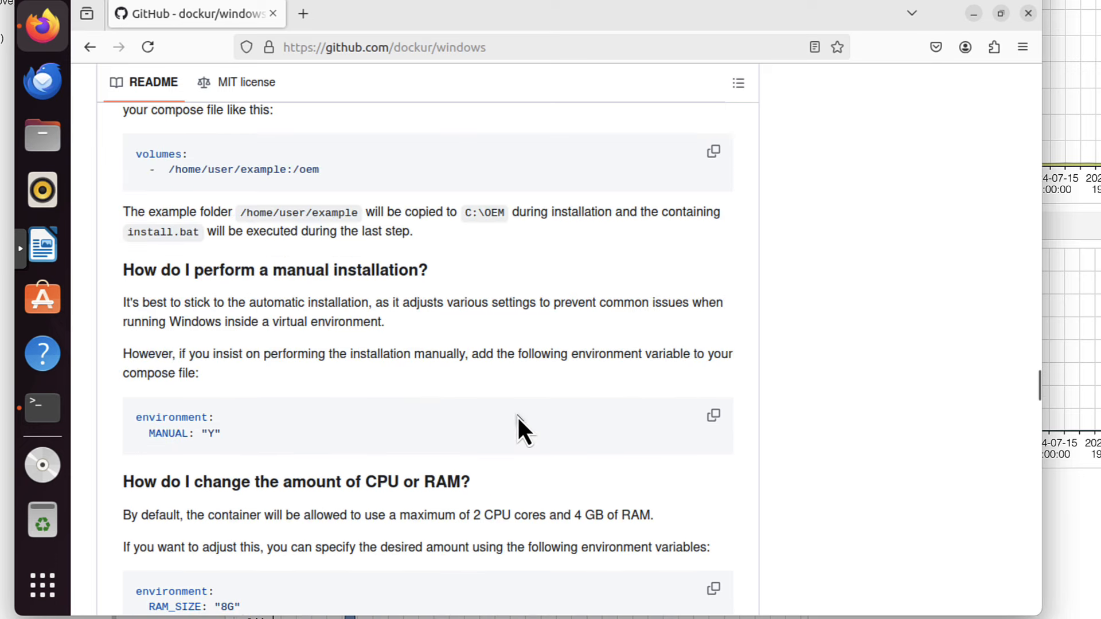
scroll("down", 3)
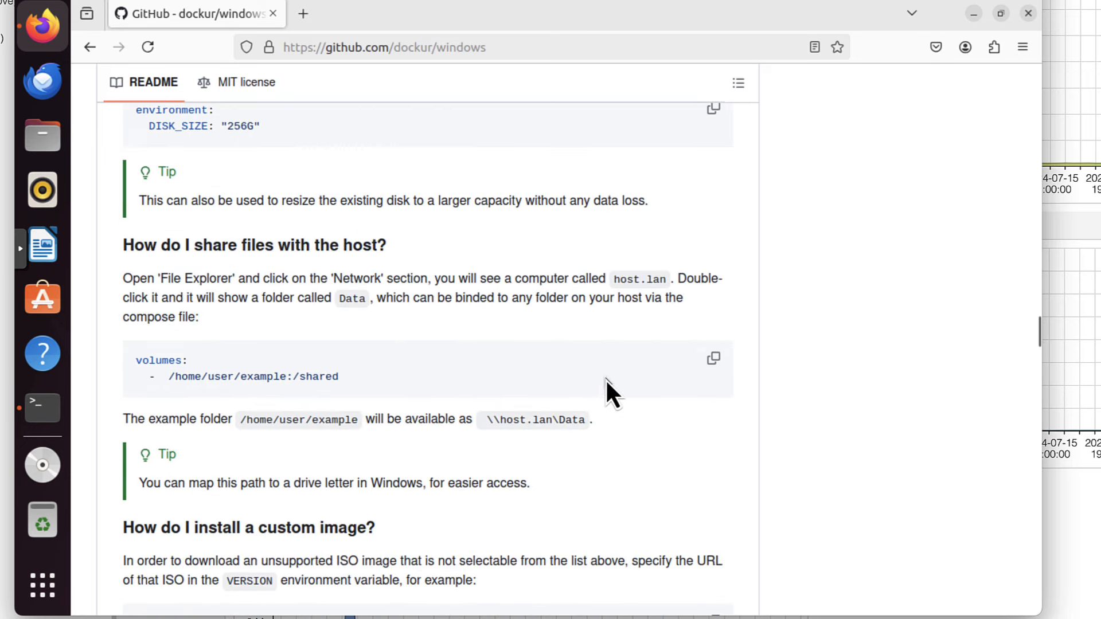
scroll("up", 3)
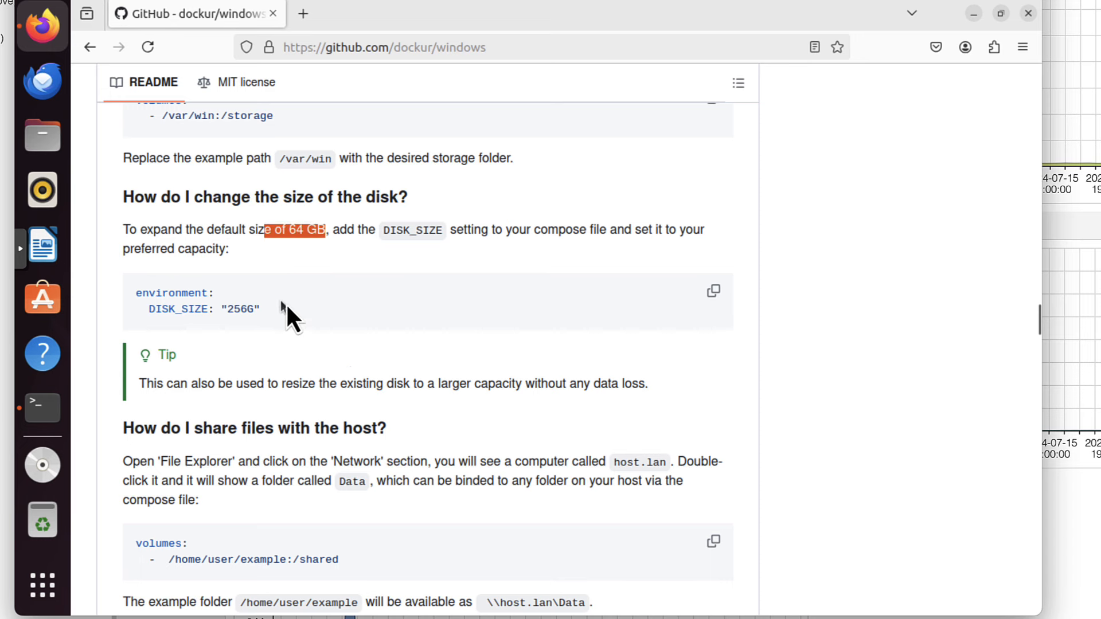
Add DISK_SIZE "100G" to the compose file and change the volume path to /var/win11
triple_click(178, 309)
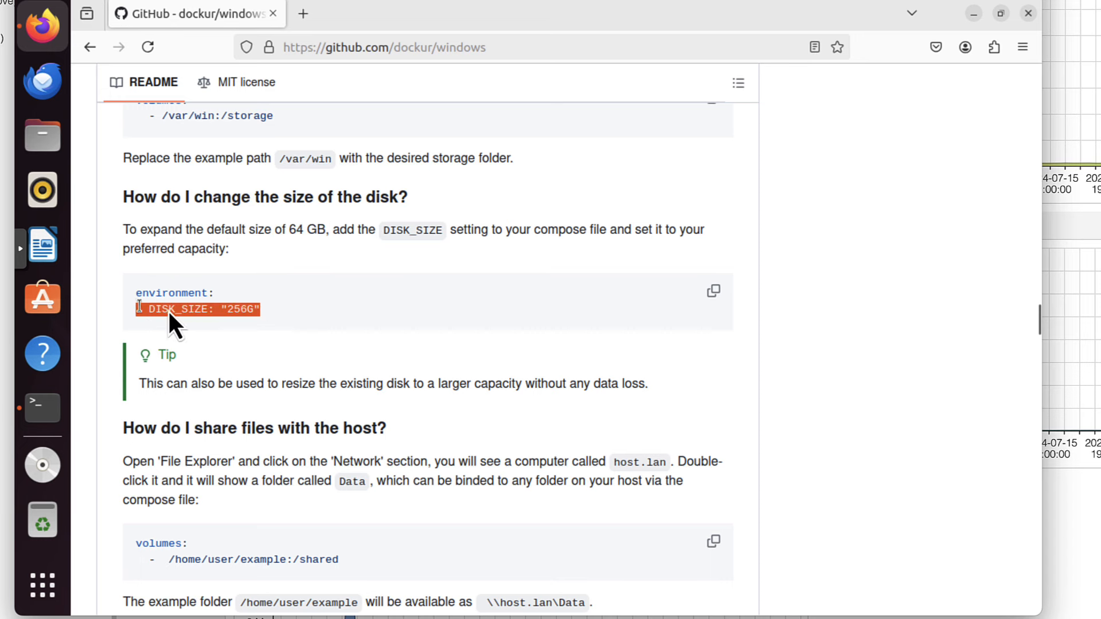
left_click(41, 409)
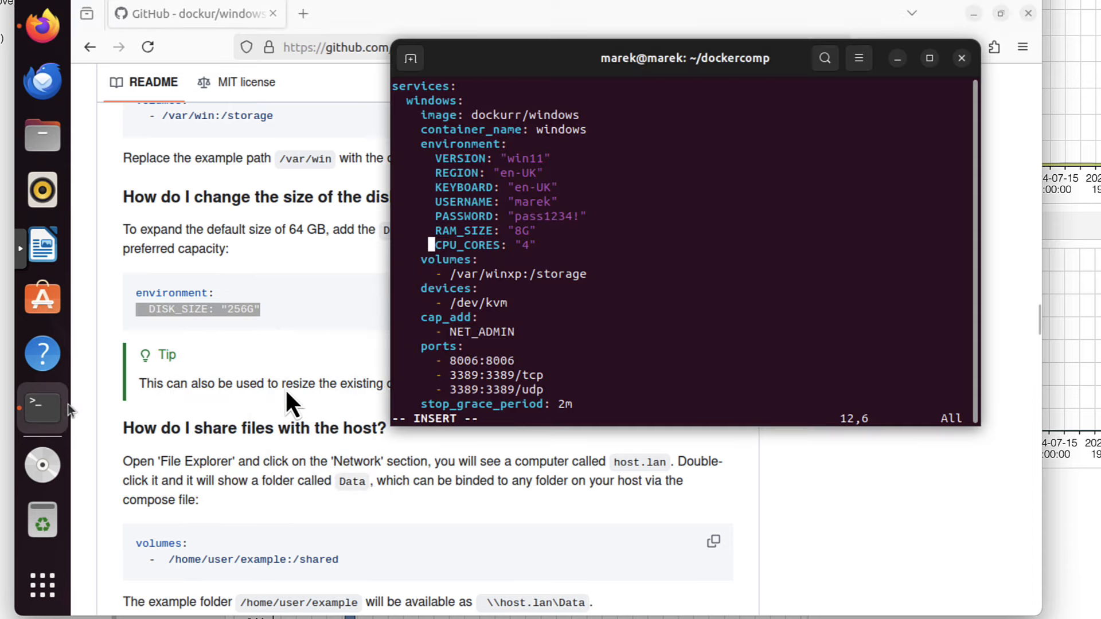
type("DISK_SIZE: \"256G\"")
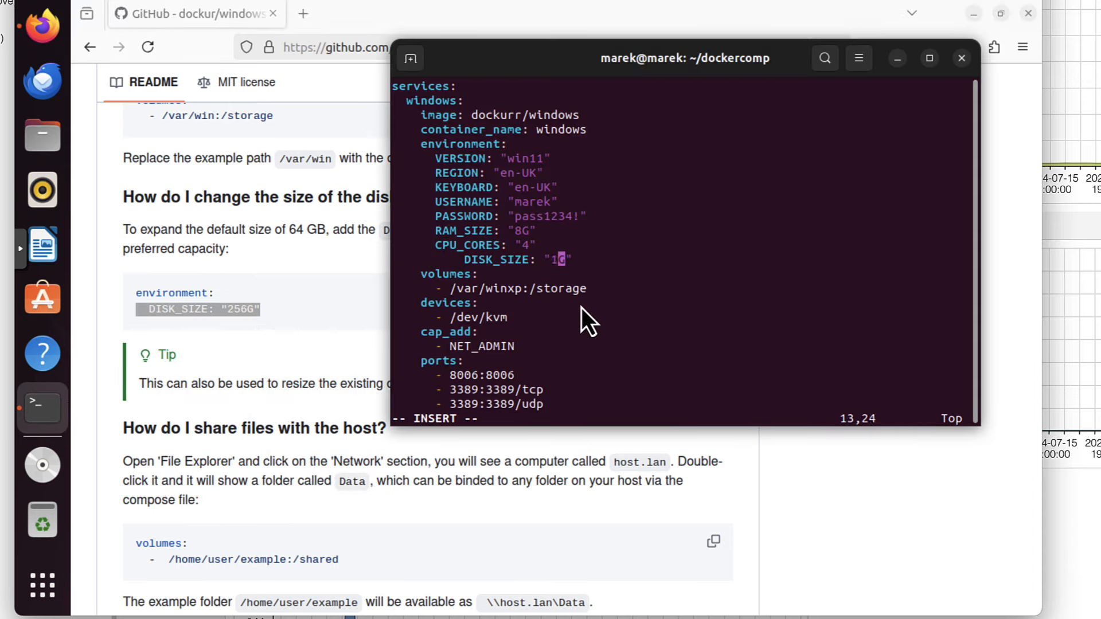
type("00G")
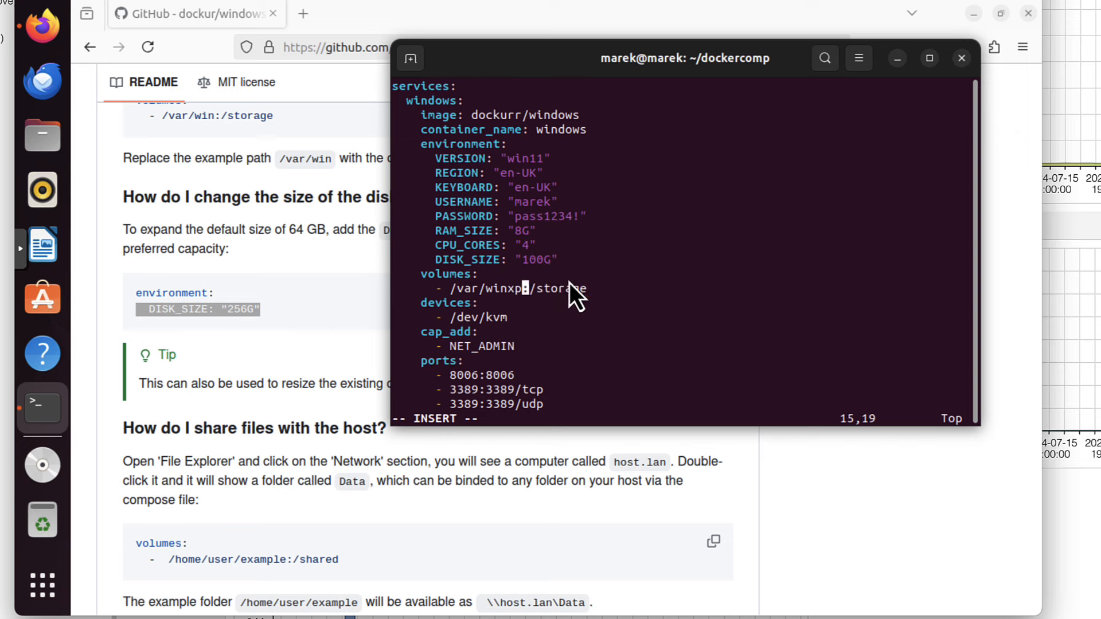
type("win11")
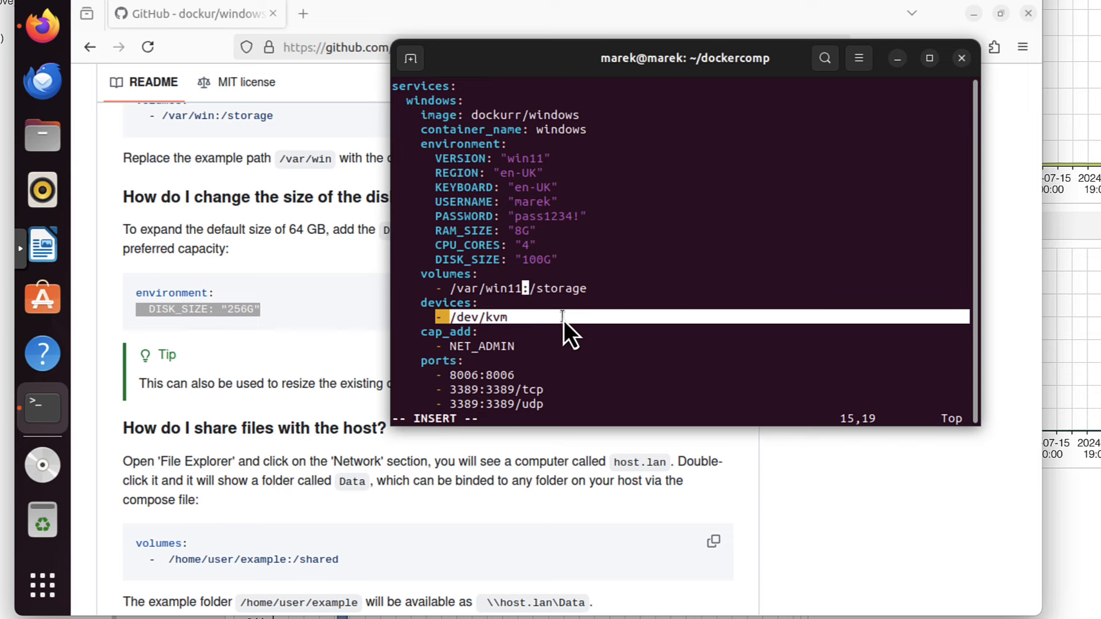
mouse_move(706, 361)
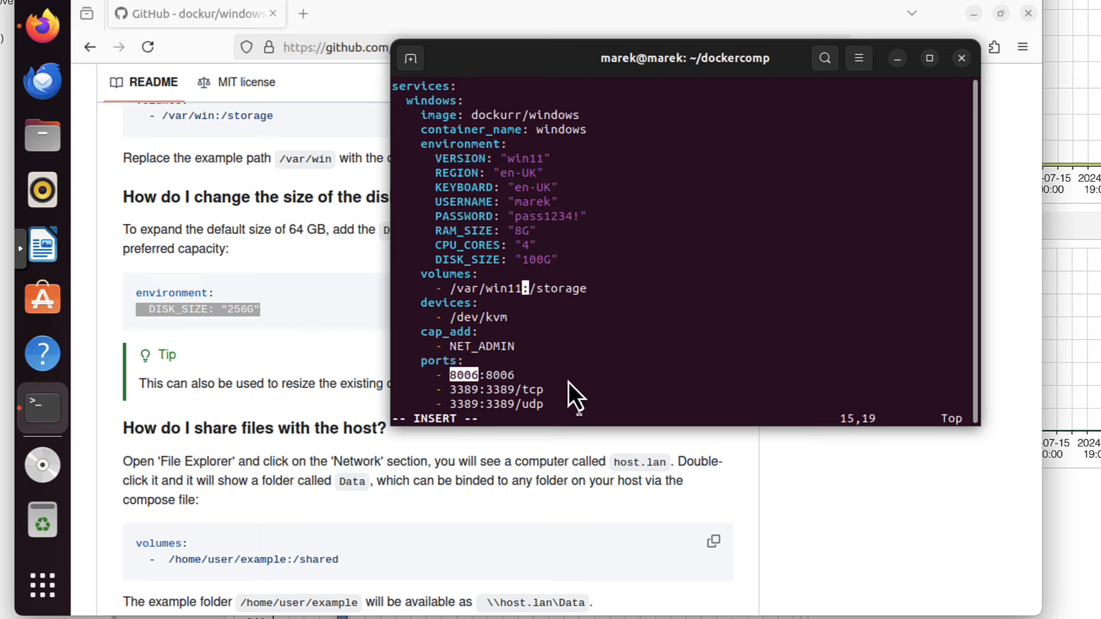
mouse_move(328, 28)
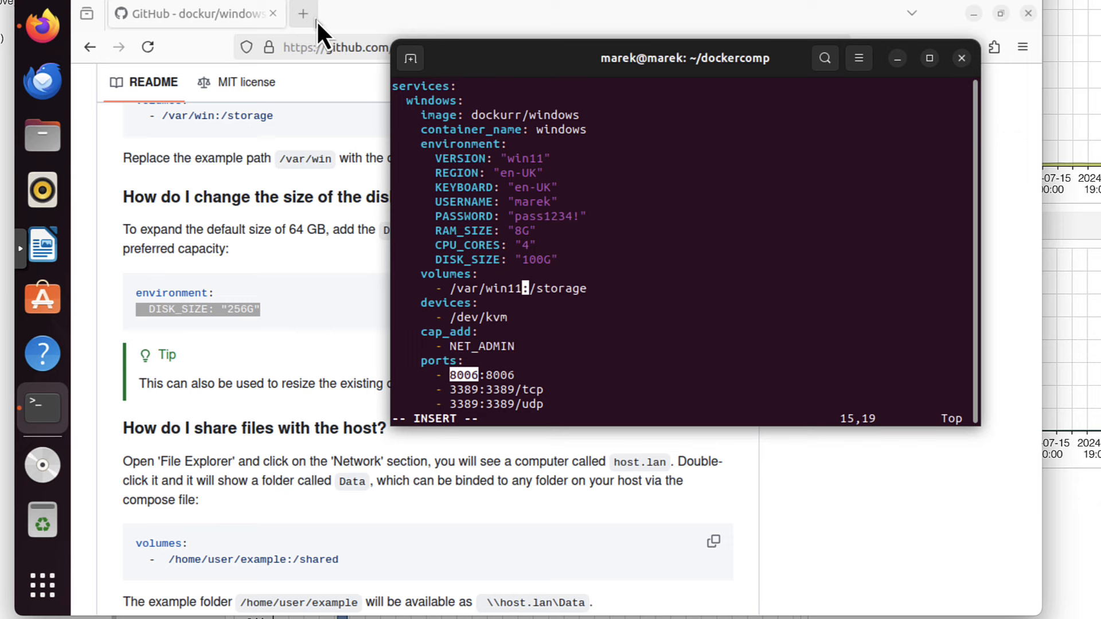
mouse_move(310, 24)
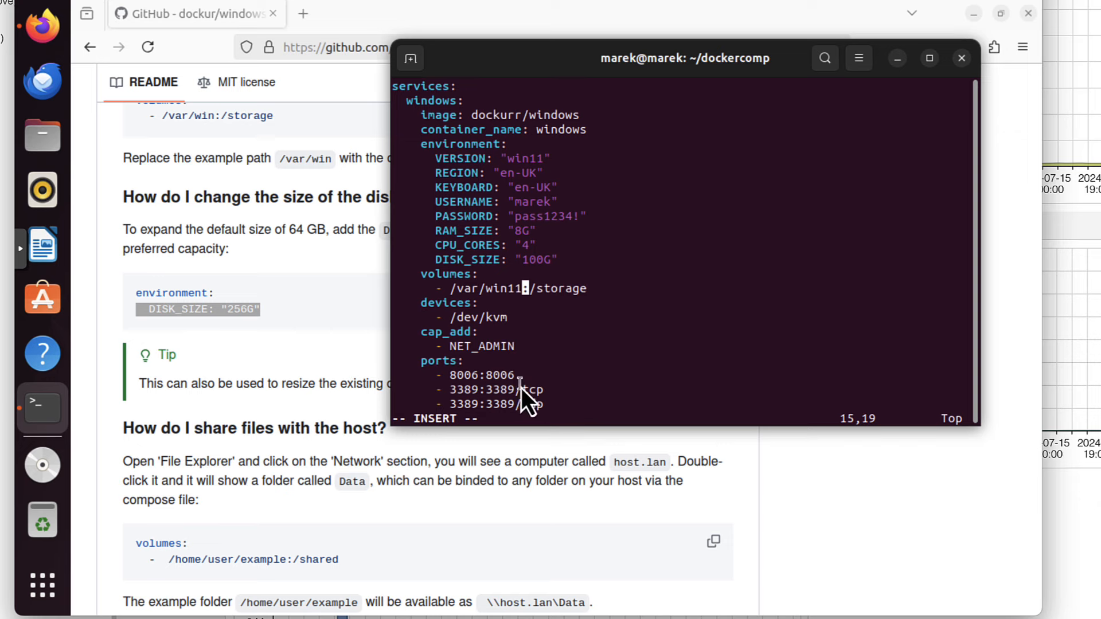
mouse_move(527, 386)
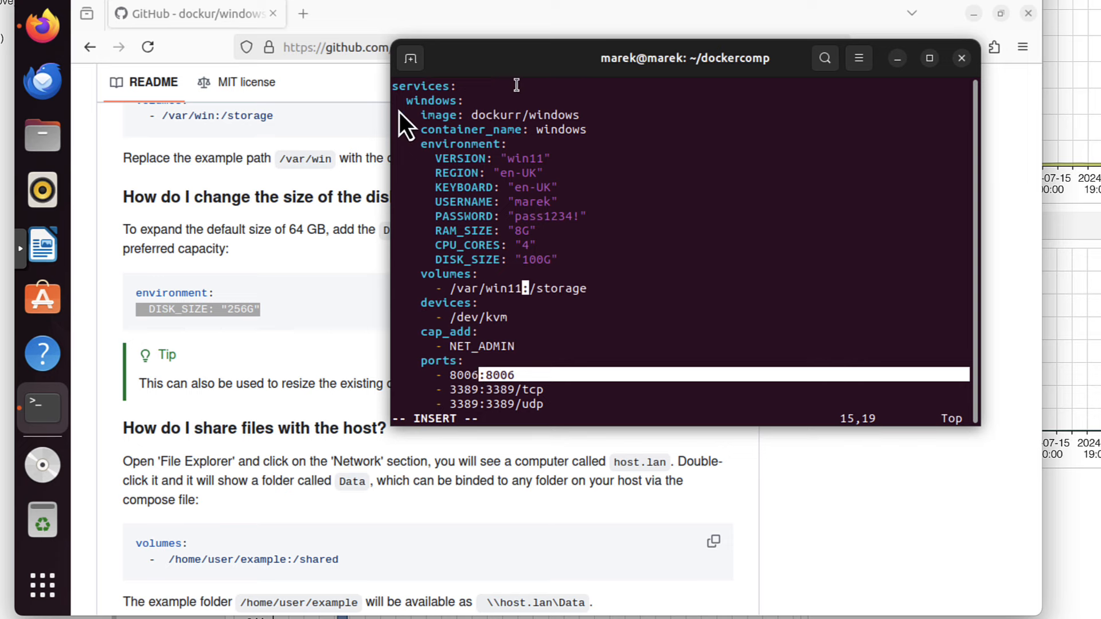
mouse_move(319, 317)
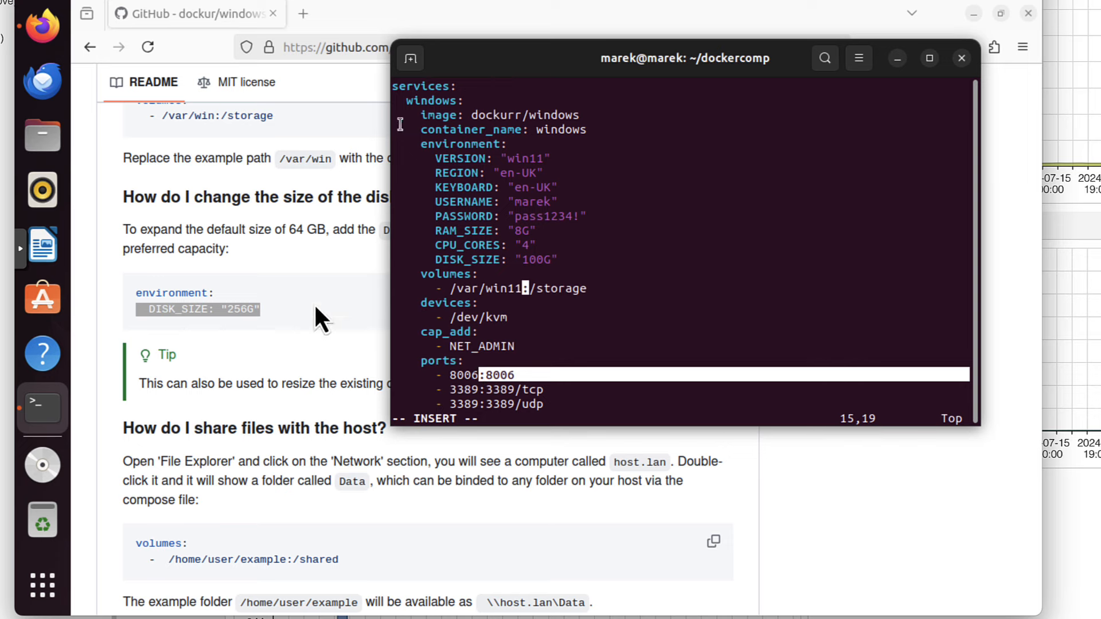
mouse_move(502, 277)
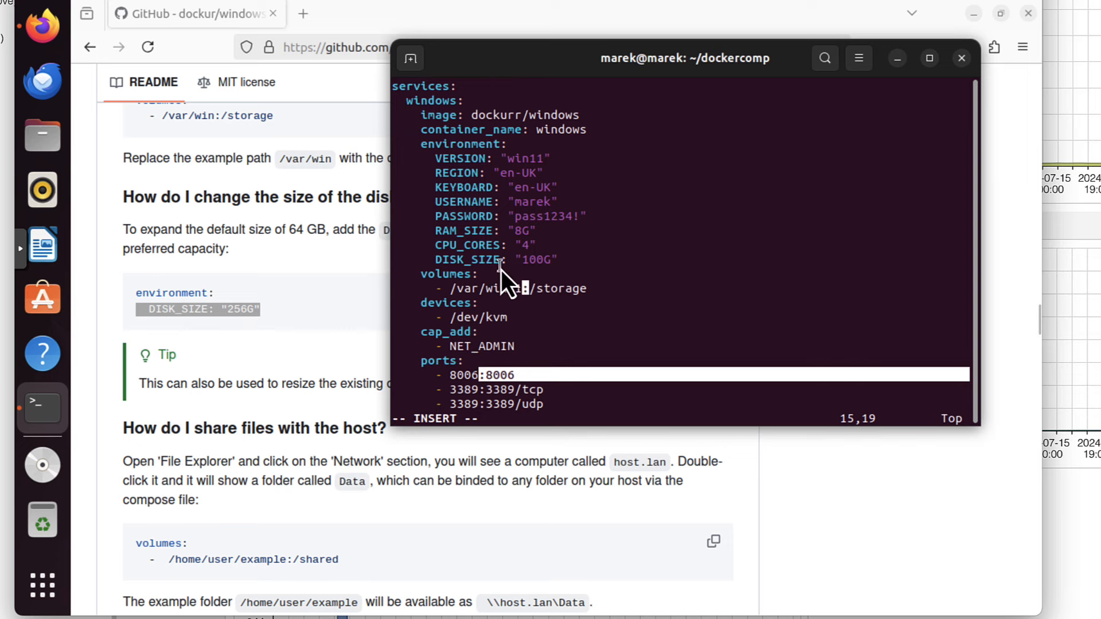
type("11")
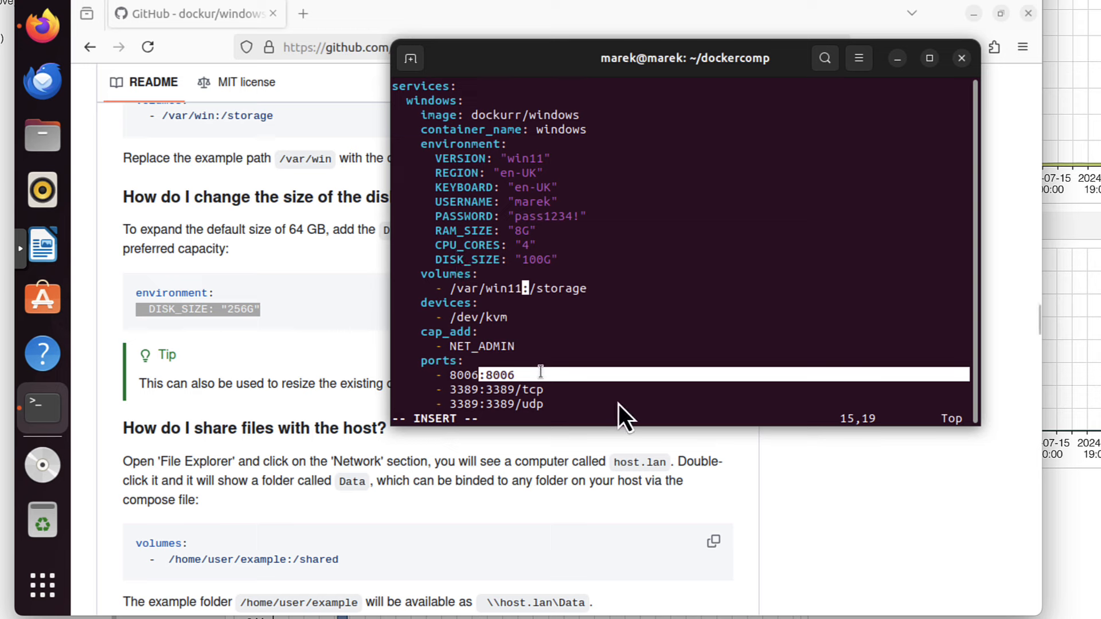
mouse_move(577, 296)
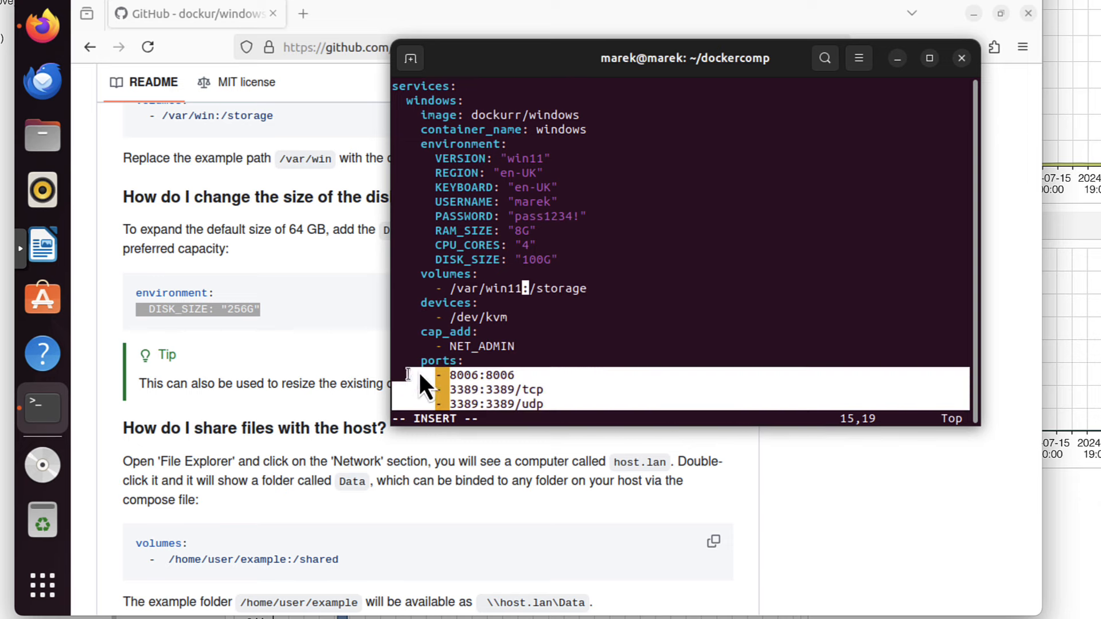
Save windows11.yaml with :wq and run sudo docker-compose -f windows11.yaml up -d
key("Escape")
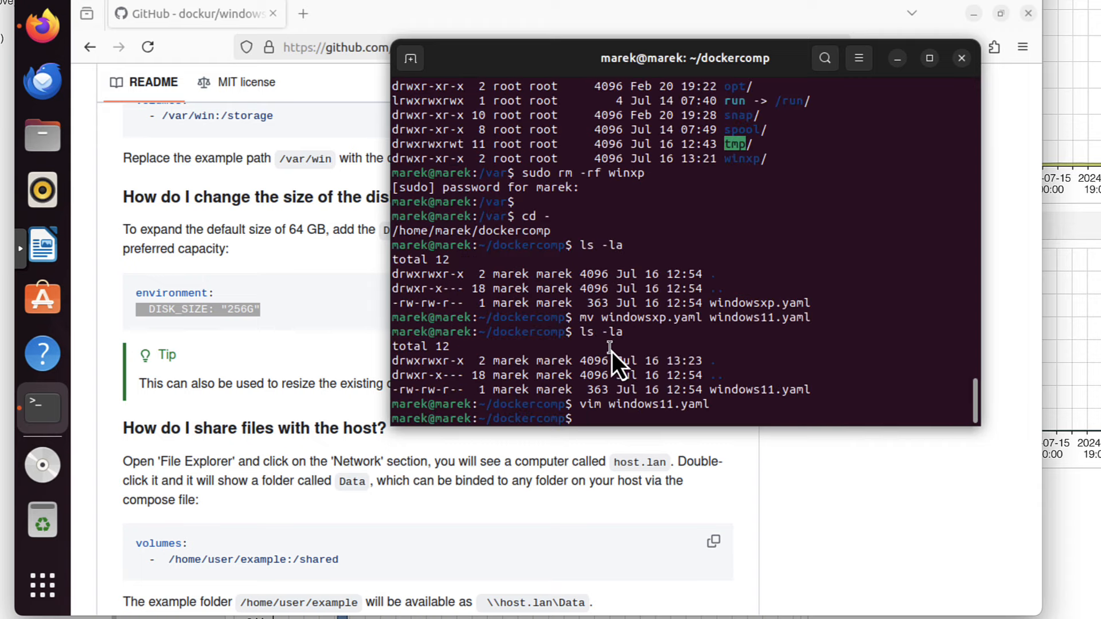
type("sudo docker-compose -f")
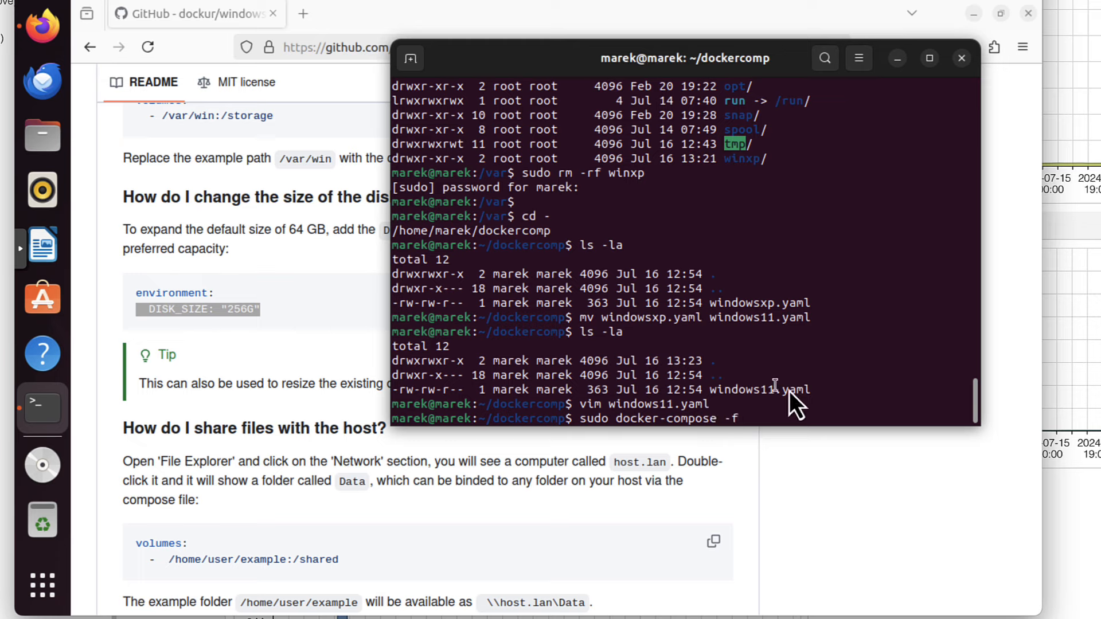
type("windows11.yam")
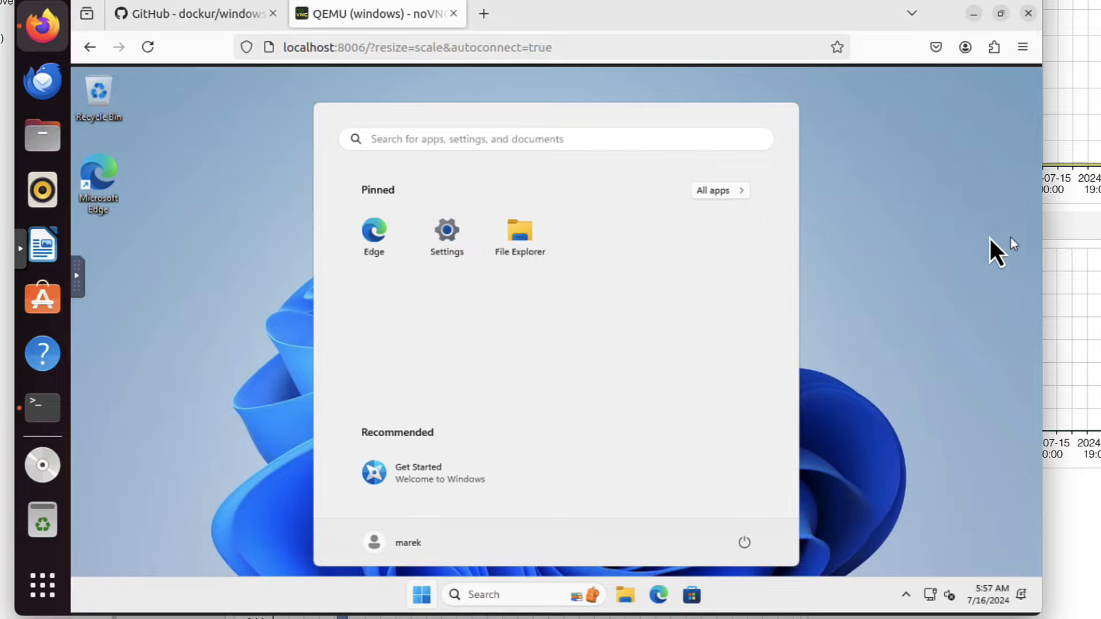
mouse_move(985, 241)
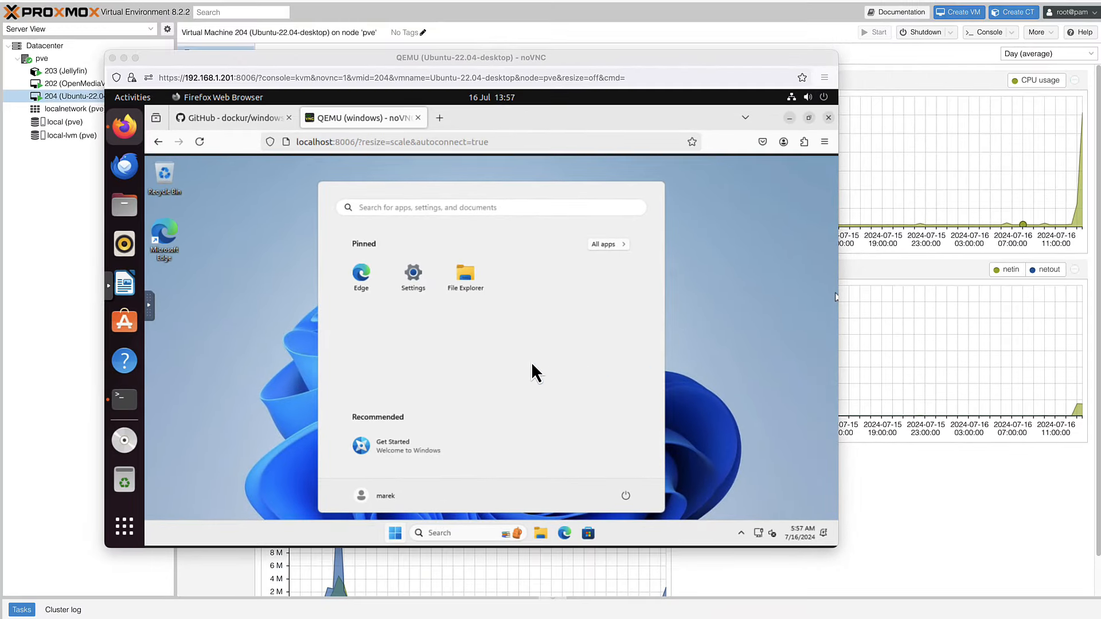
mouse_move(383, 252)
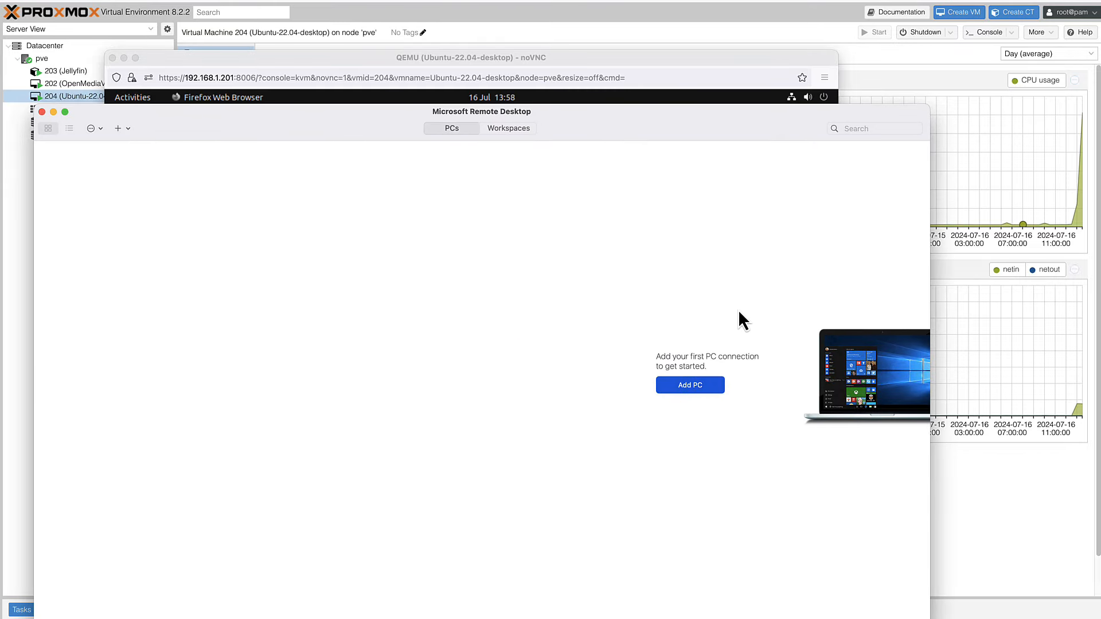
mouse_move(734, 342)
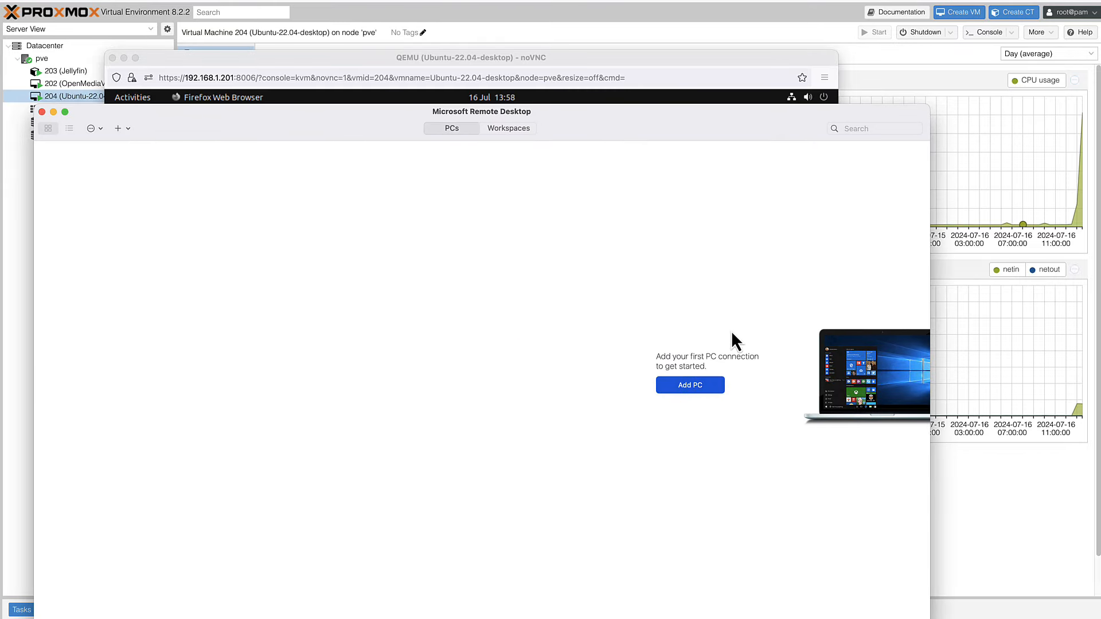
left_click(690, 385)
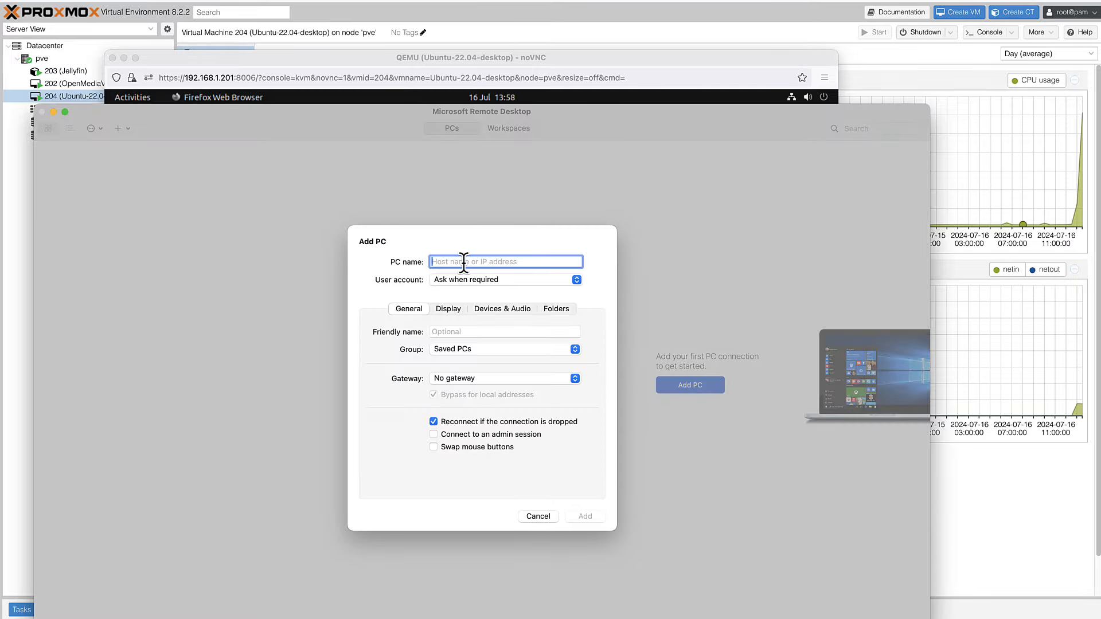
type("192.168.1.204")
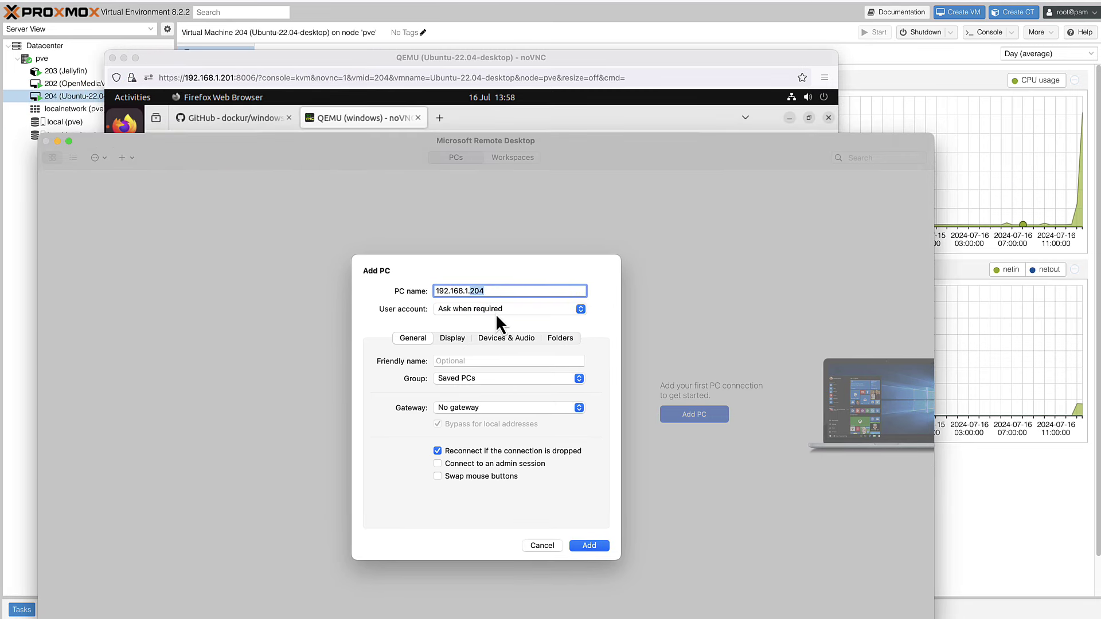
left_click(589, 546)
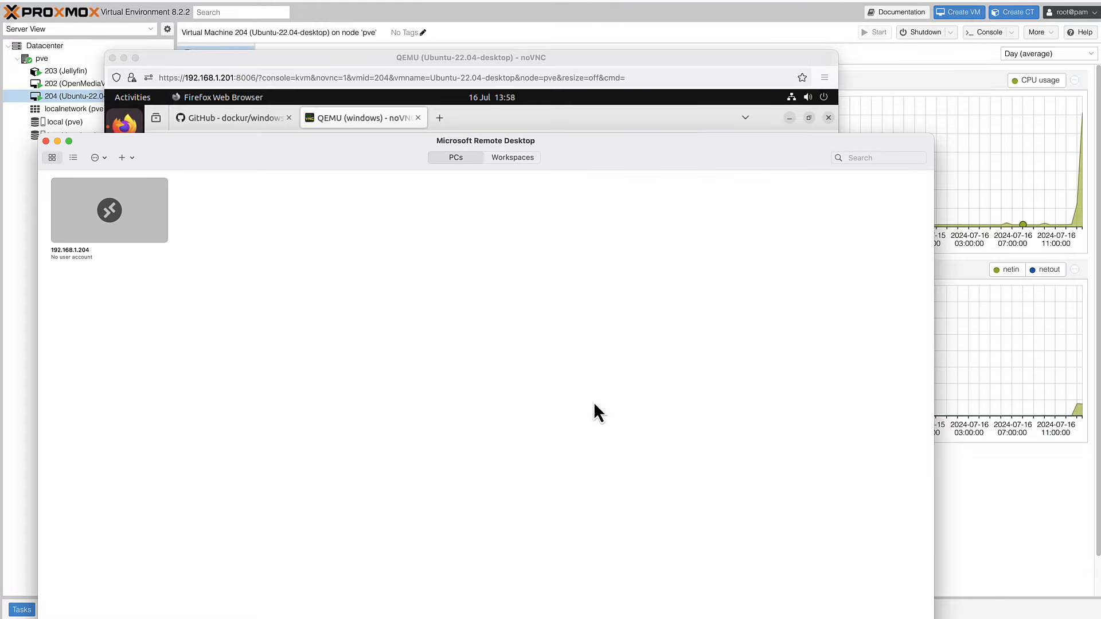
mouse_move(109, 211)
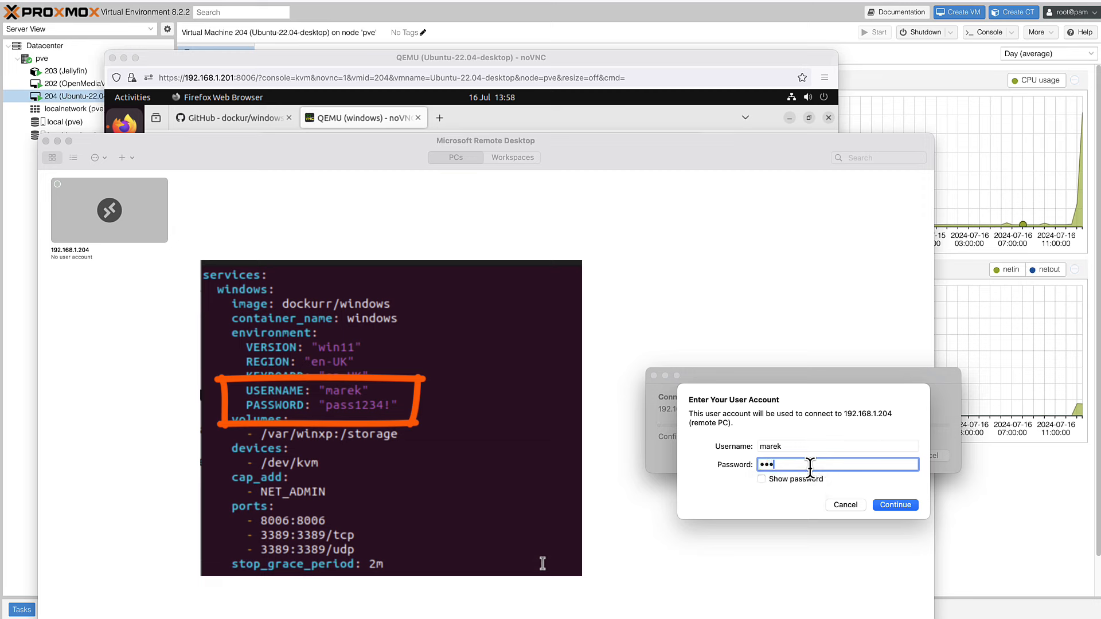
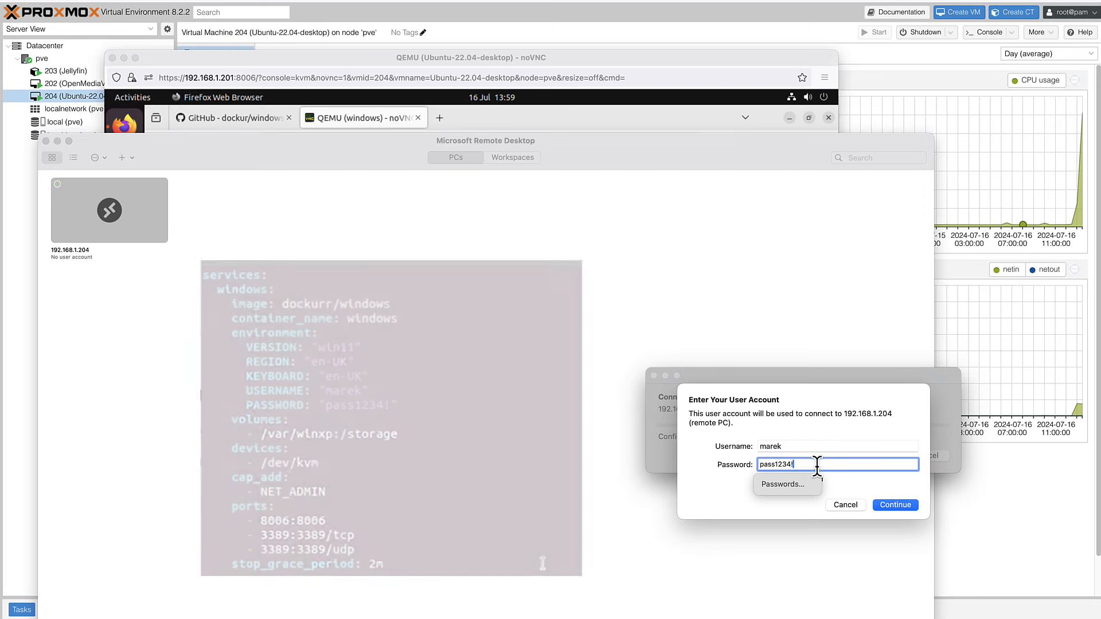
left_click(896, 505)
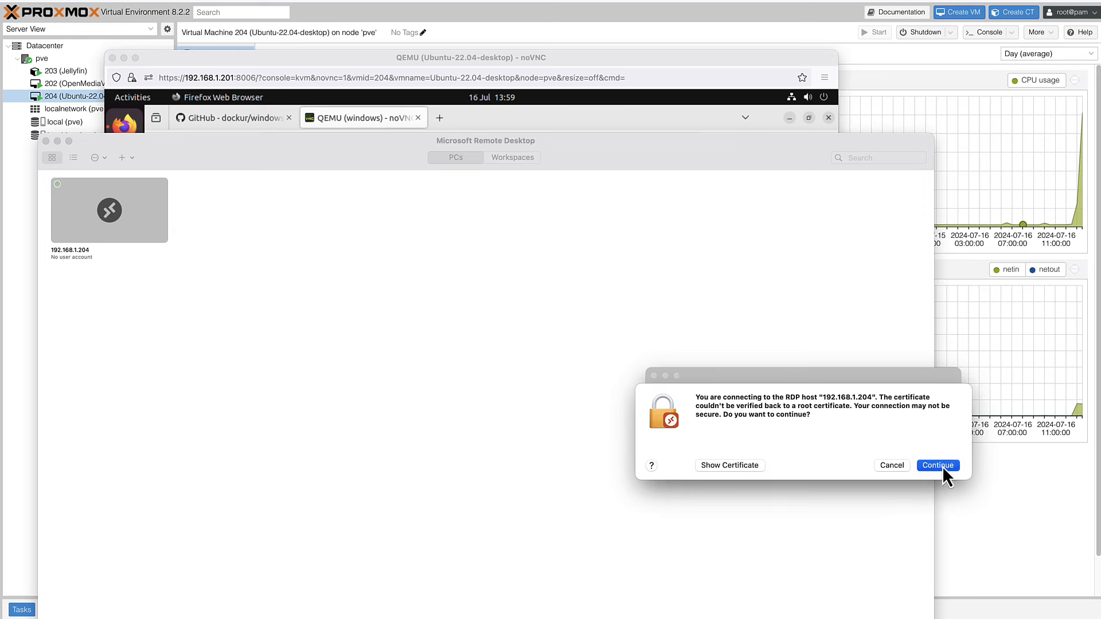
Accept the unverified certificate to reach the RDP desktop, then check the noVNC browser console
left_click(937, 466)
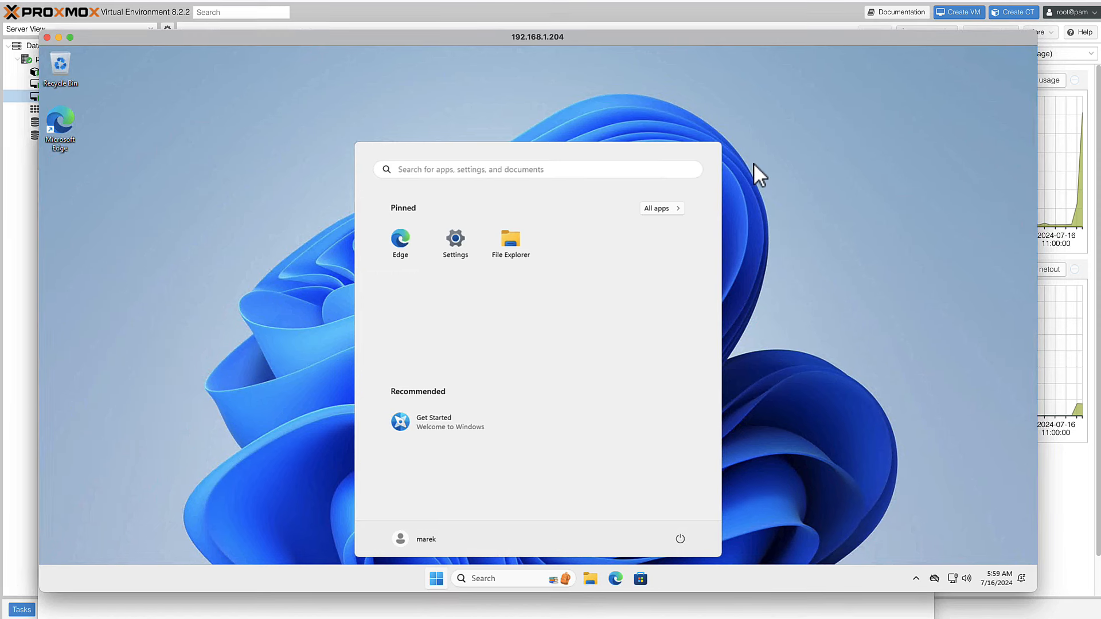
mouse_move(600, 540)
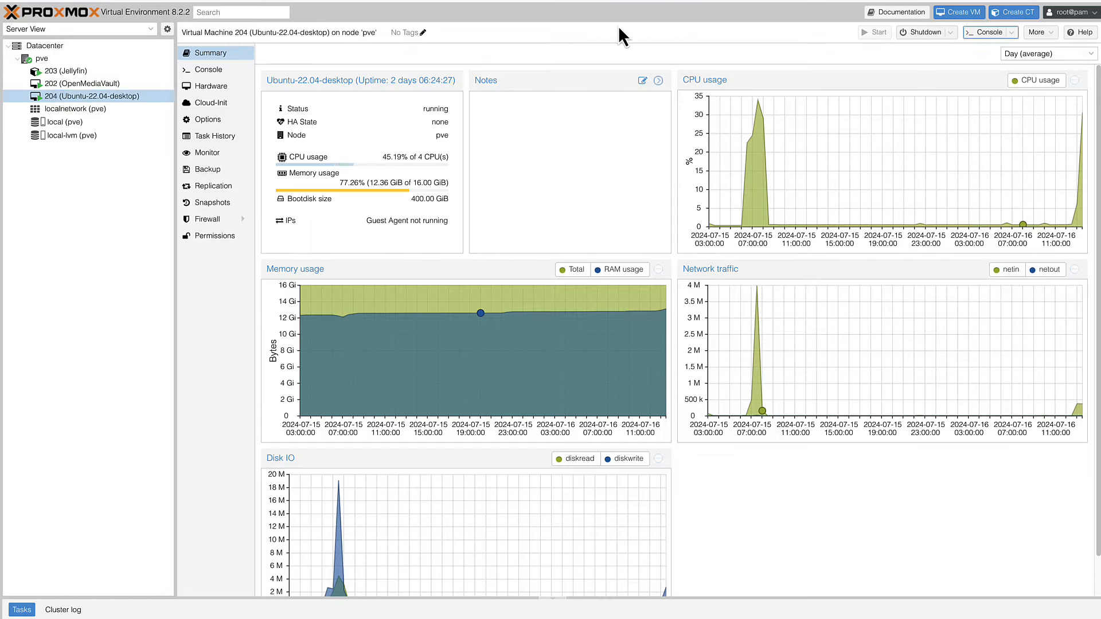
left_click(987, 32)
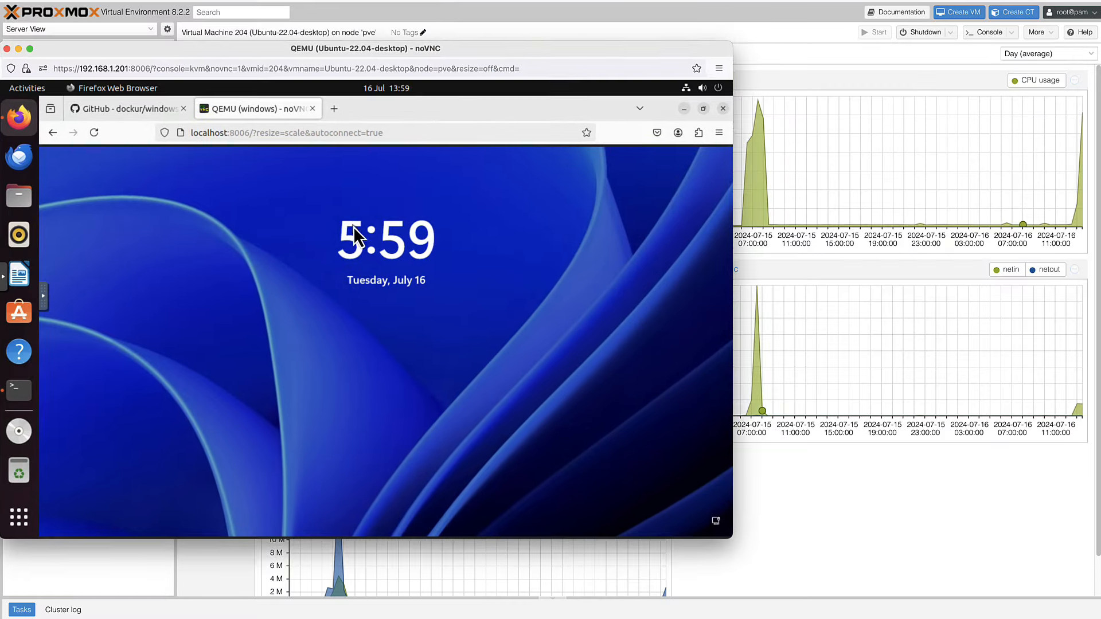
mouse_move(407, 312)
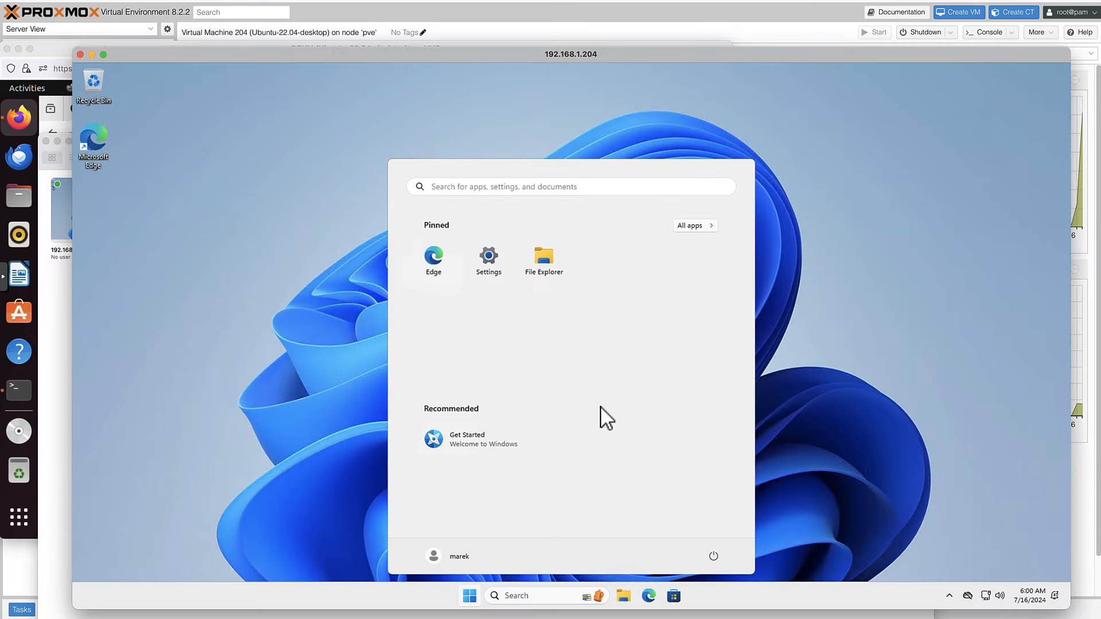
mouse_move(469, 595)
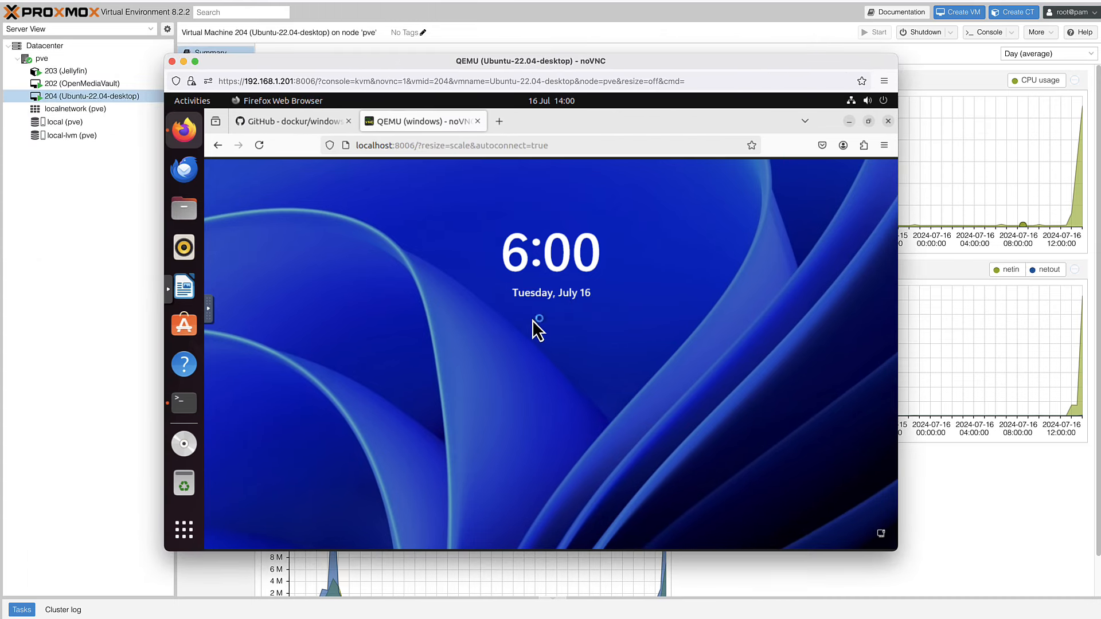
Wake the locked noVNC session and shut down Windows 11 from the Start power menu
left_click(539, 327)
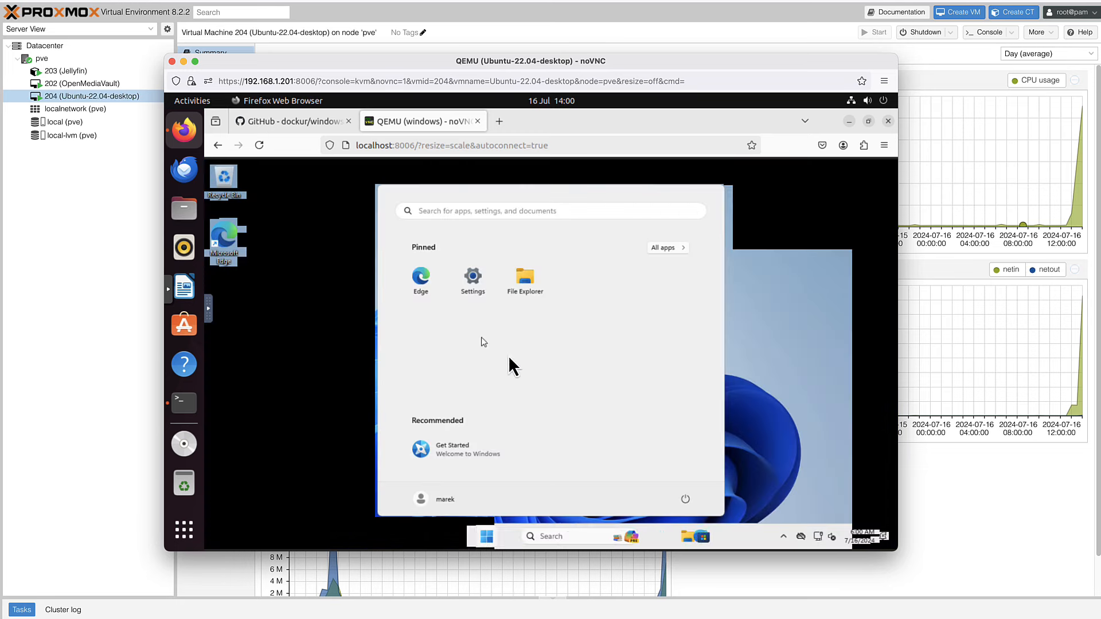
left_click(184, 403)
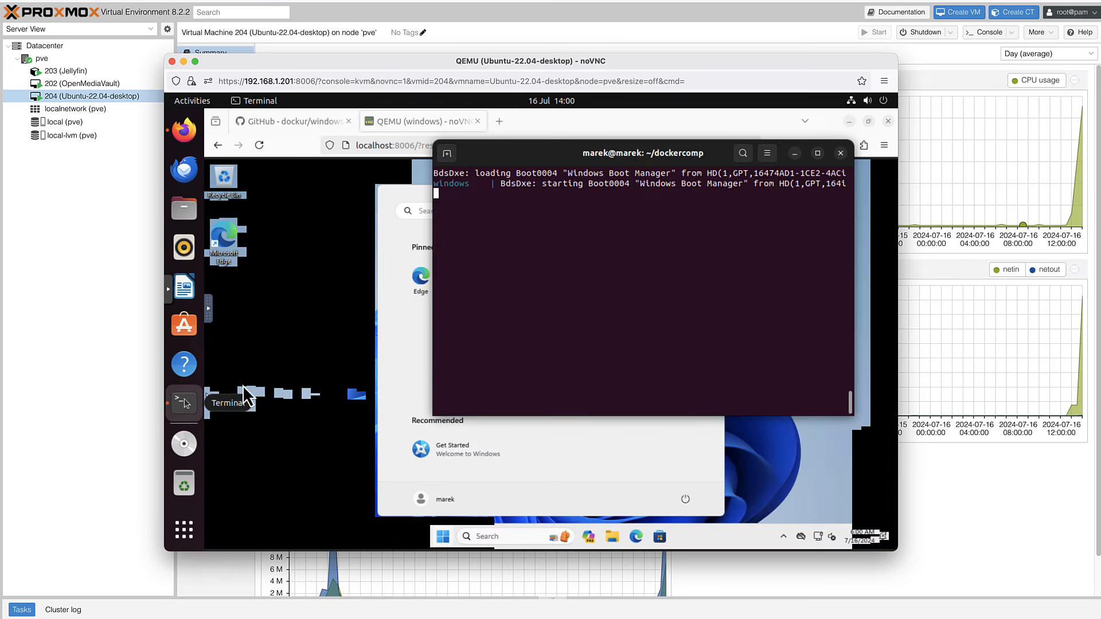
mouse_move(659, 221)
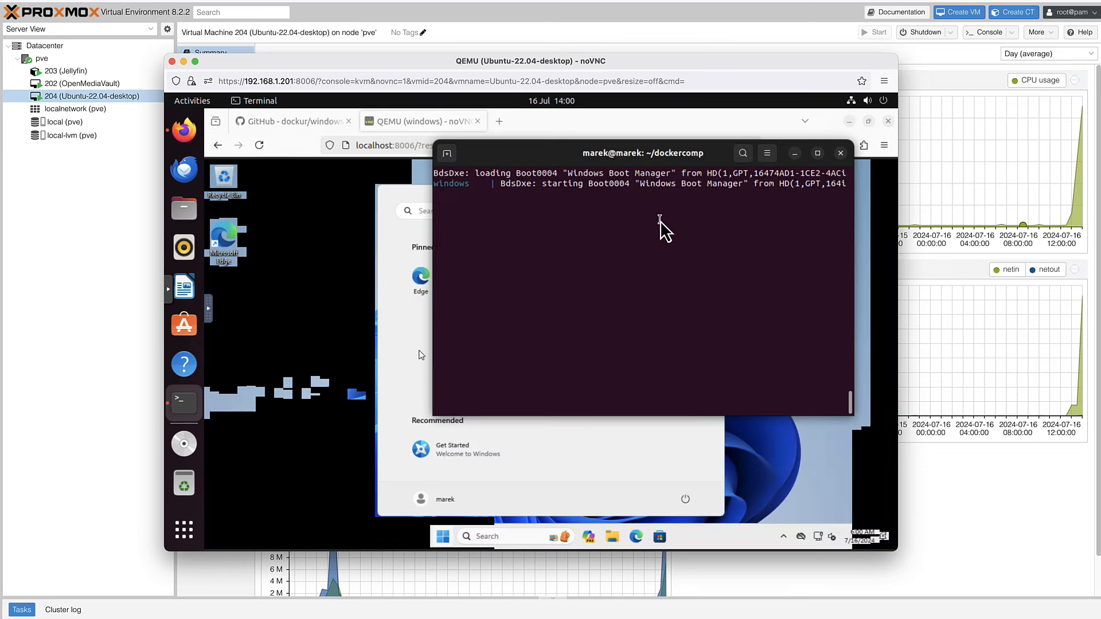
mouse_move(591, 398)
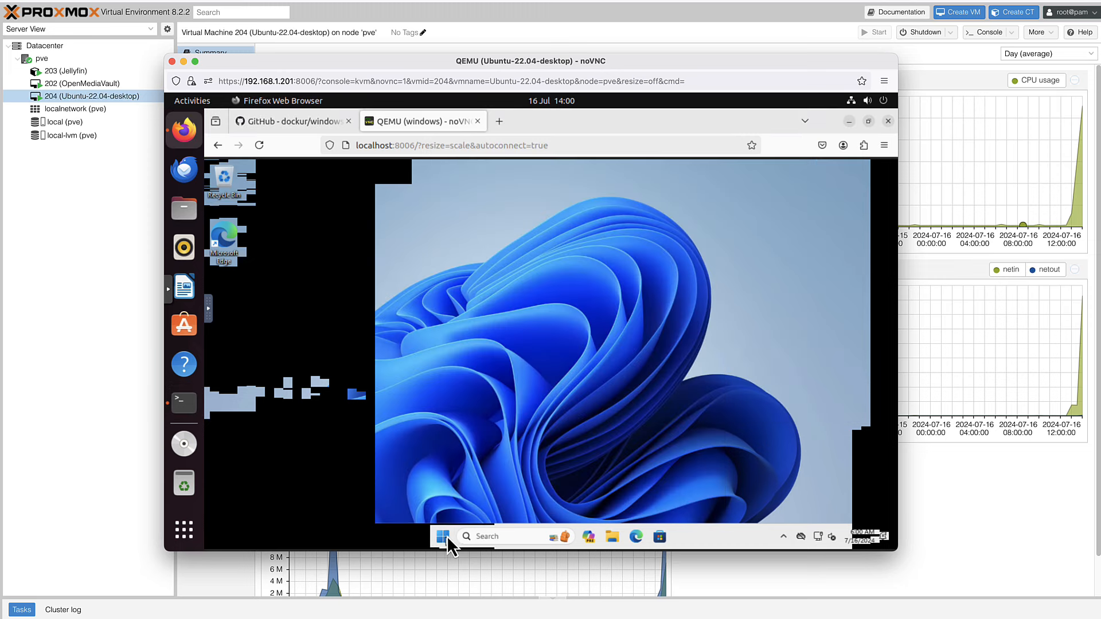
left_click(443, 536)
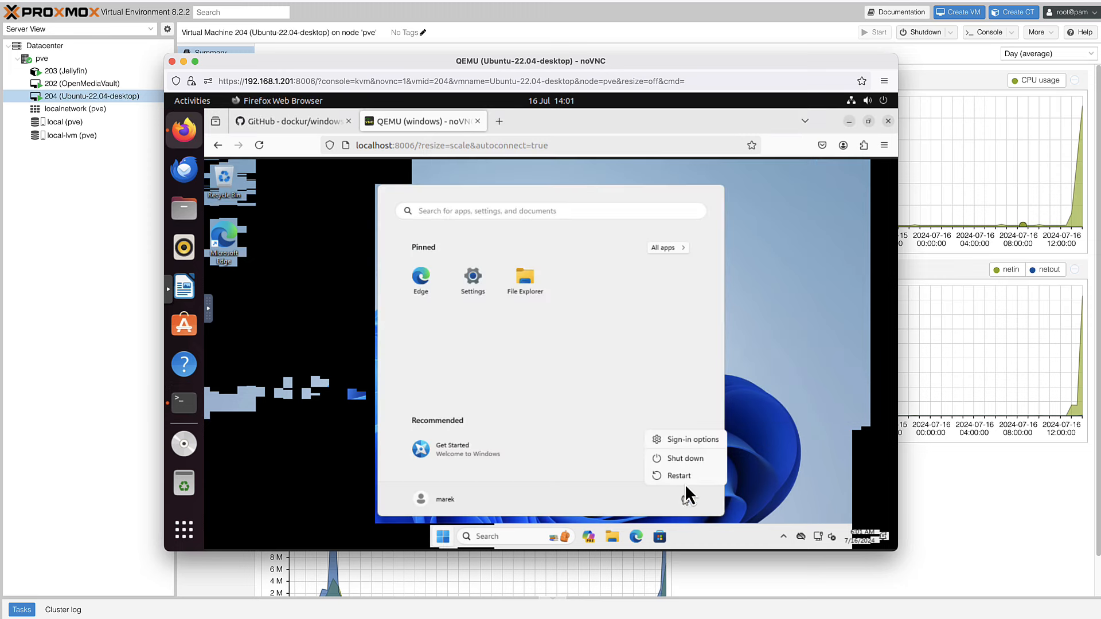
left_click(685, 458)
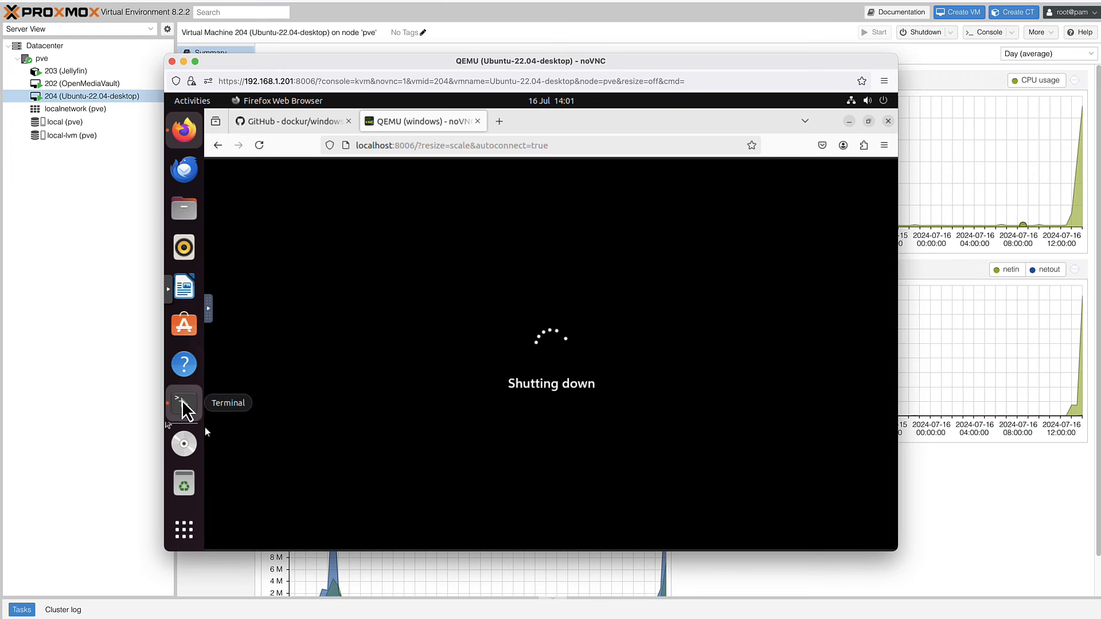
left_click(184, 403)
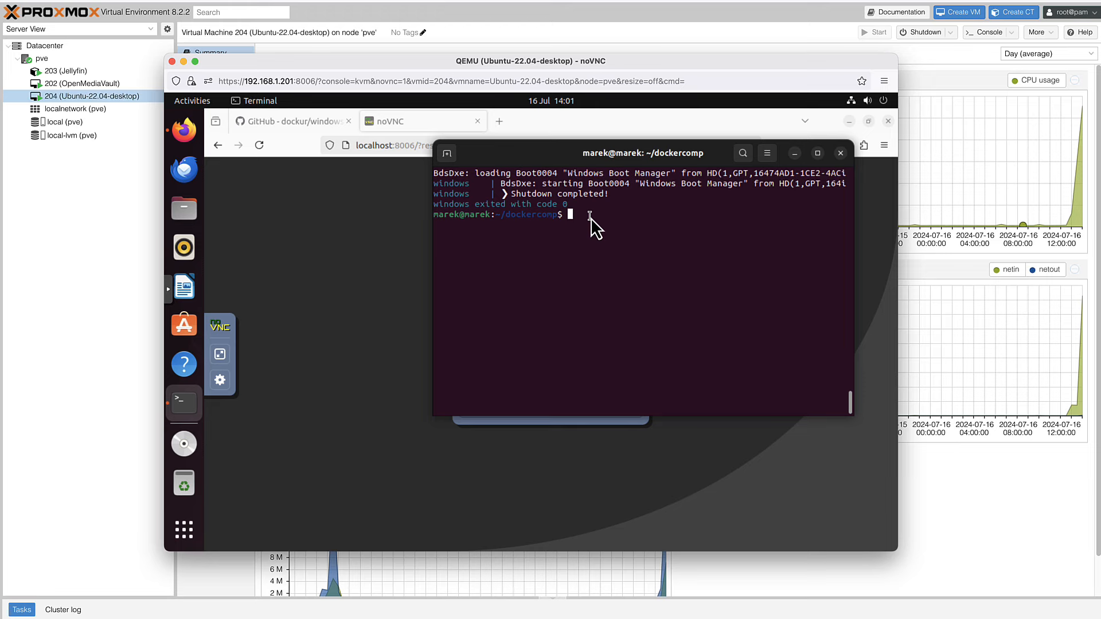
Try docker-compose -f windows11.yaml start, dismiss the crash report, and rerun it with sudo
type("docker-compose -f")
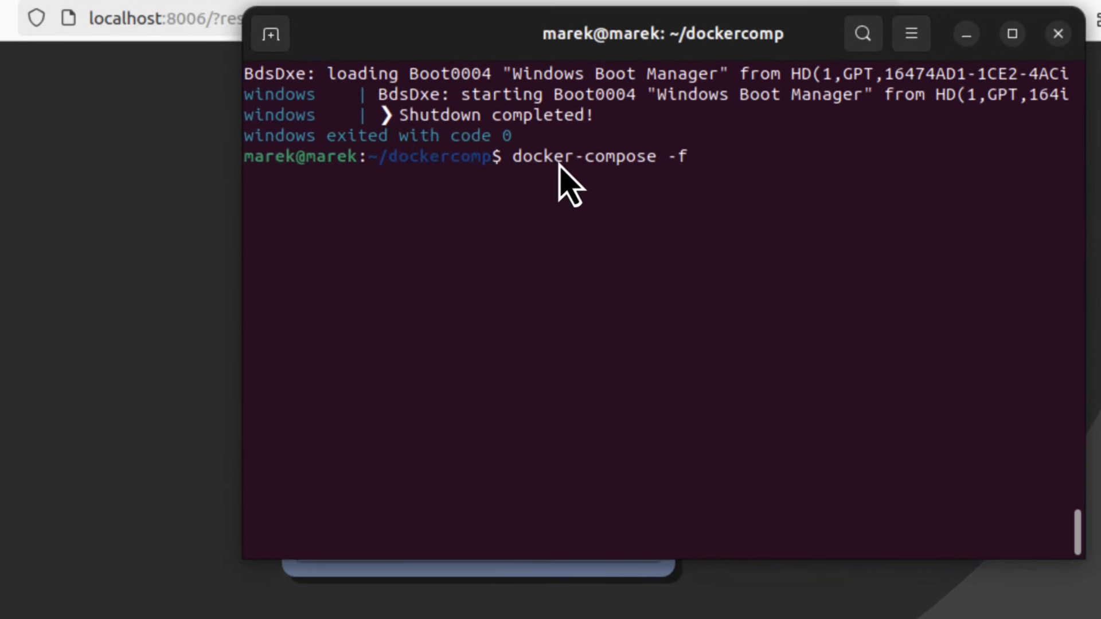
type("windows11.y")
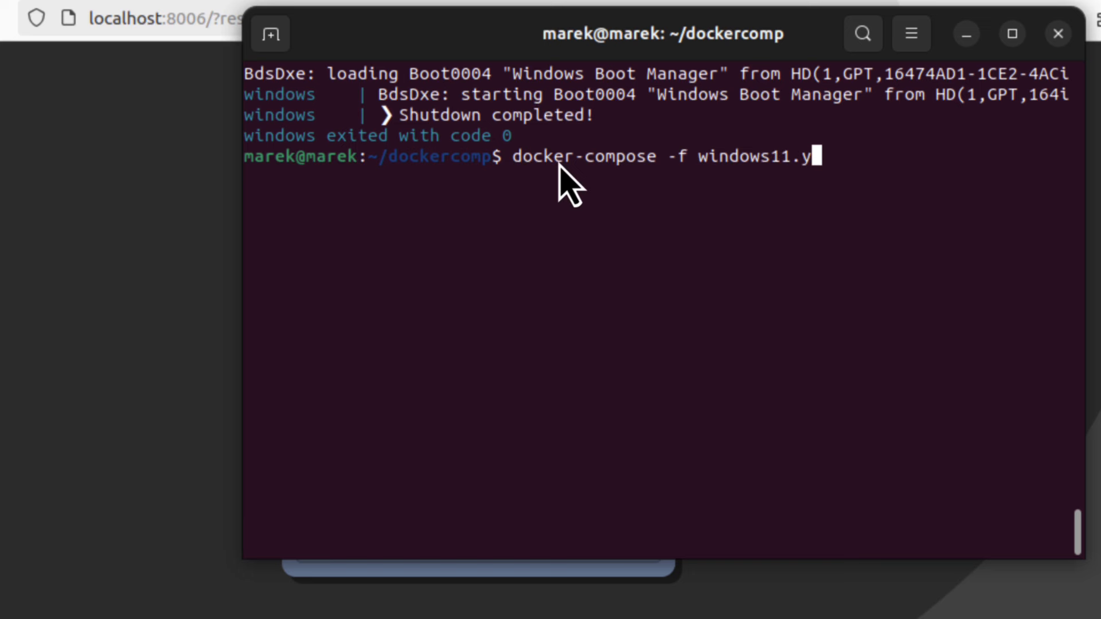
type("aml")
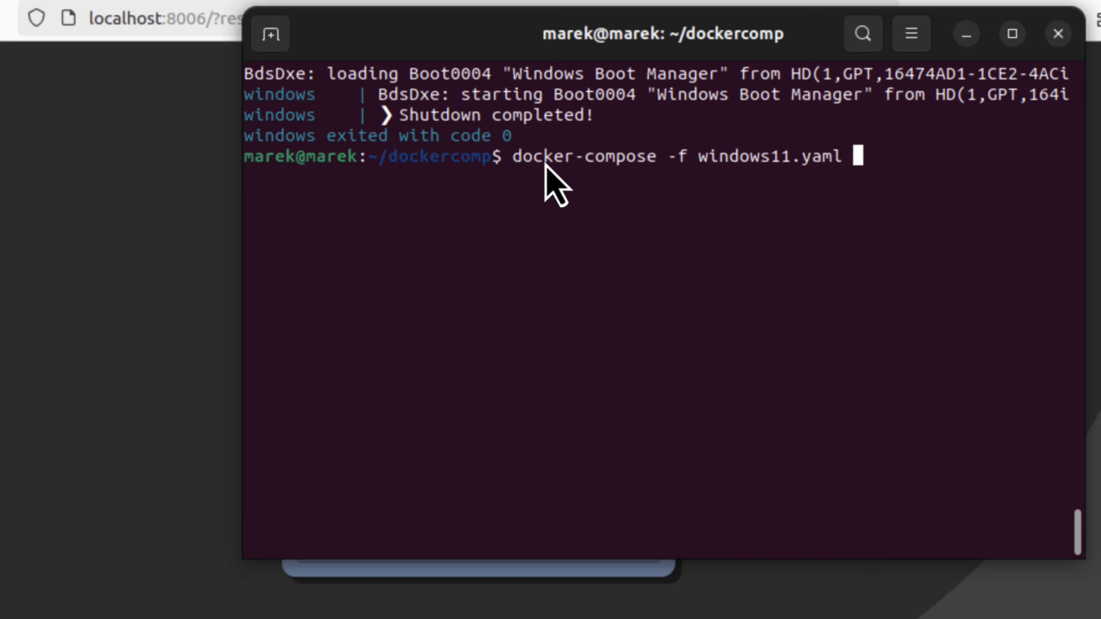
type("start")
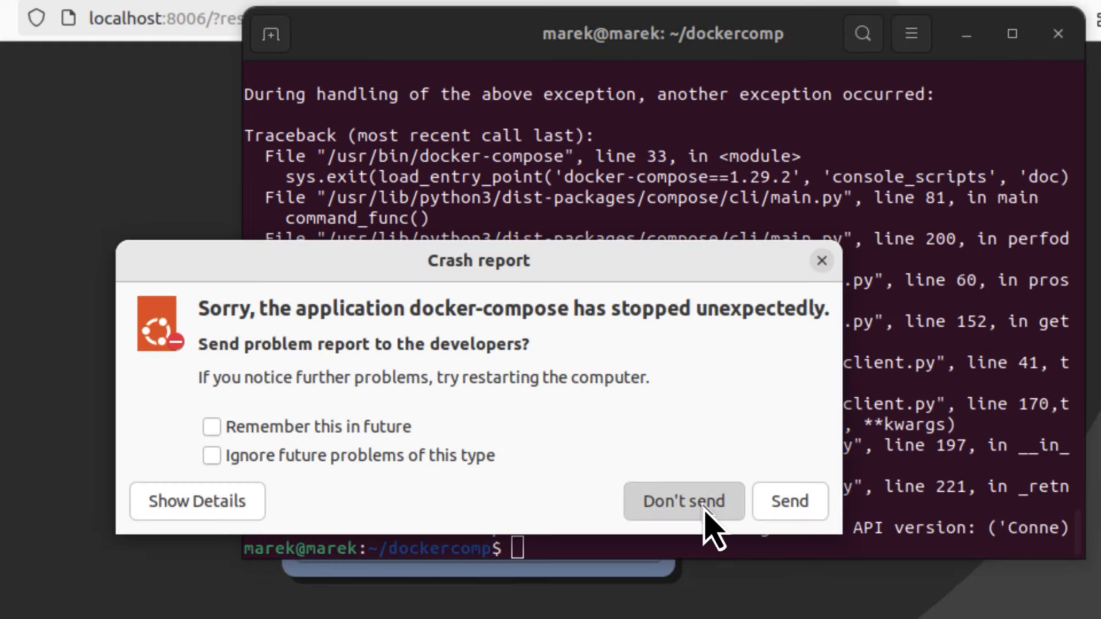
left_click(684, 501)
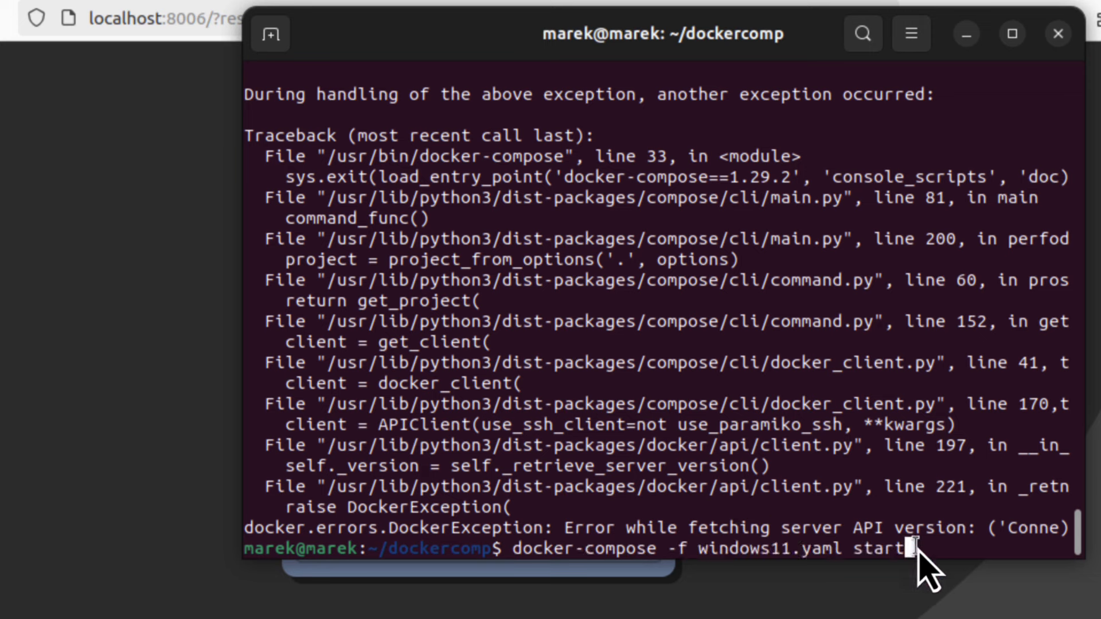
mouse_move(811, 585)
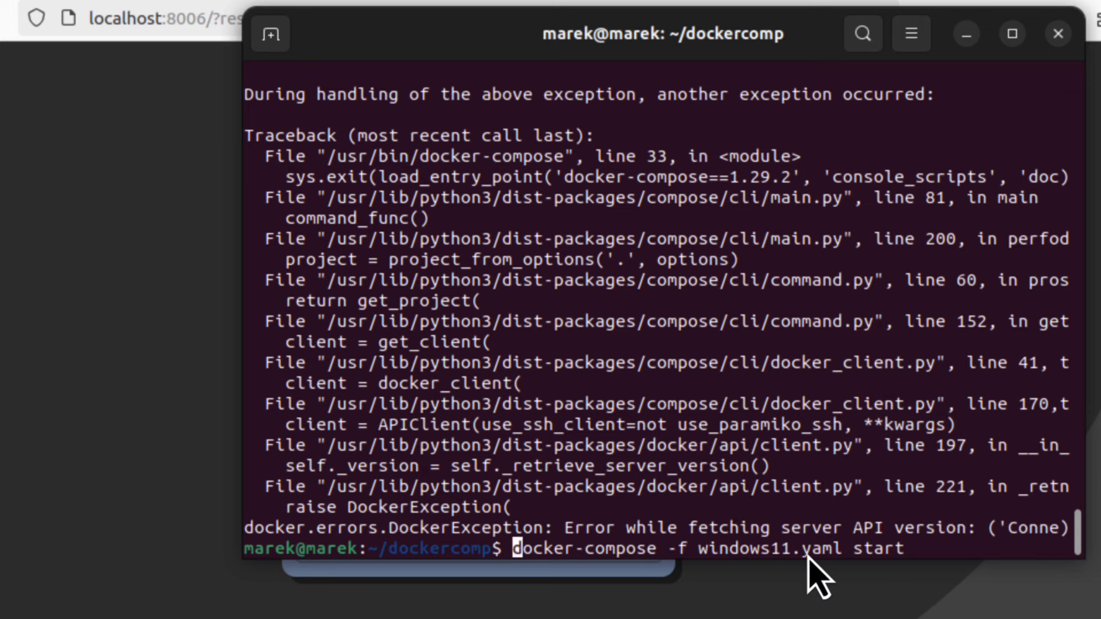
type("sudo")
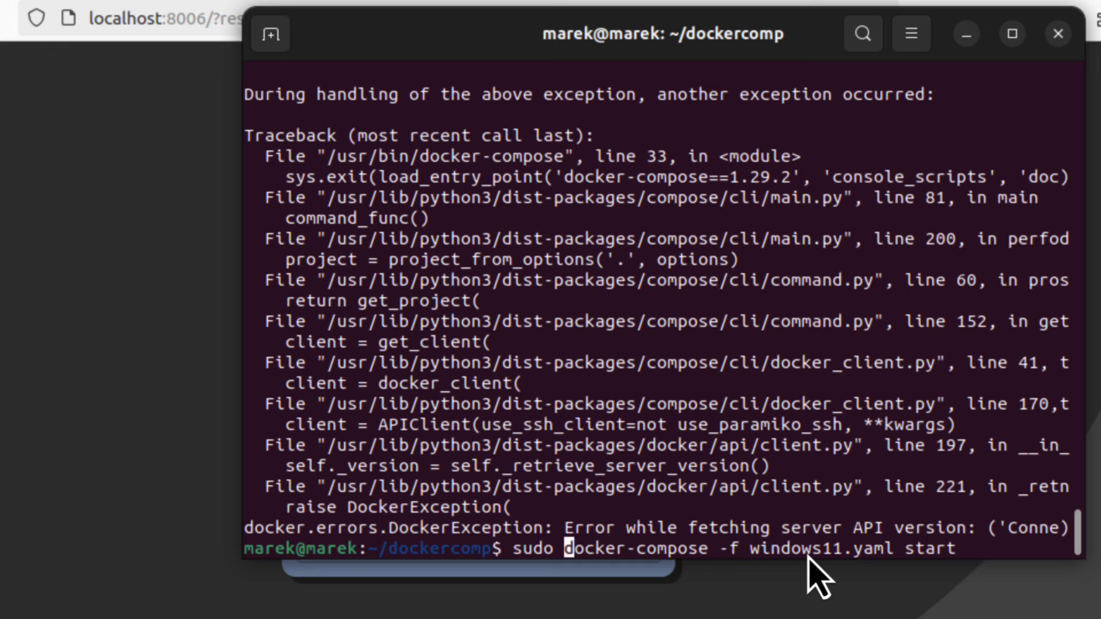
key("Return")
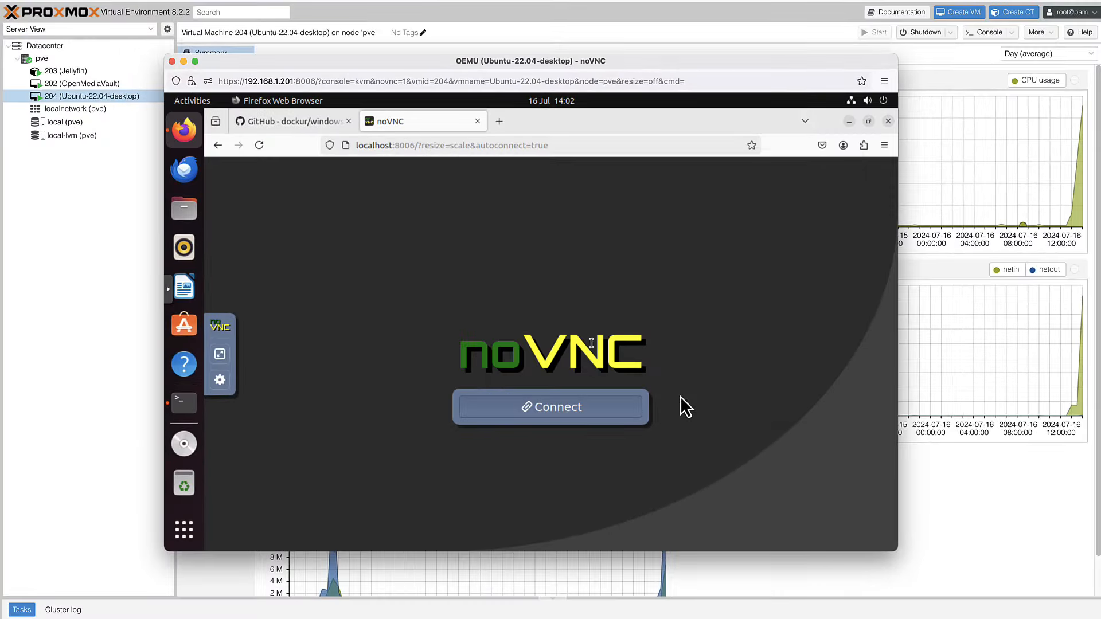
Reconnect noVNC to the booted Windows, then run sudo docker-compose -f windows11.yaml stop
left_click(551, 407)
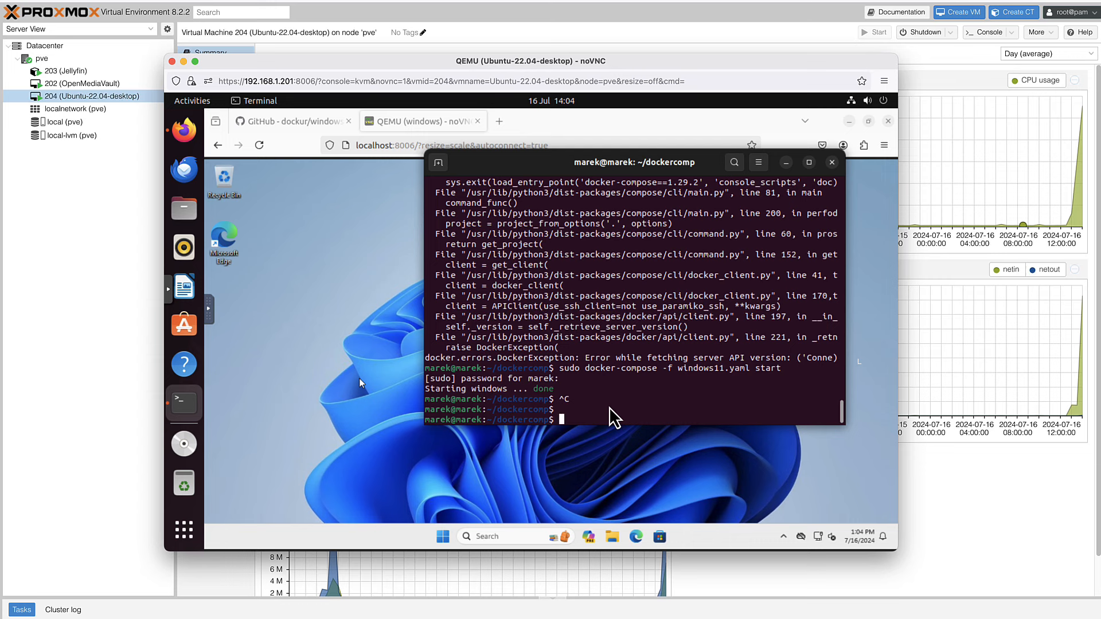
type("sudo docker-compose -f windows11.yaml stop")
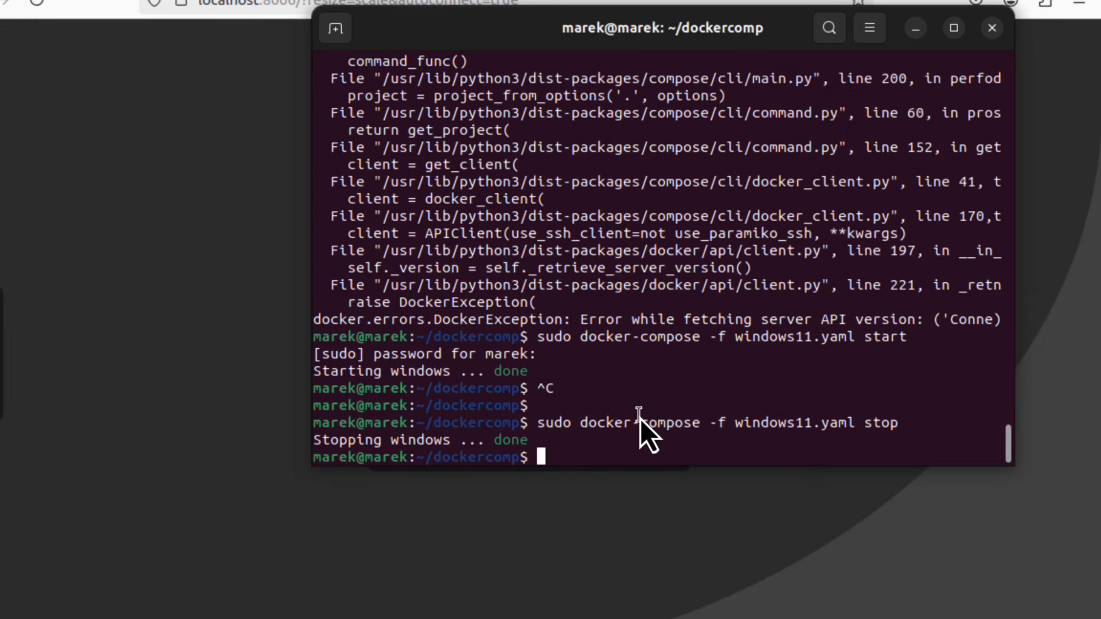
List /var and /var/win11 with ls -la and ls -lh, highlighting data.img's 100G size
type("cd var")
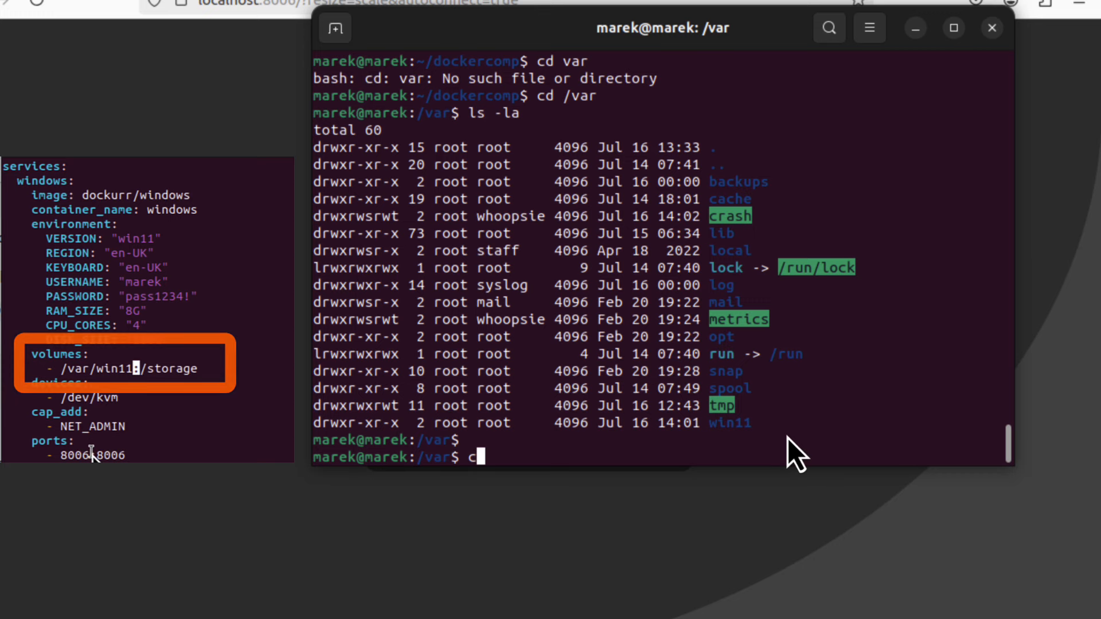
type("cd win11")
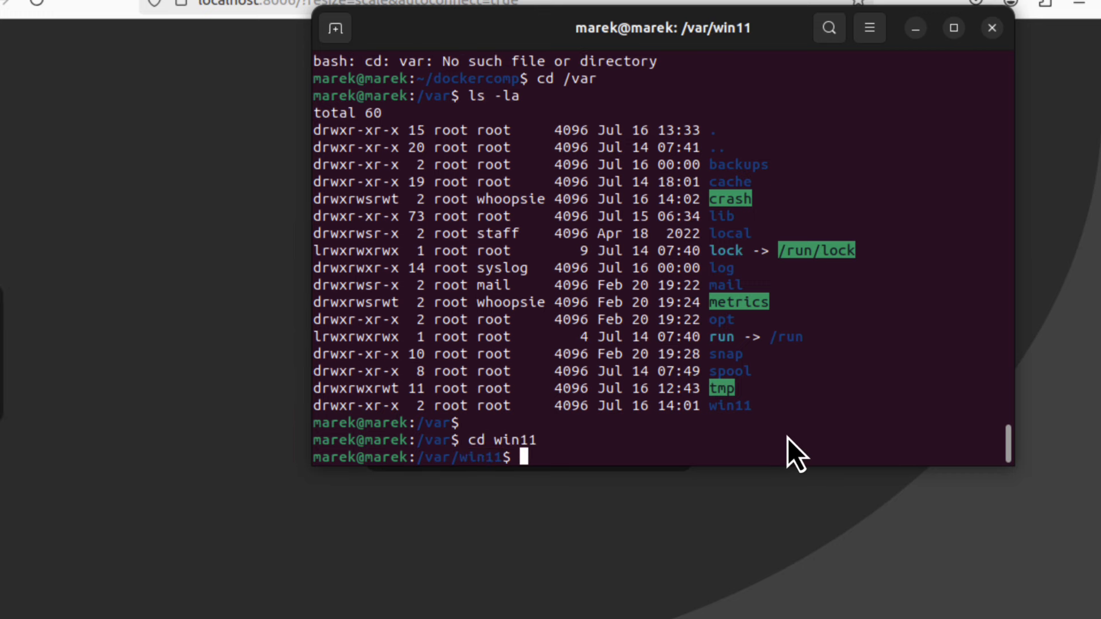
type("ls -la")
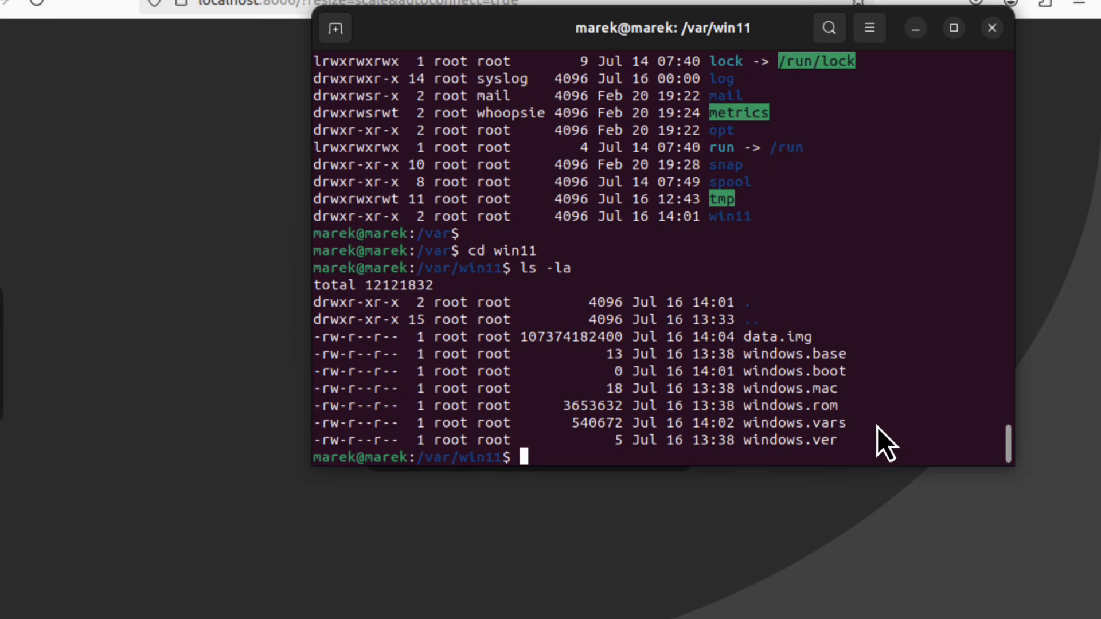
mouse_move(801, 394)
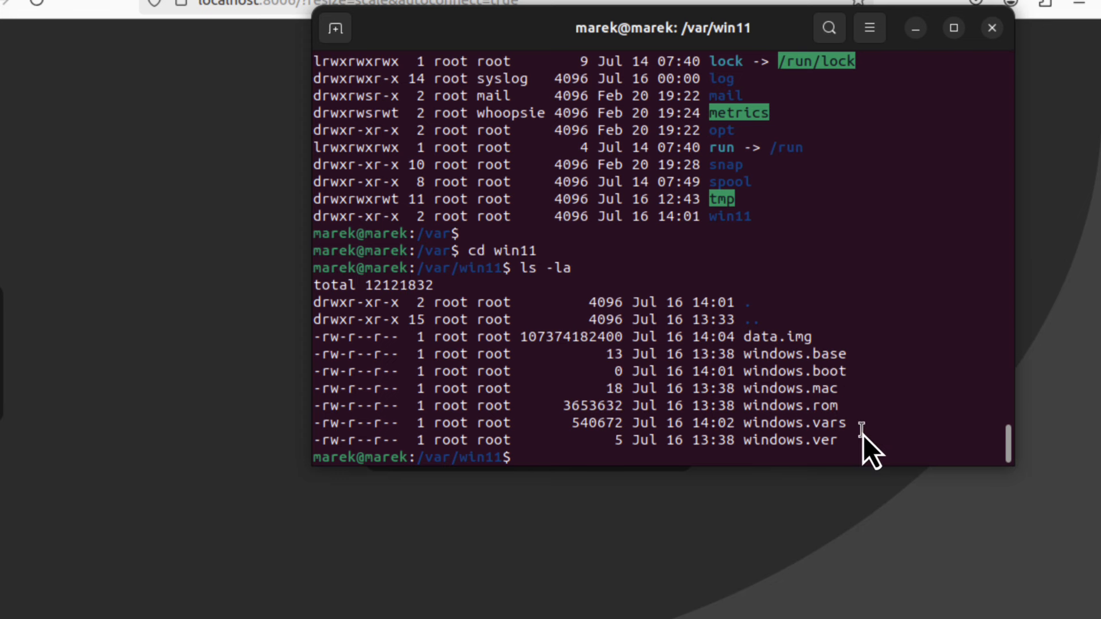
key("Return")
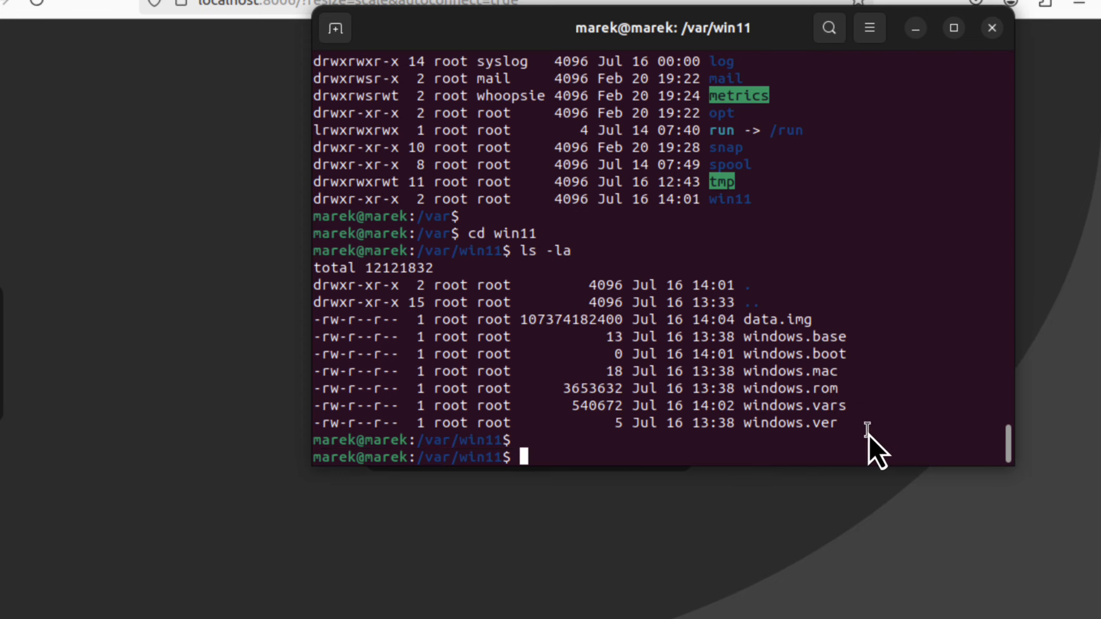
type("ls -lh ../win11/")
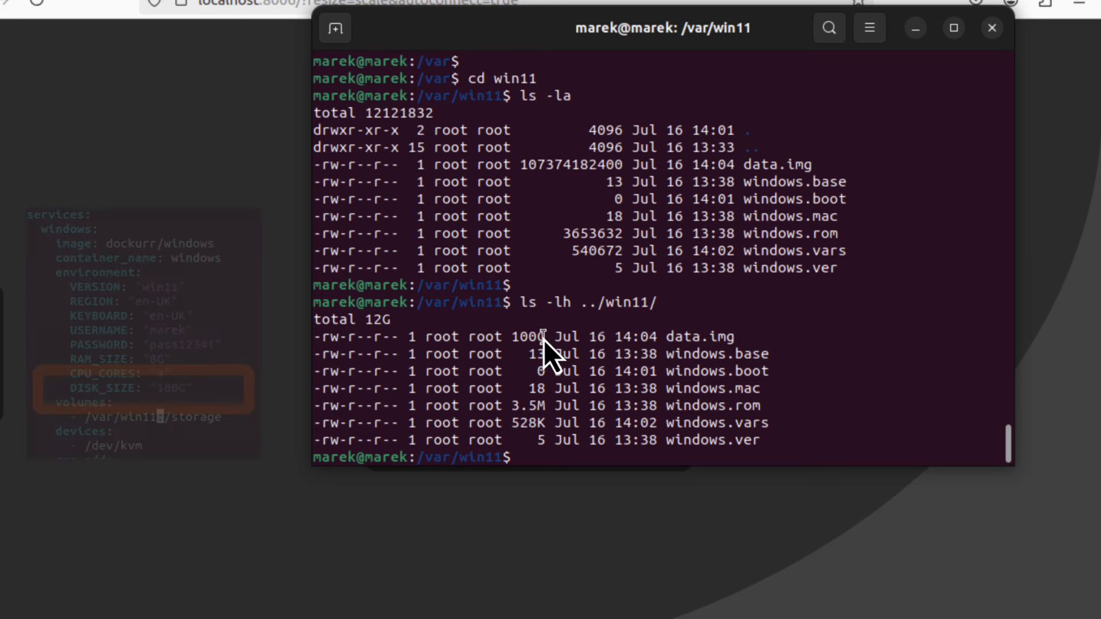
double_click(530, 336)
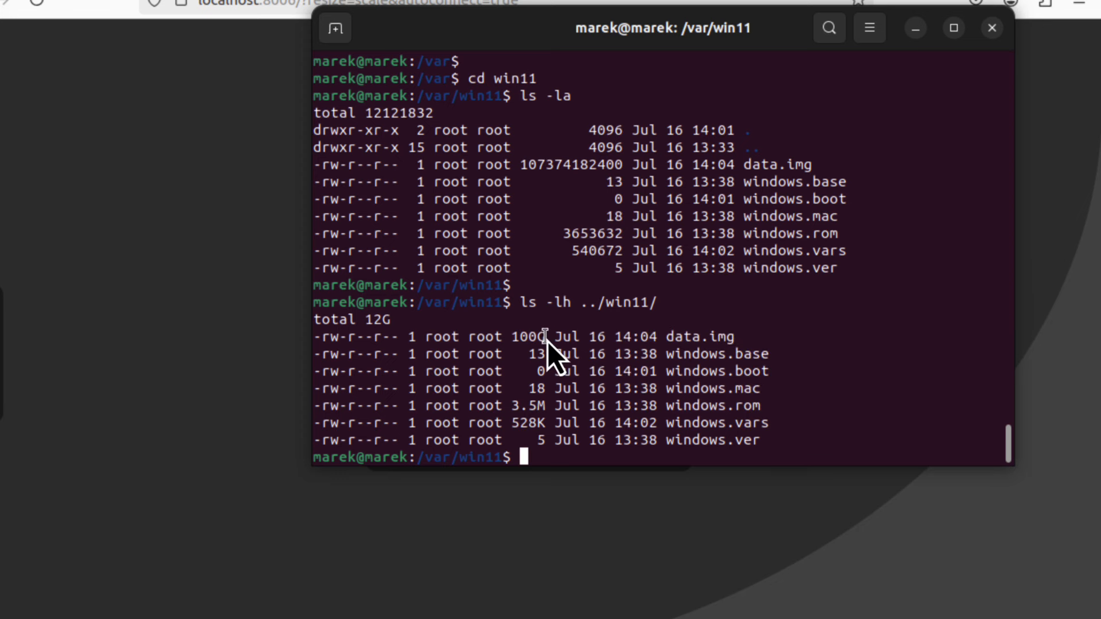
type("cd -")
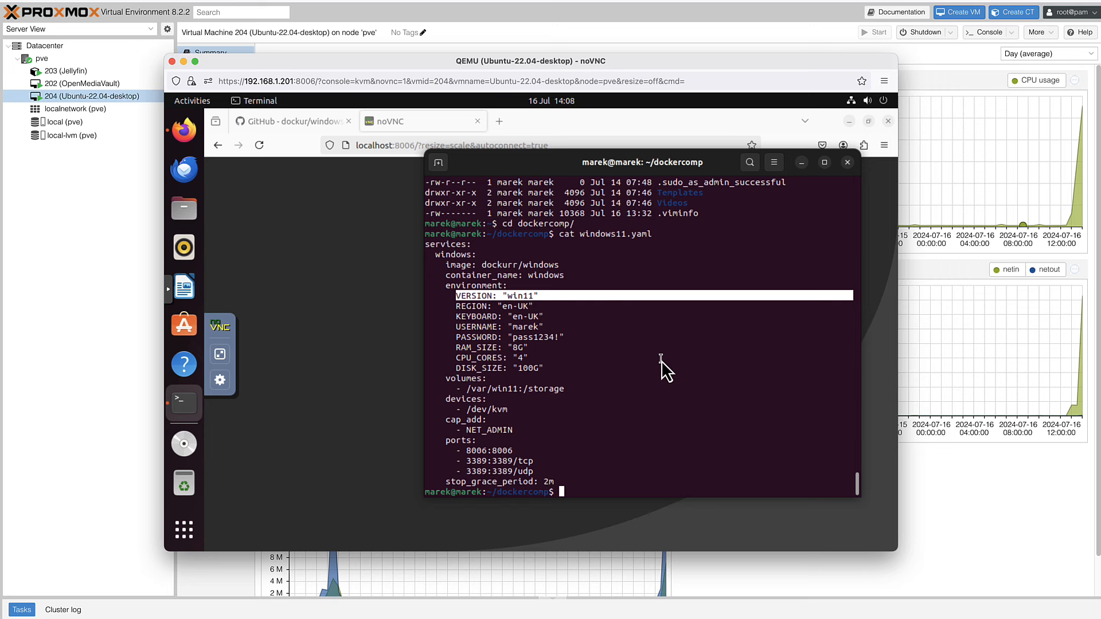
mouse_move(635, 383)
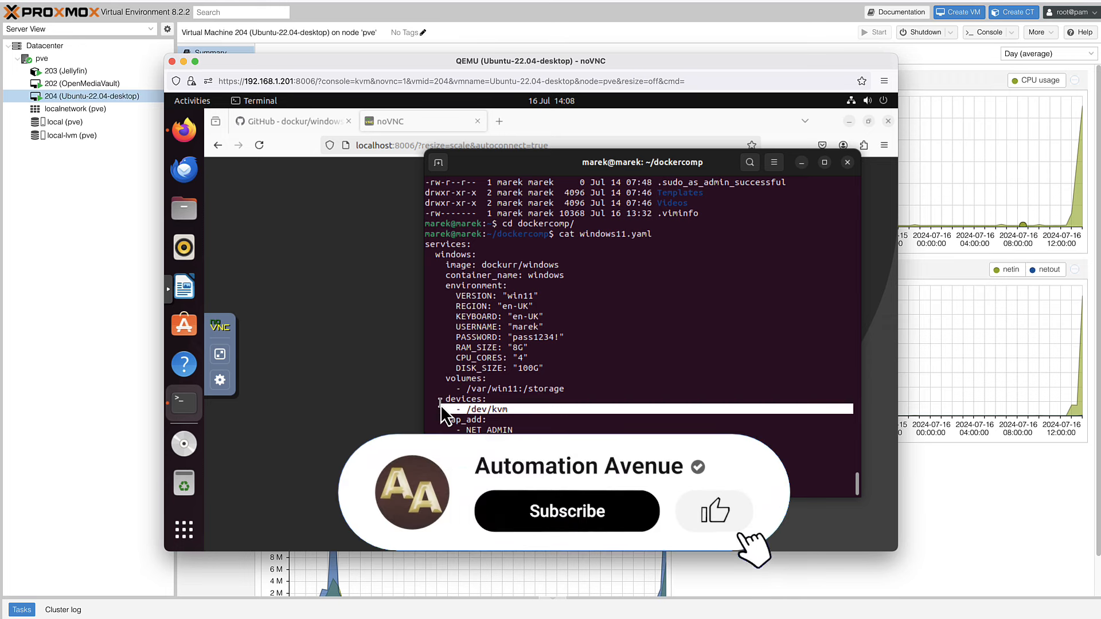
Point at the /dev/kvm device entry in the printed windows11.yaml
left_click(567, 512)
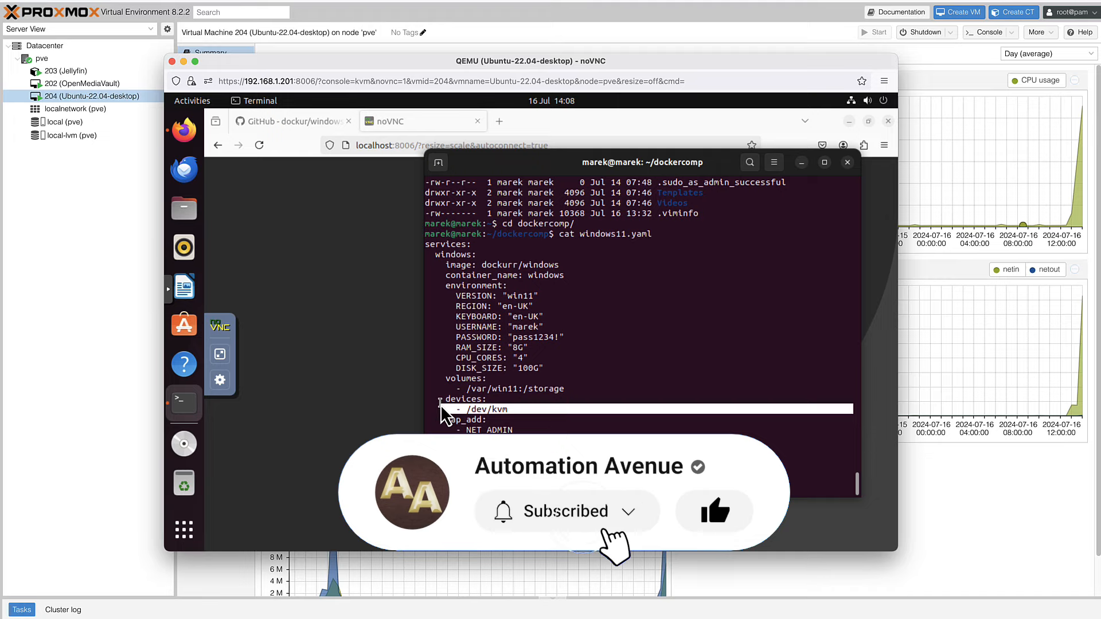
left_click(567, 512)
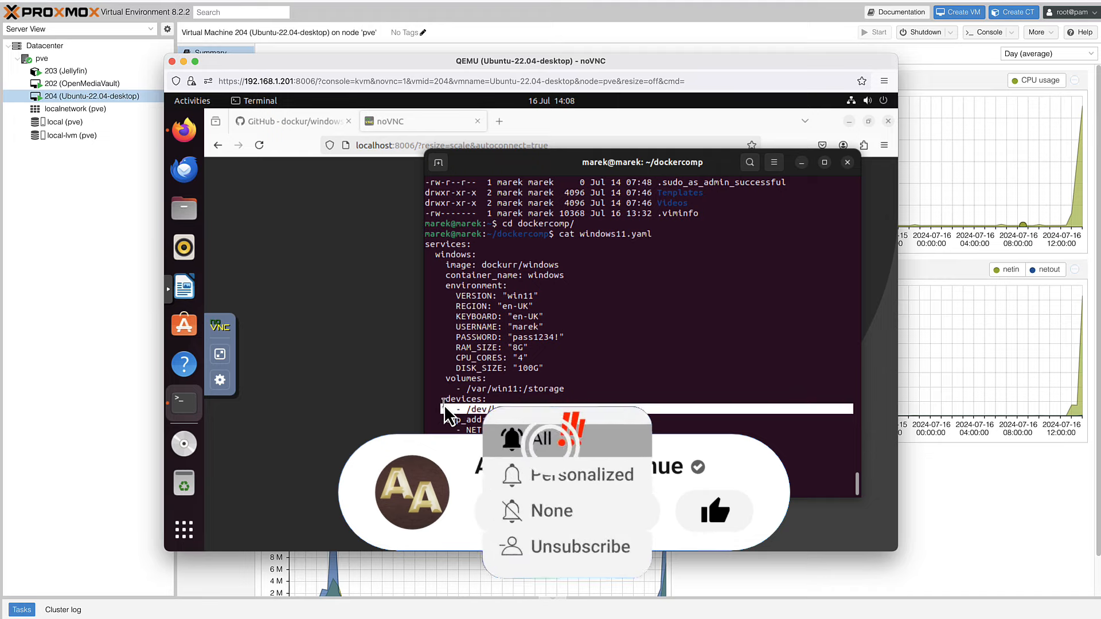